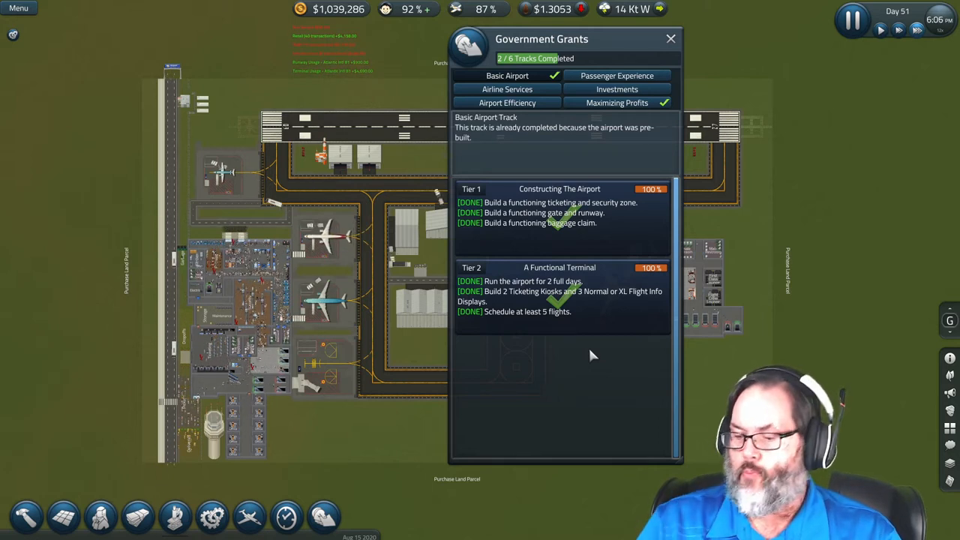
pyautogui.moveTo(431, 429)
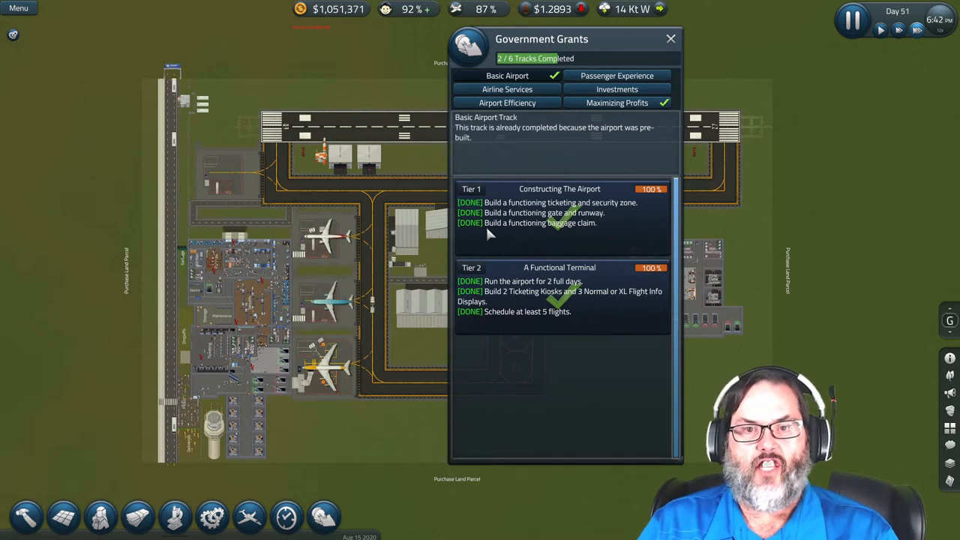
# Close the Government Grants window after checking the completed Basic Airport track
pyautogui.click(670, 38)
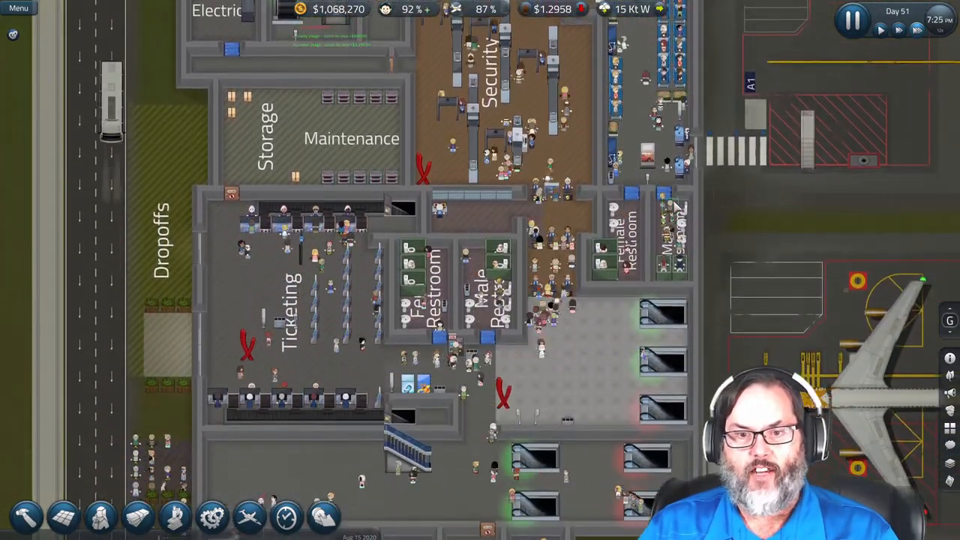
pyautogui.scroll(-3)
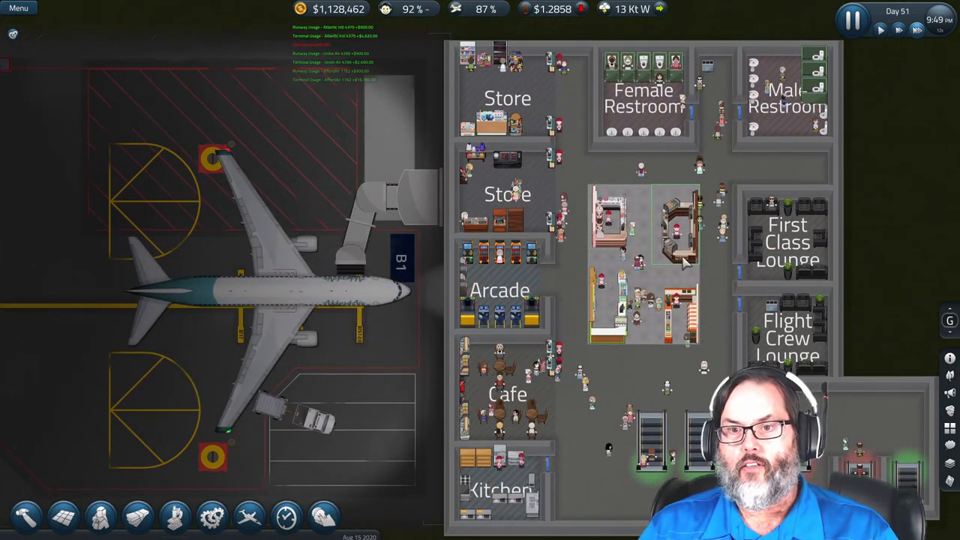
# Open today's Profit & Loss report showing $70 income against $20,779 expenses
pyautogui.click(675, 225)
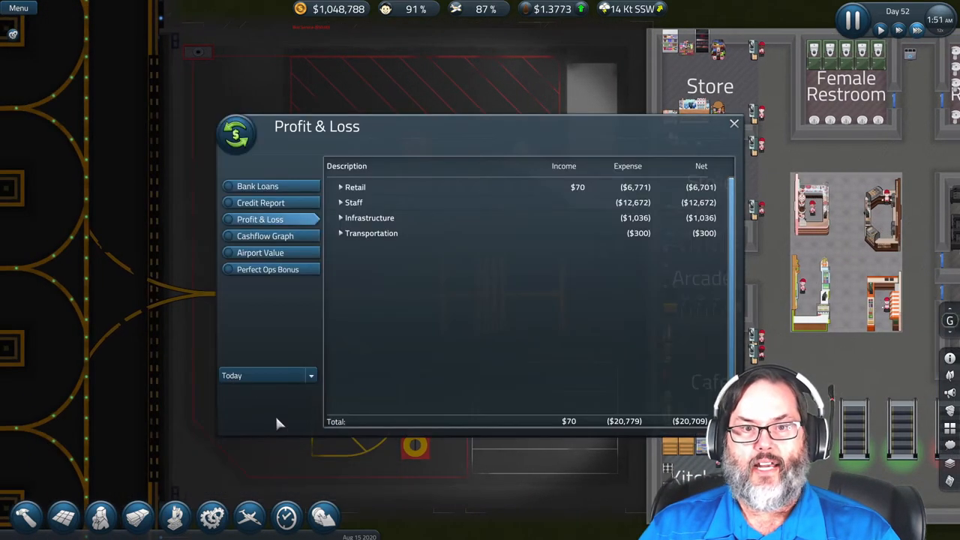
# View the daily Perfect Ops bonus history, then close the finance window
pyautogui.click(268, 269)
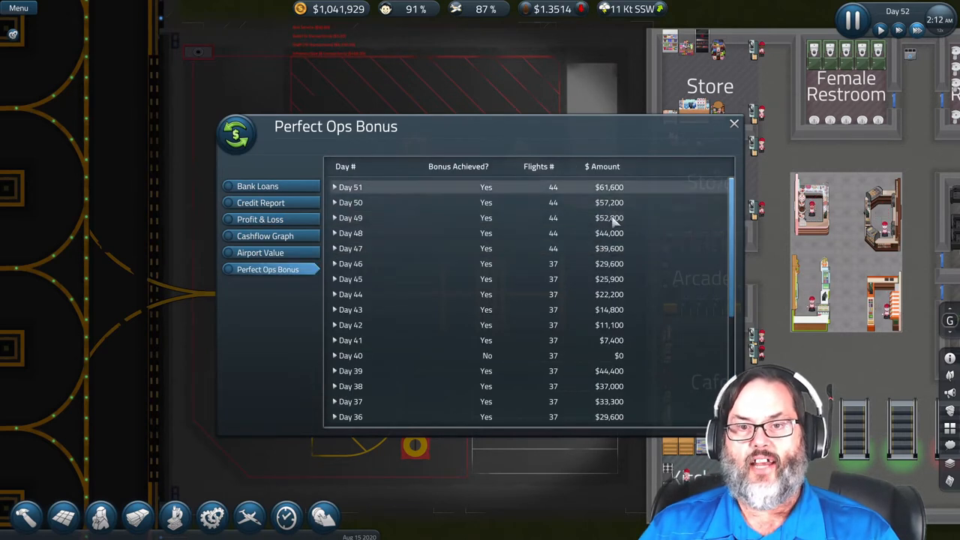
pyautogui.click(734, 123)
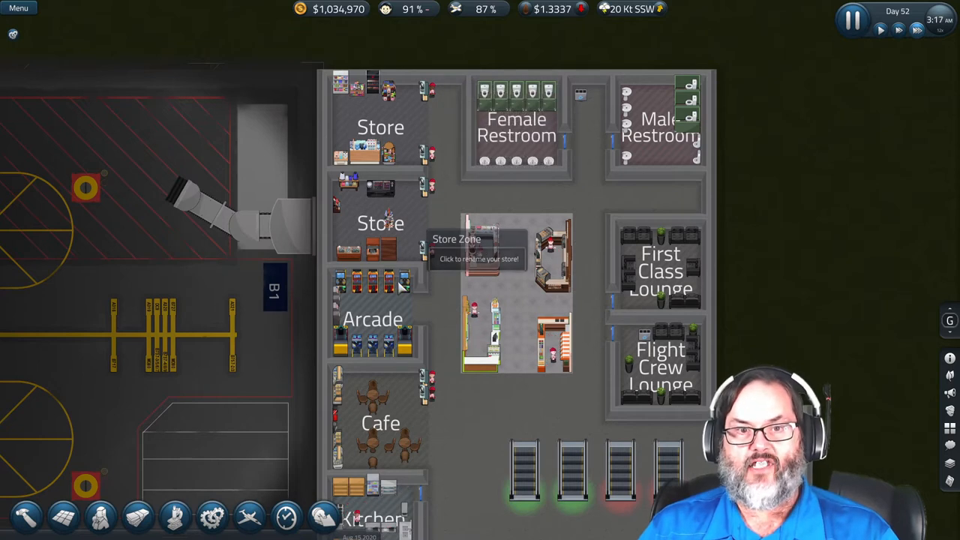
# Inspect and dismiss an arcade machine's details, then open Government Grants
pyautogui.click(403, 283)
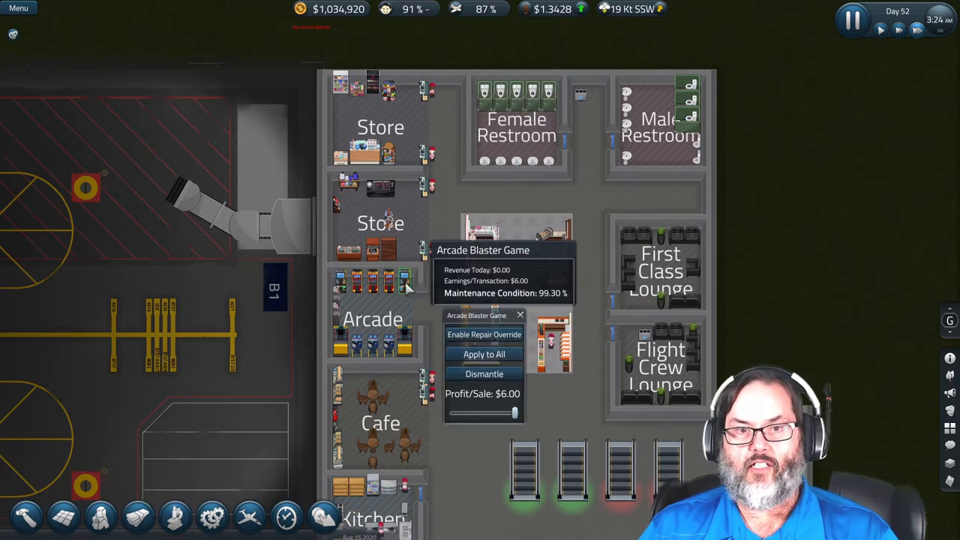
pyautogui.click(520, 314)
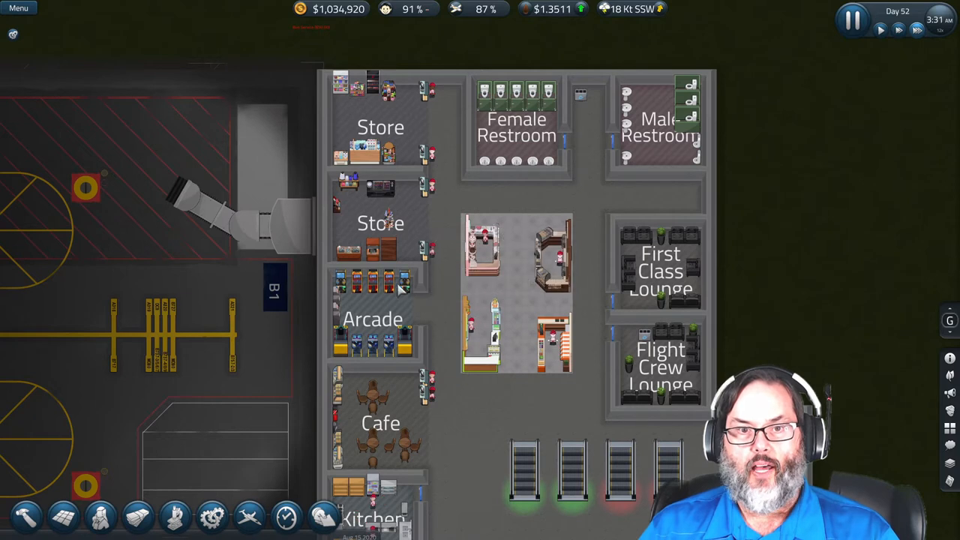
pyautogui.moveTo(405, 284)
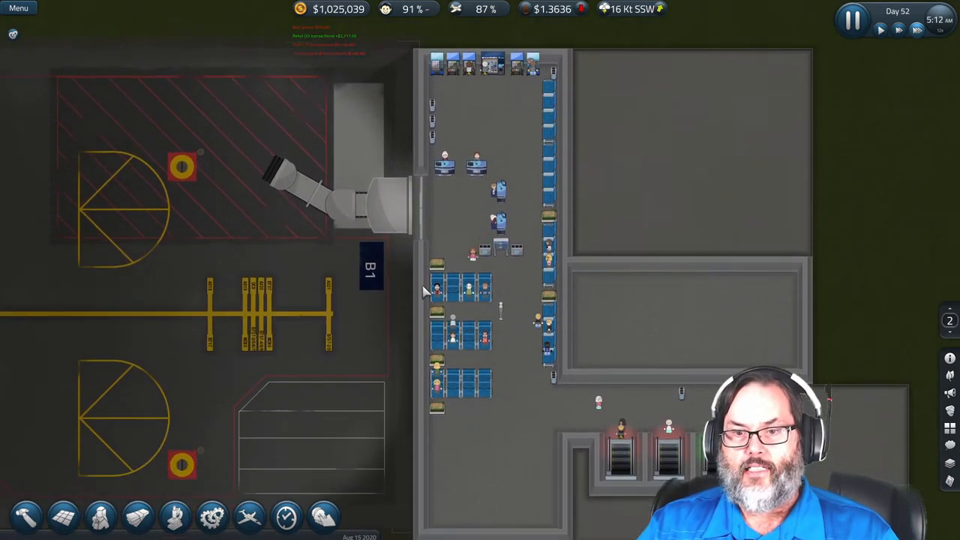
pyautogui.click(371, 270)
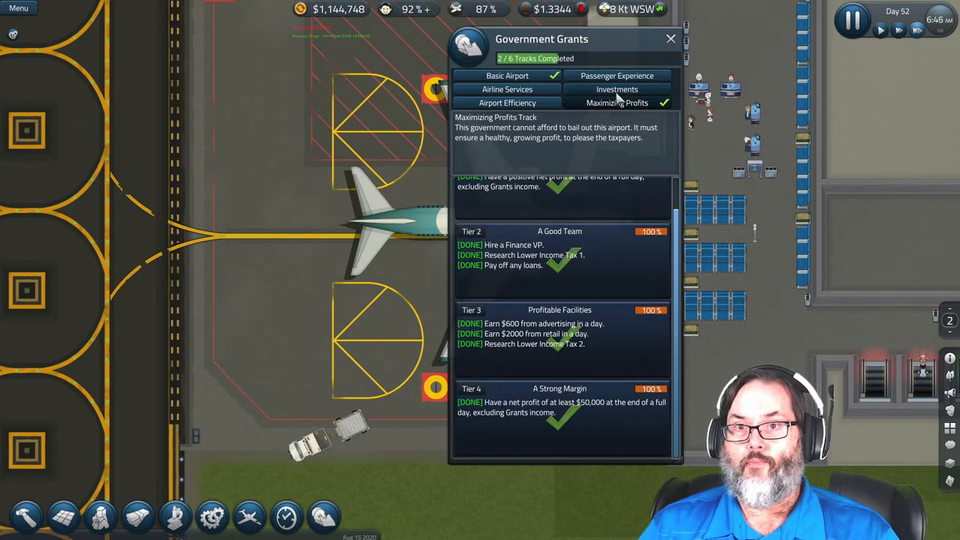
# Browse the Investments tiers and Passenger Experience track, then close Government Grants
pyautogui.click(616, 89)
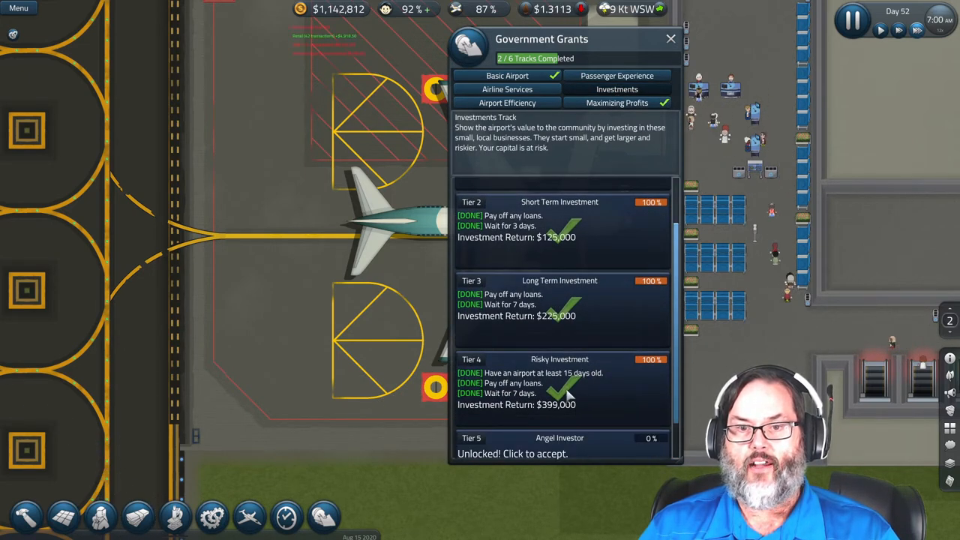
pyautogui.scroll(-3)
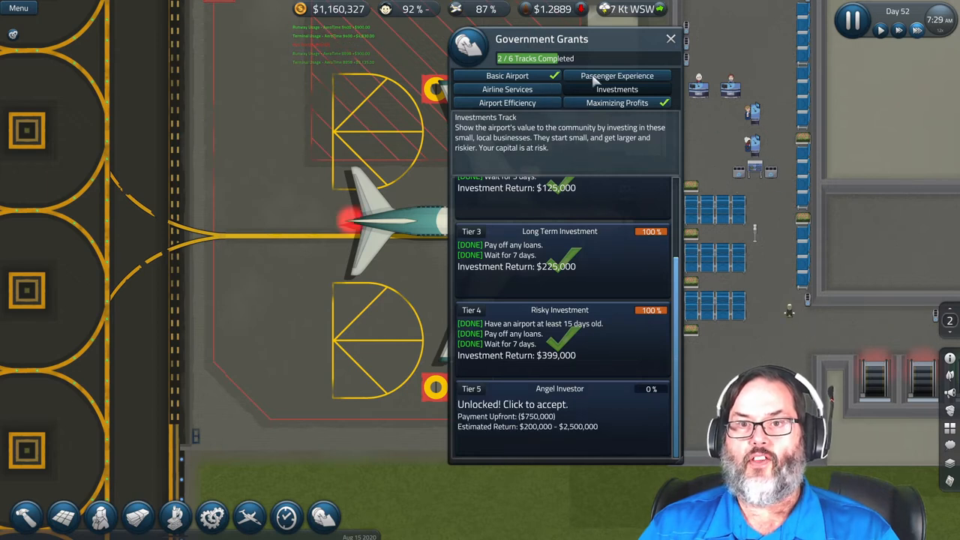
pyautogui.click(617, 75)
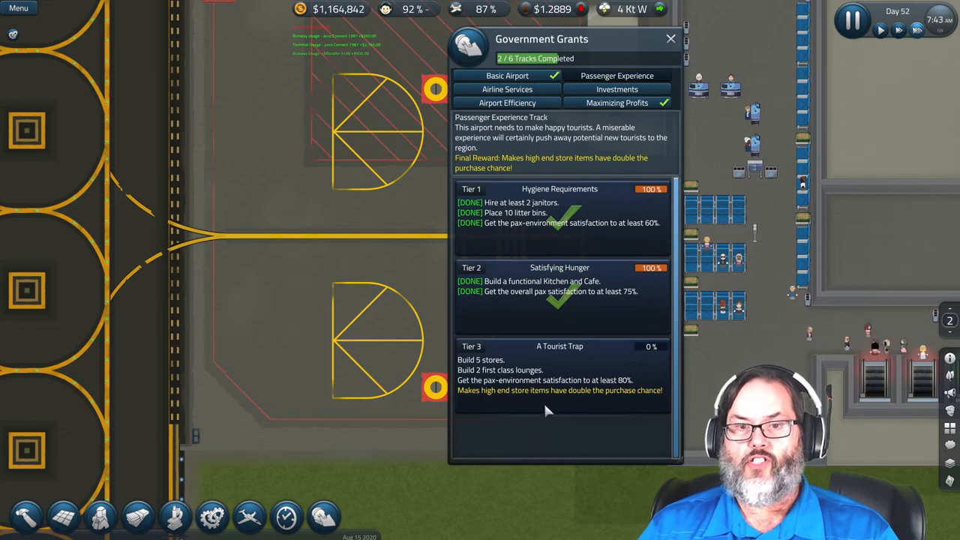
pyautogui.click(670, 38)
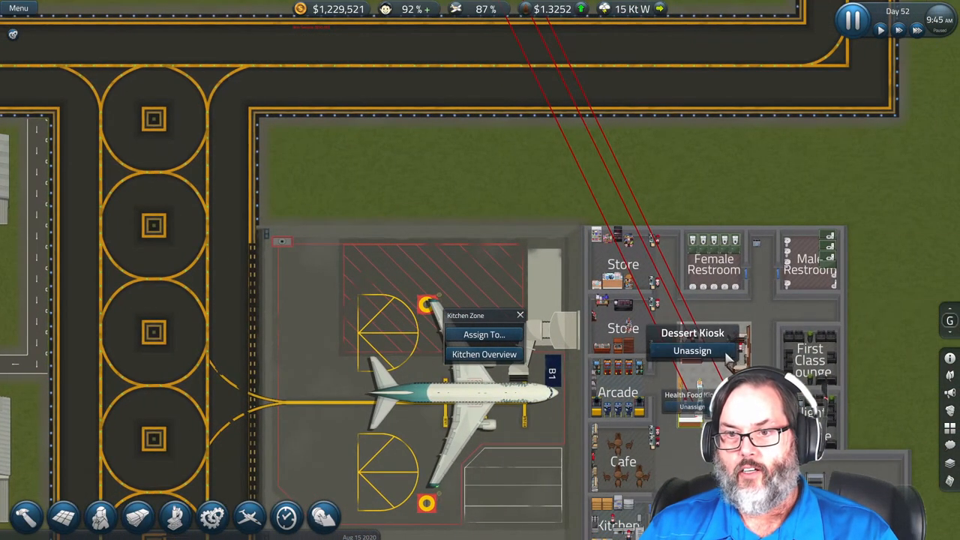
pyautogui.click(691, 350)
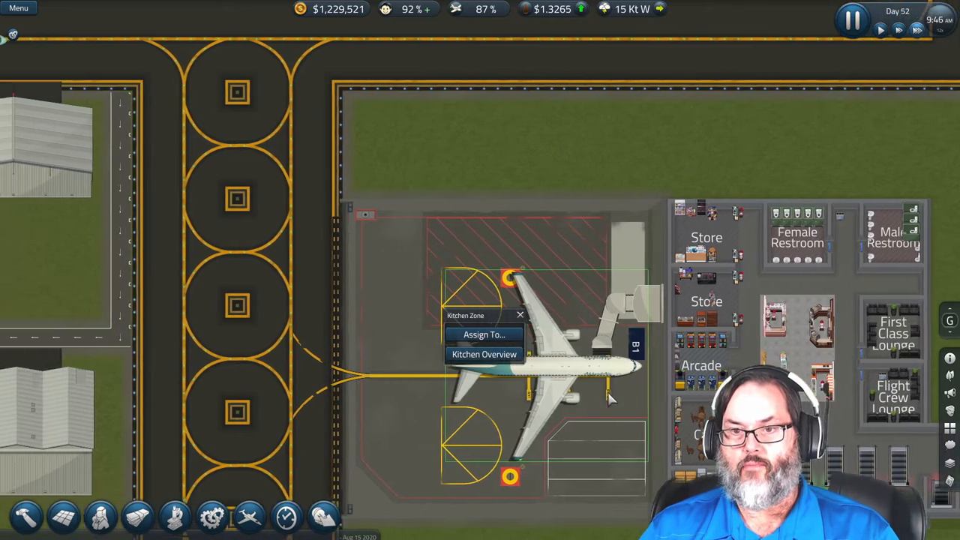
pyautogui.scroll(-3)
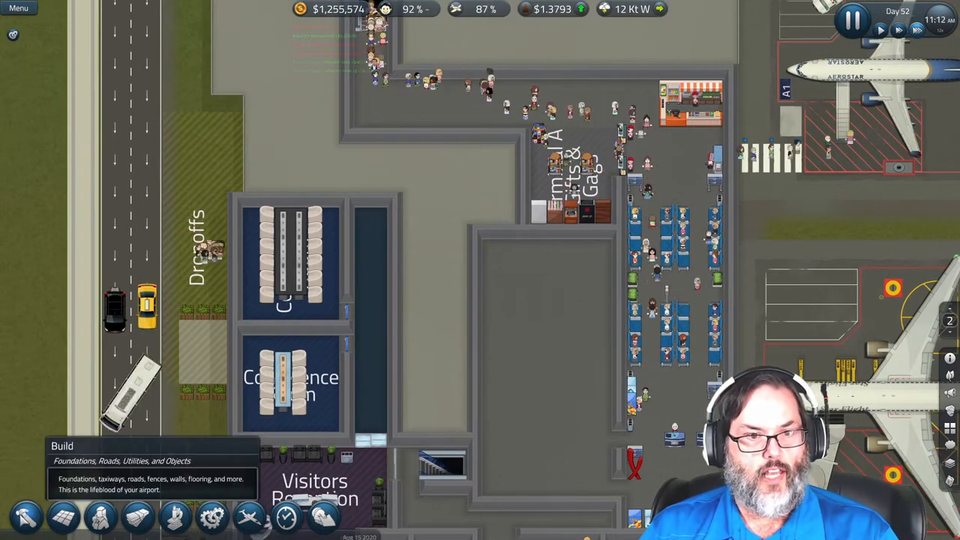
# Search the Build catalogue for 'door' and paint a First Class Lounge zone
pyautogui.click(24, 515)
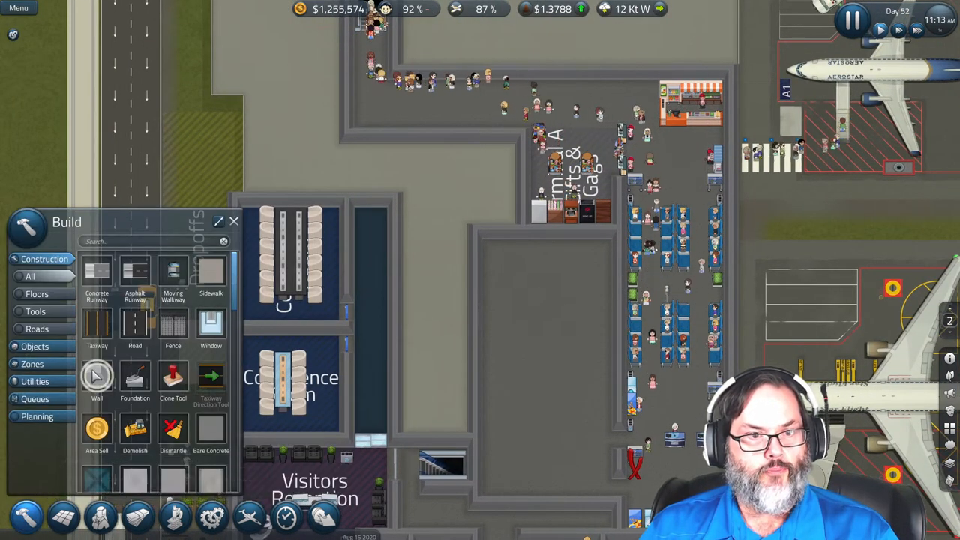
pyautogui.click(96, 379)
pyautogui.write('d')
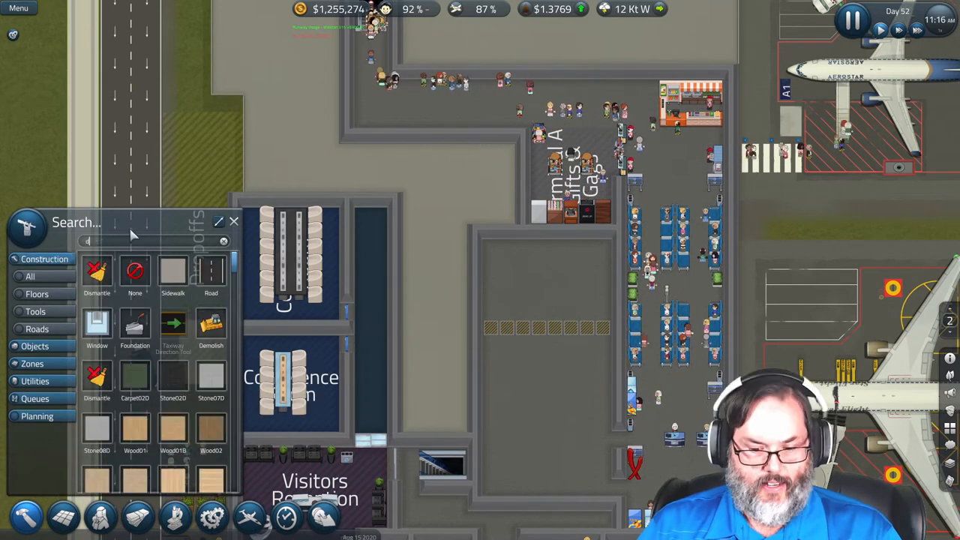
pyautogui.write('oor')
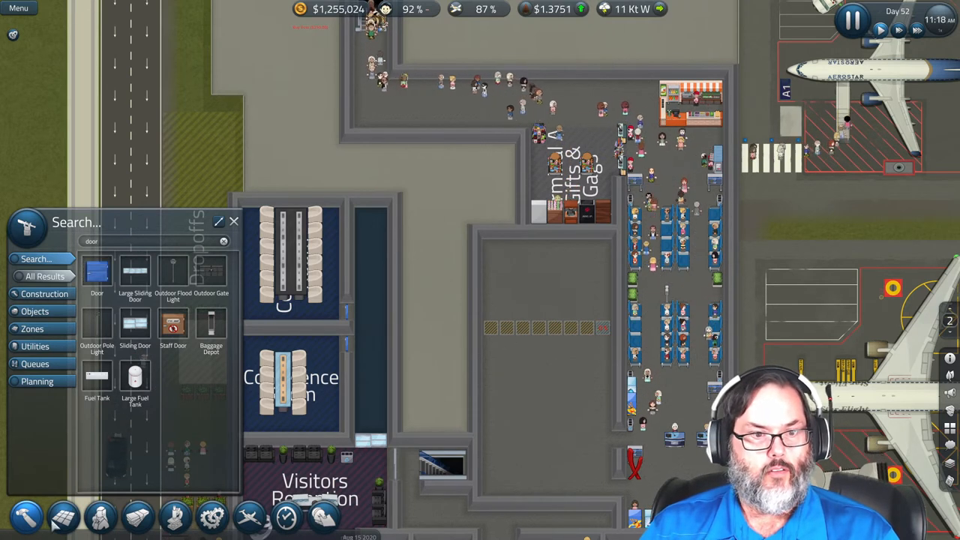
pyautogui.click(32, 293)
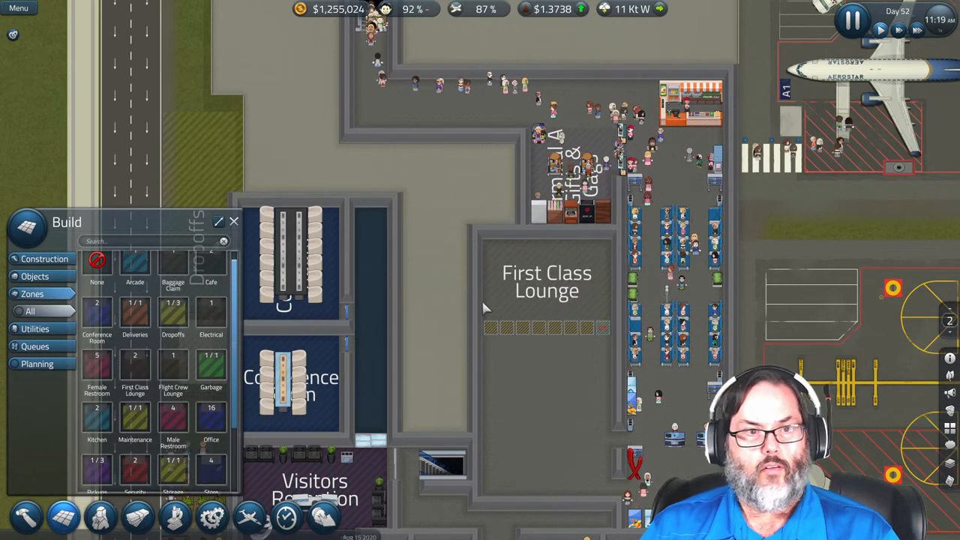
# Search 'bench' and place two-seat benches along the lounge's top wall
pyautogui.write('benc')
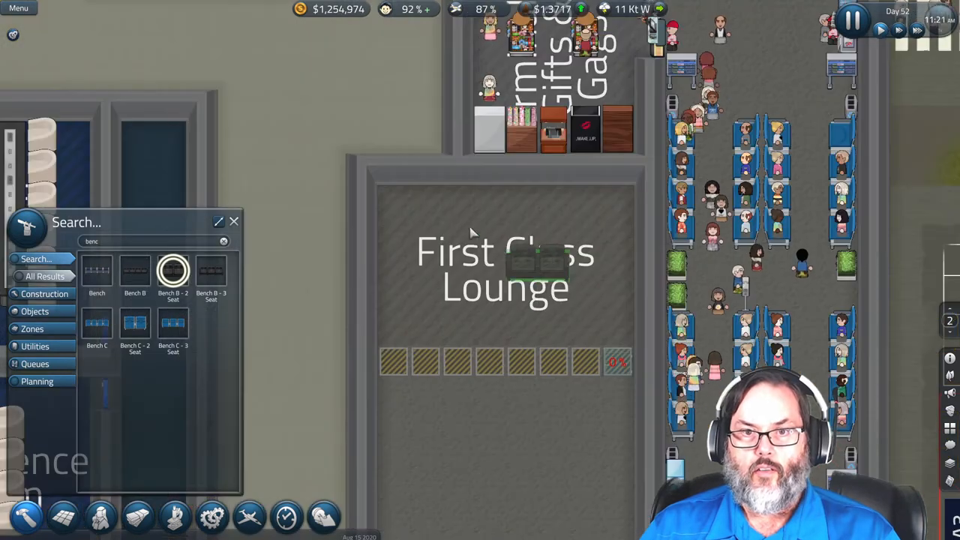
pyautogui.click(600, 203)
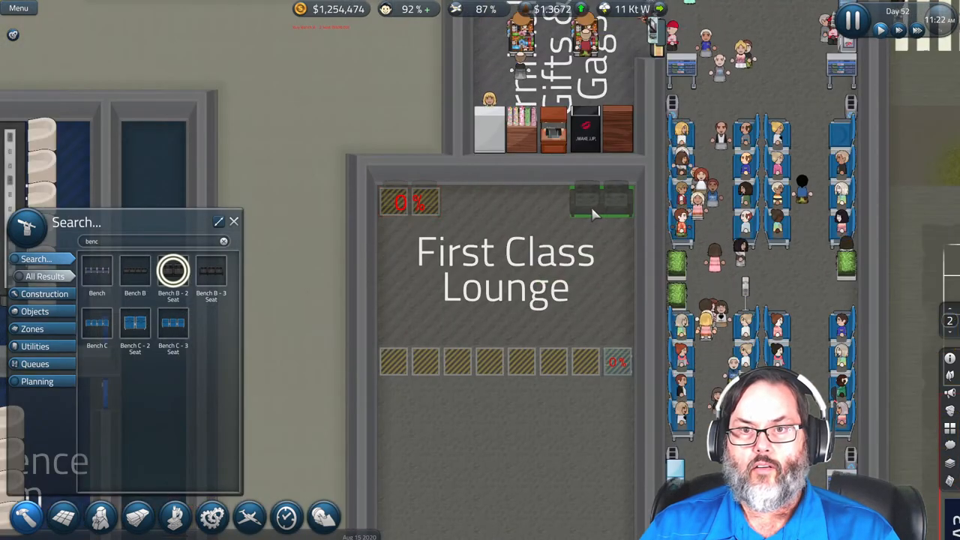
pyautogui.click(439, 330)
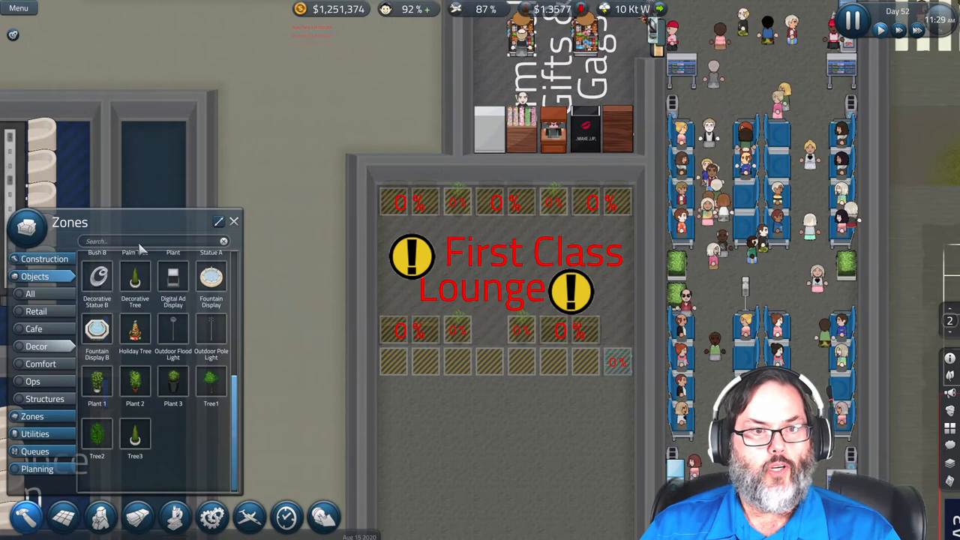
# Place a column of windows along the lounge wall facing the gate seating
pyautogui.write('ings')
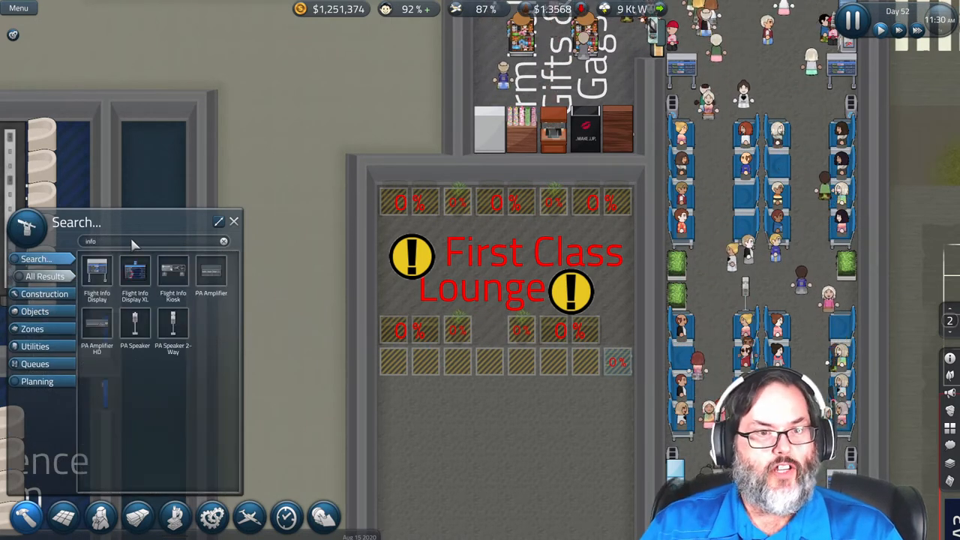
pyautogui.moveTo(97, 274)
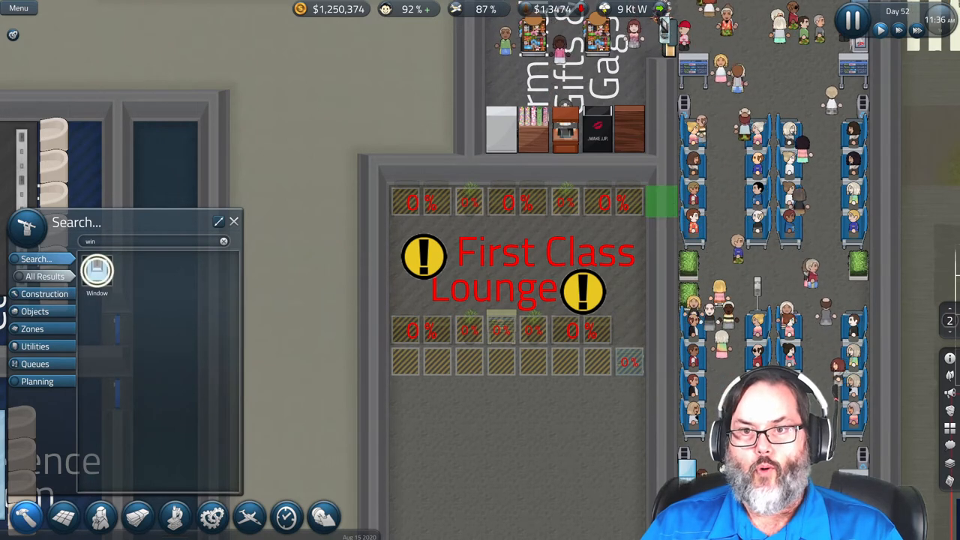
pyautogui.moveTo(660, 244)
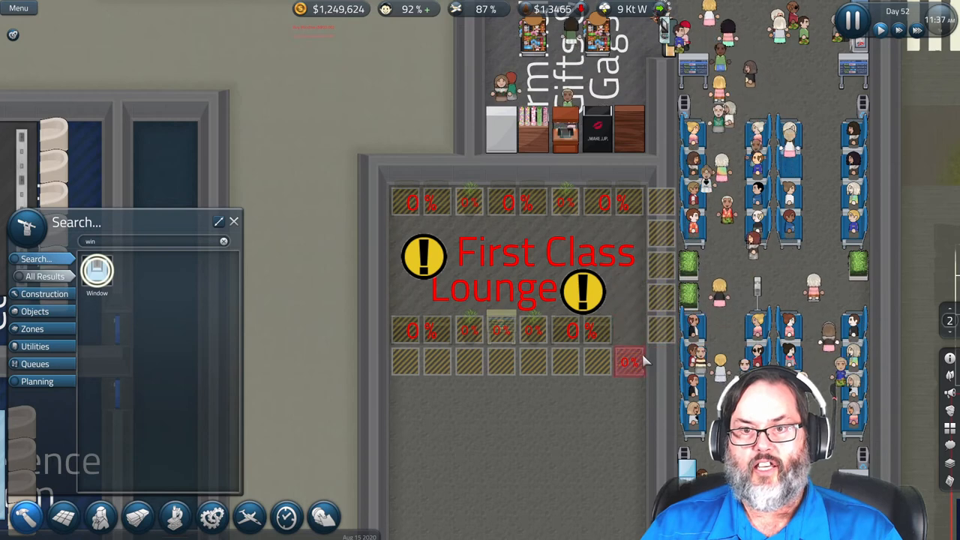
pyautogui.click(234, 222)
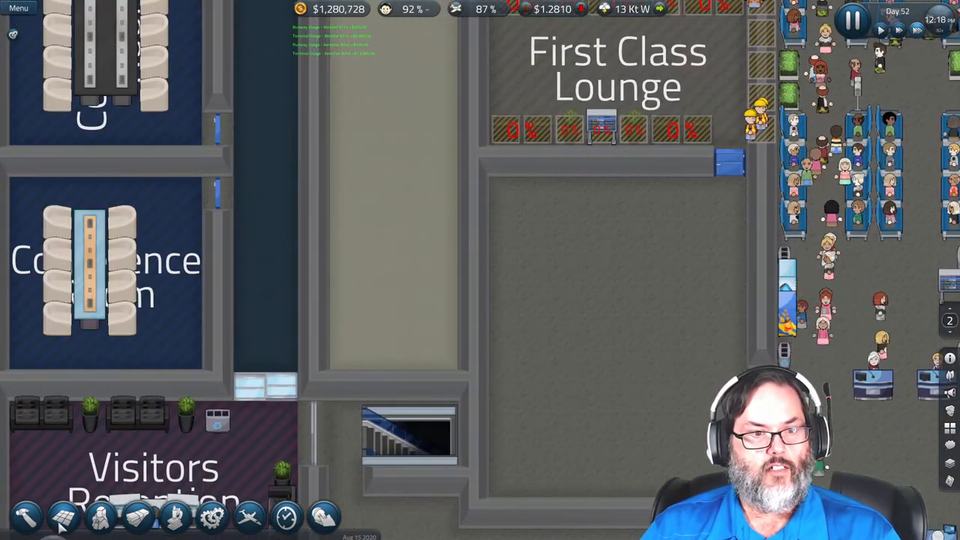
# Paint a Store zone over the empty room beneath the First Class Lounge
pyautogui.click(64, 515)
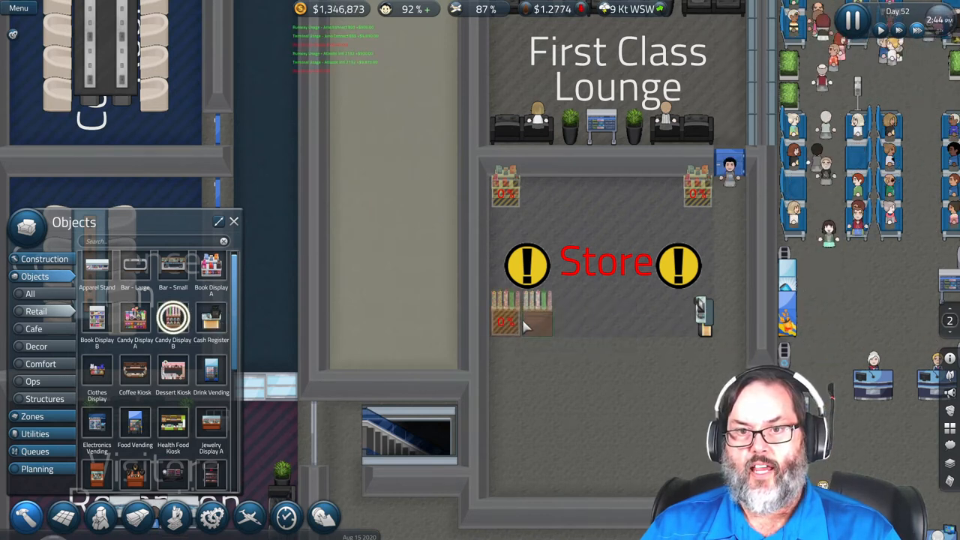
# Place Pharmacy Display C and Souvenir Display B inside the Store
pyautogui.click(96, 371)
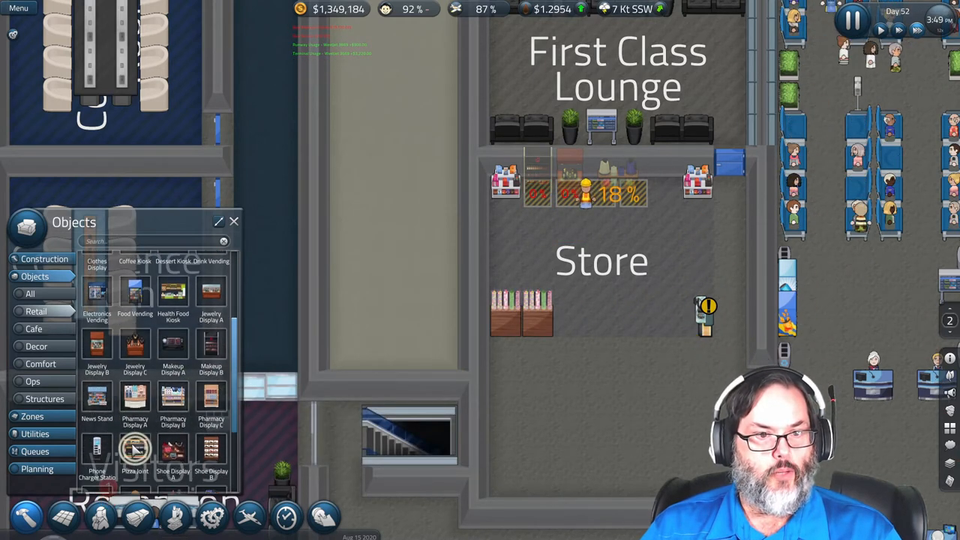
pyautogui.click(211, 397)
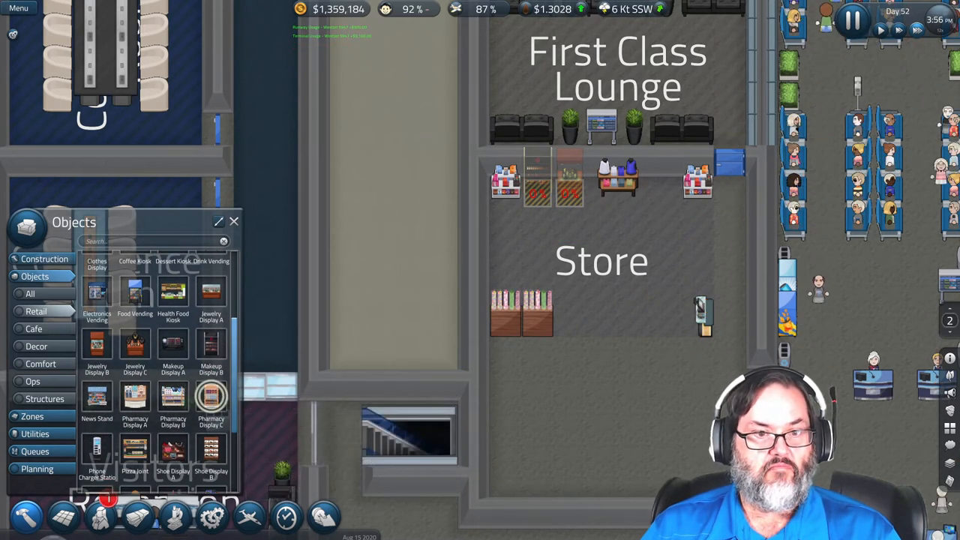
pyautogui.click(570, 311)
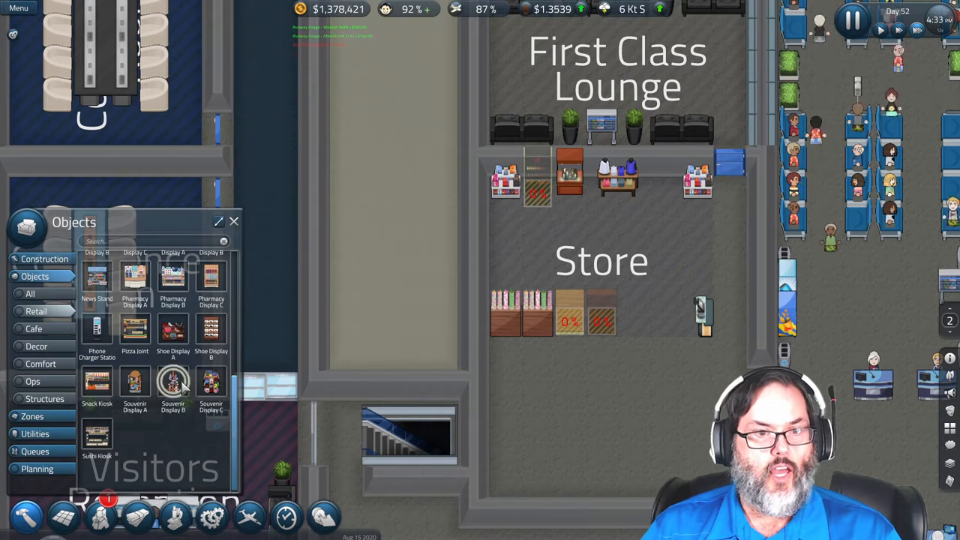
pyautogui.click(211, 383)
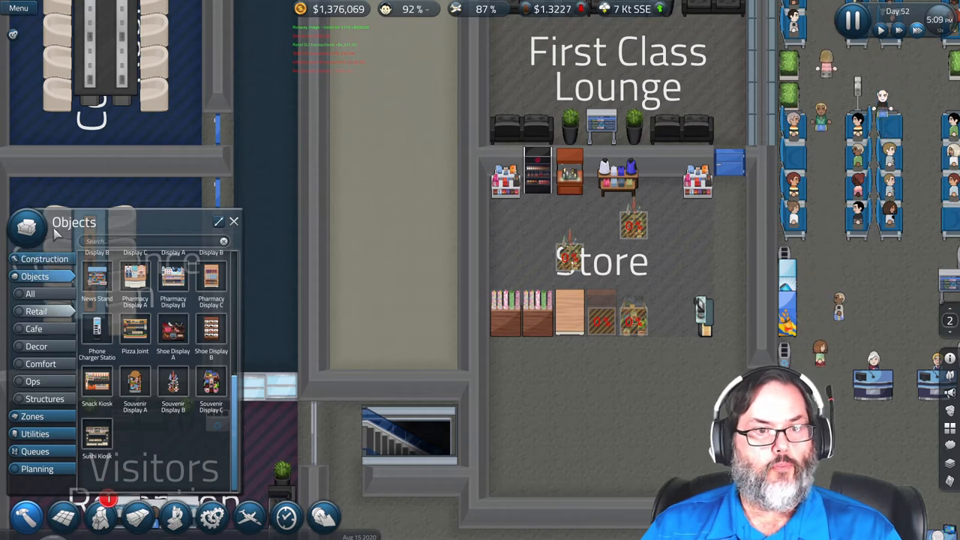
pyautogui.click(44, 259)
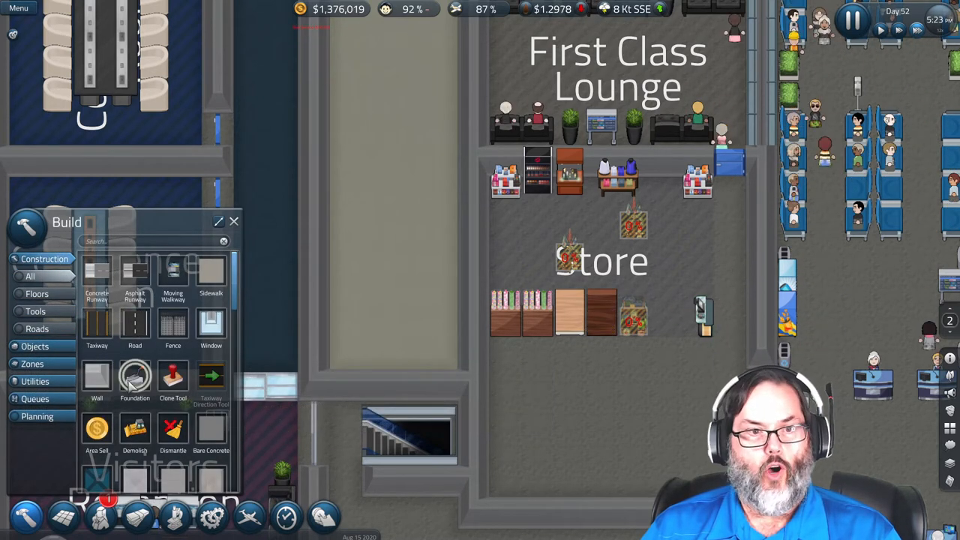
# Give the Store zone below the First Class Lounge the name 'Prophet's Products'
pyautogui.click(97, 379)
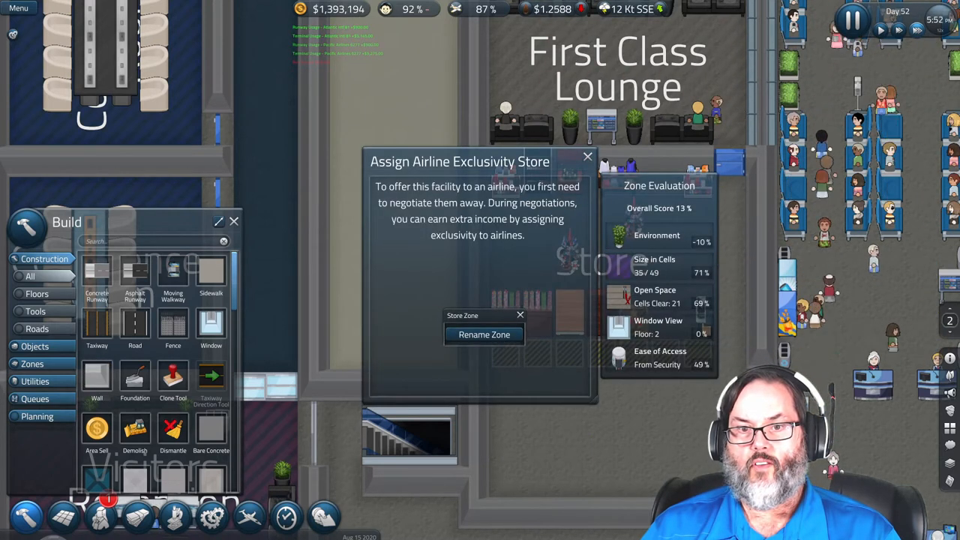
pyautogui.click(484, 334)
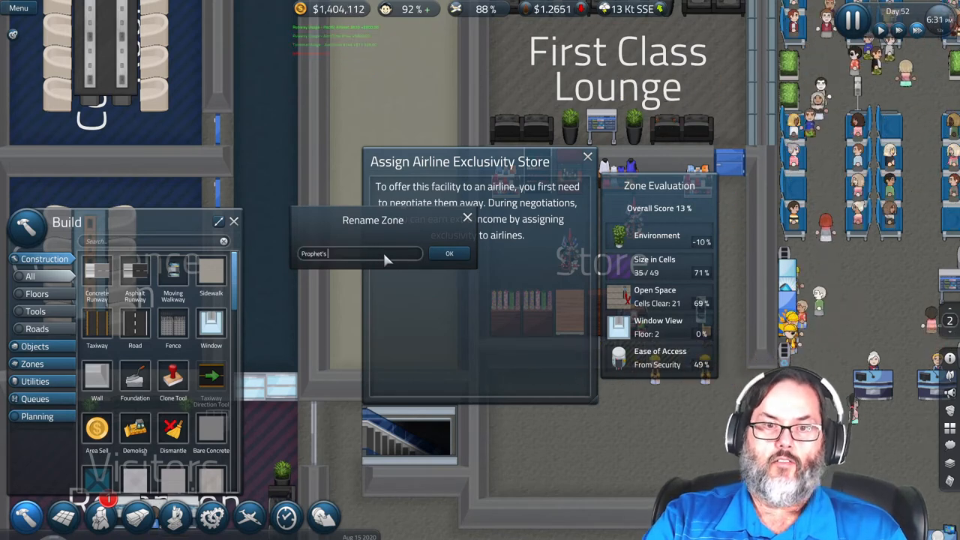
pyautogui.write('Product')
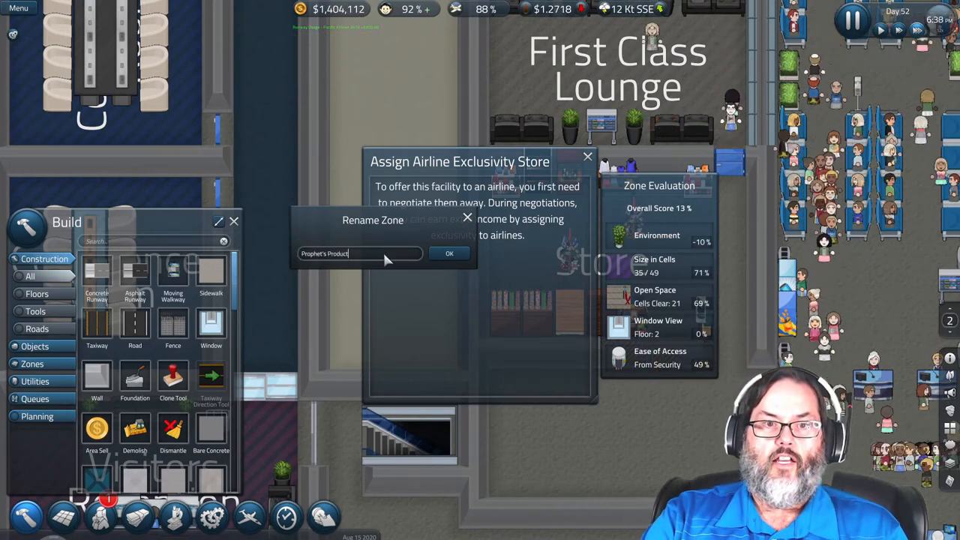
pyautogui.write('s')
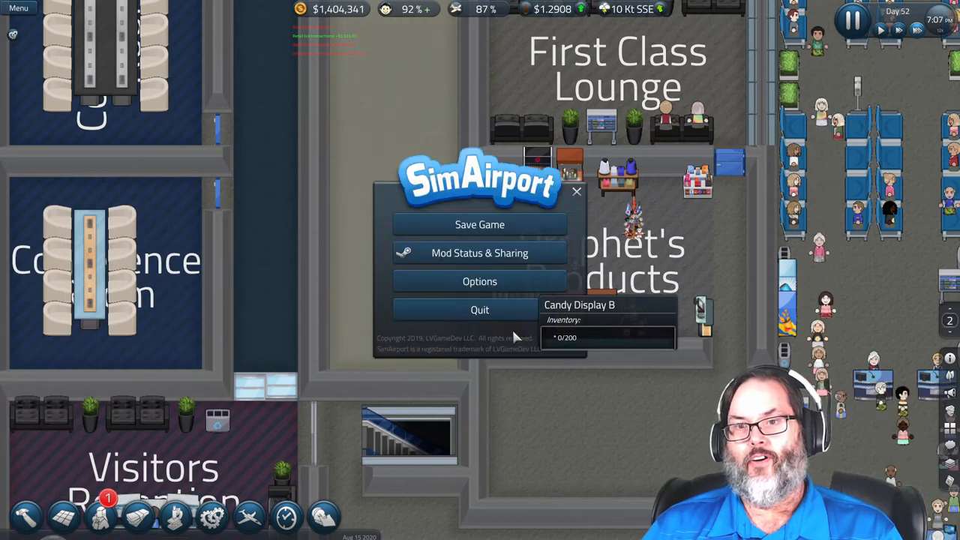
# Close the game menu and review the Tourist Trap grant at 67%
pyautogui.click(576, 191)
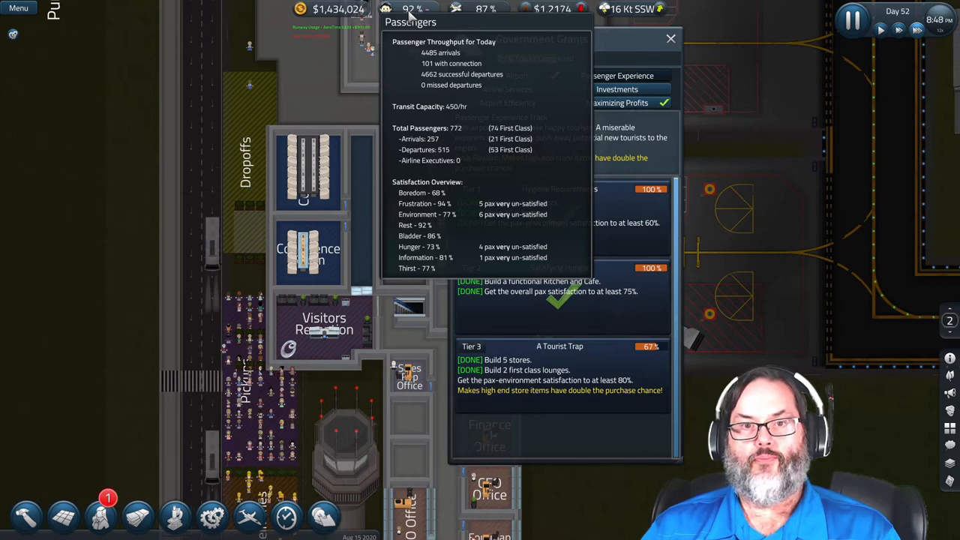
pyautogui.click(670, 38)
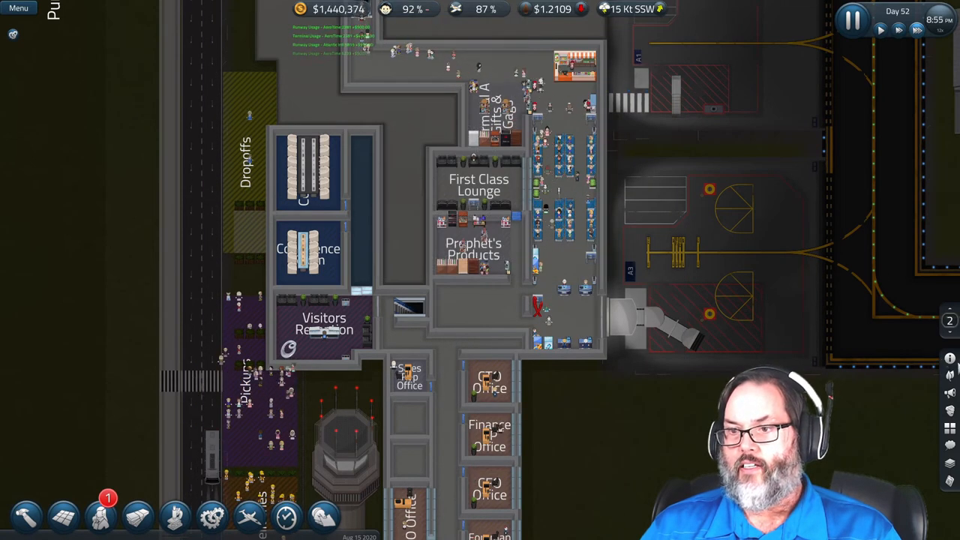
pyautogui.moveTo(949, 376)
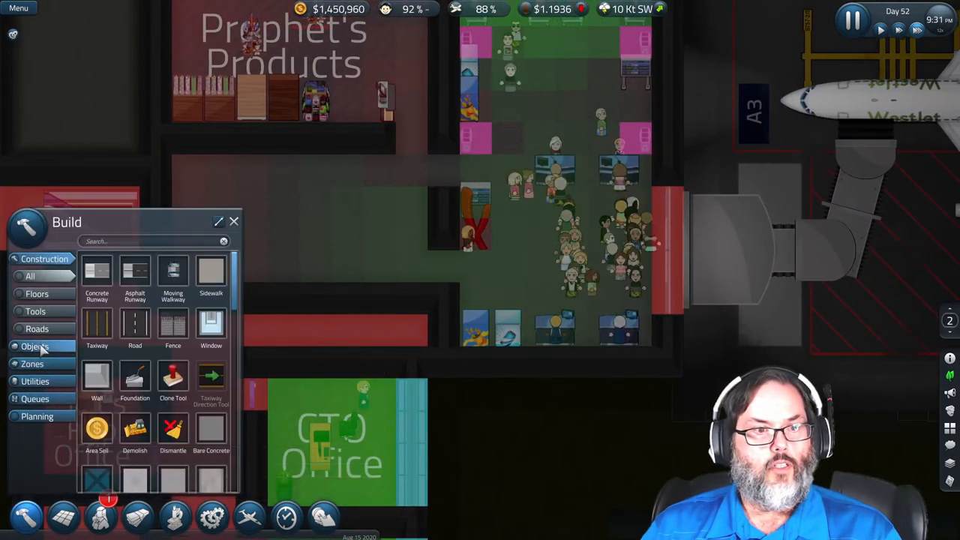
# Browse Decor objects and place statues, including Decorative Statue B, around the terminal
pyautogui.click(34, 346)
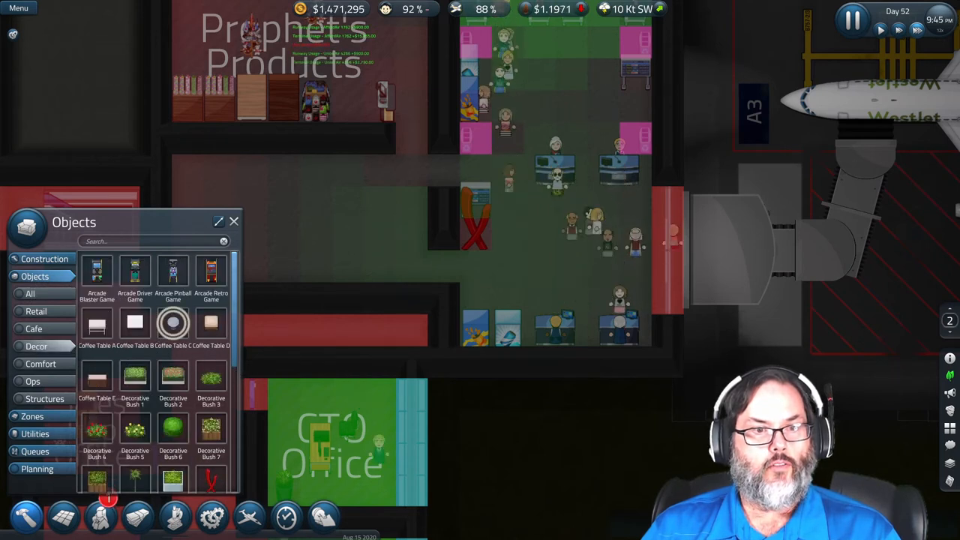
pyautogui.scroll(-3)
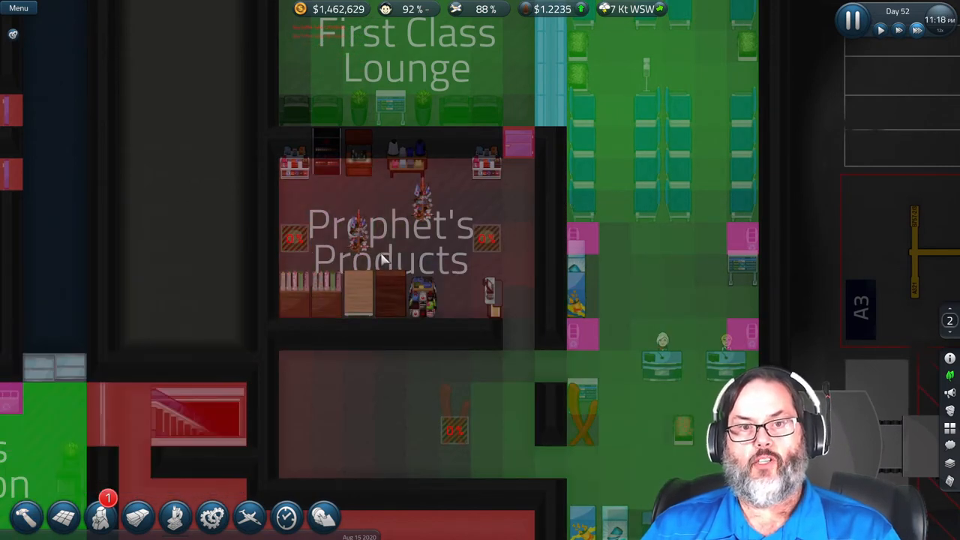
pyautogui.scroll(-3)
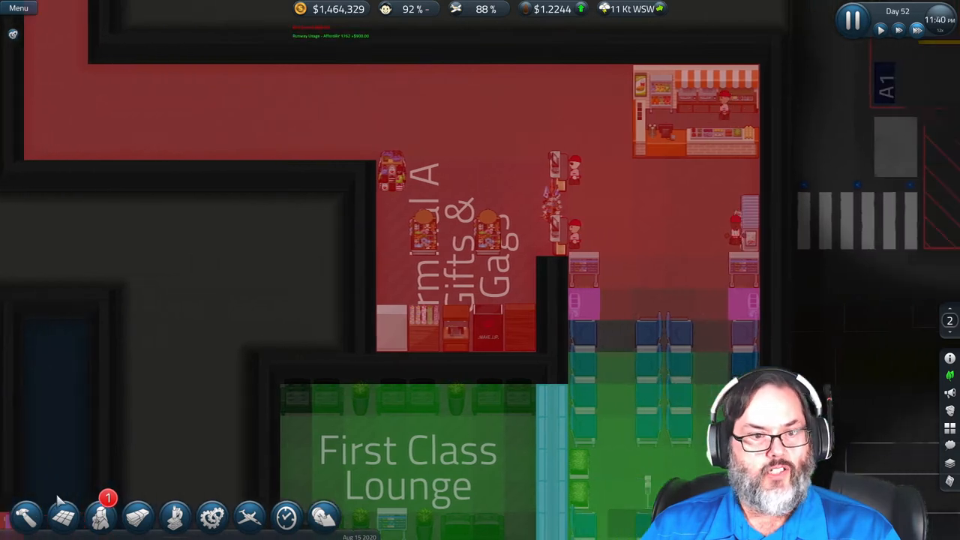
pyautogui.click(25, 516)
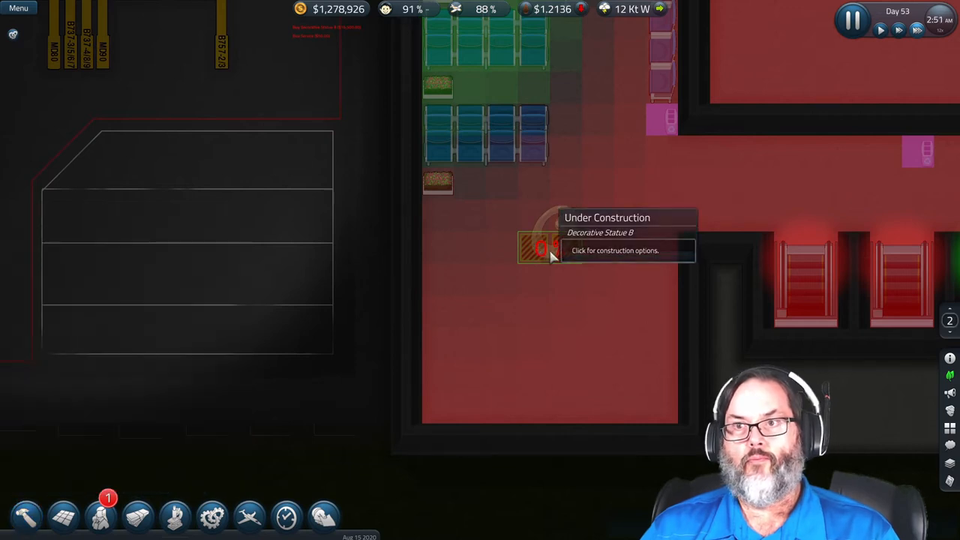
# Scroll over the gate B1 corridors and list the available floor types
pyautogui.scroll(-3)
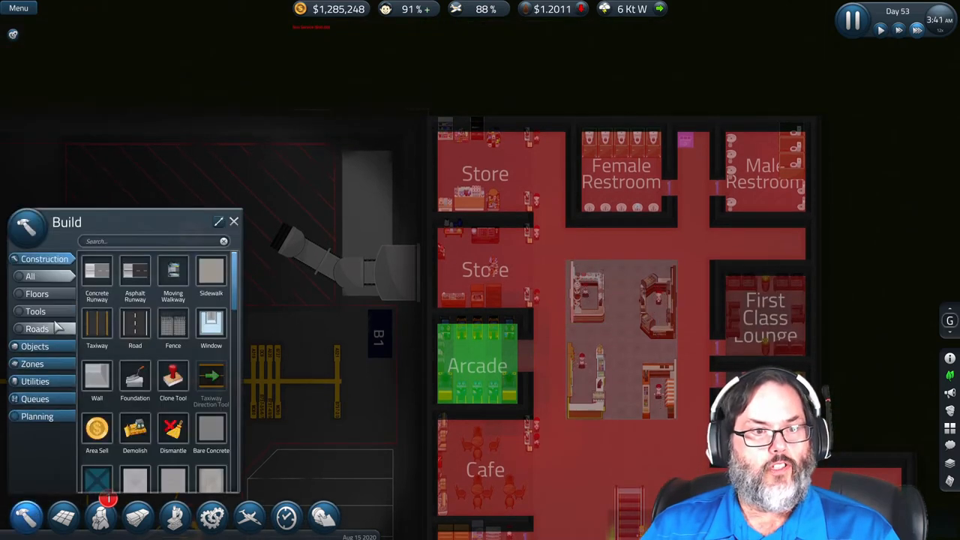
pyautogui.click(37, 293)
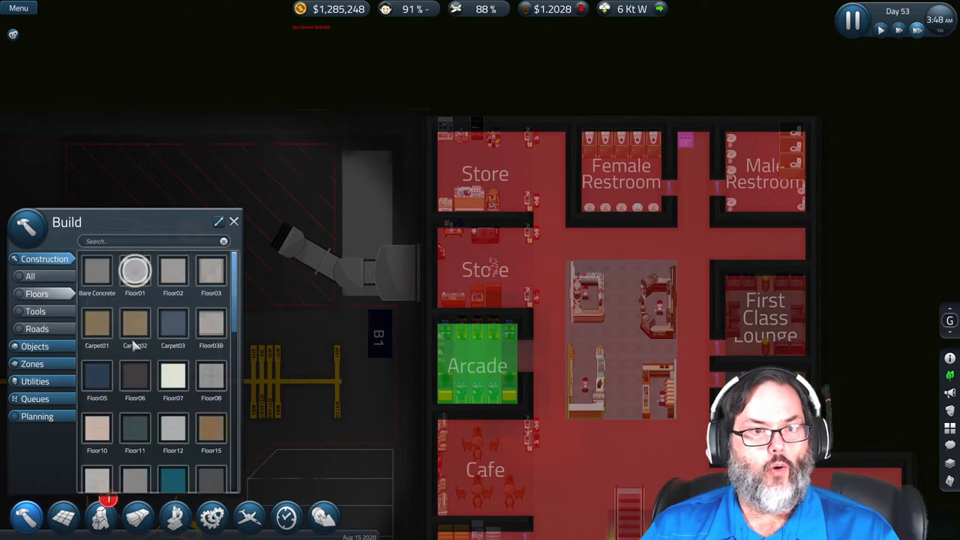
pyautogui.moveTo(135, 324)
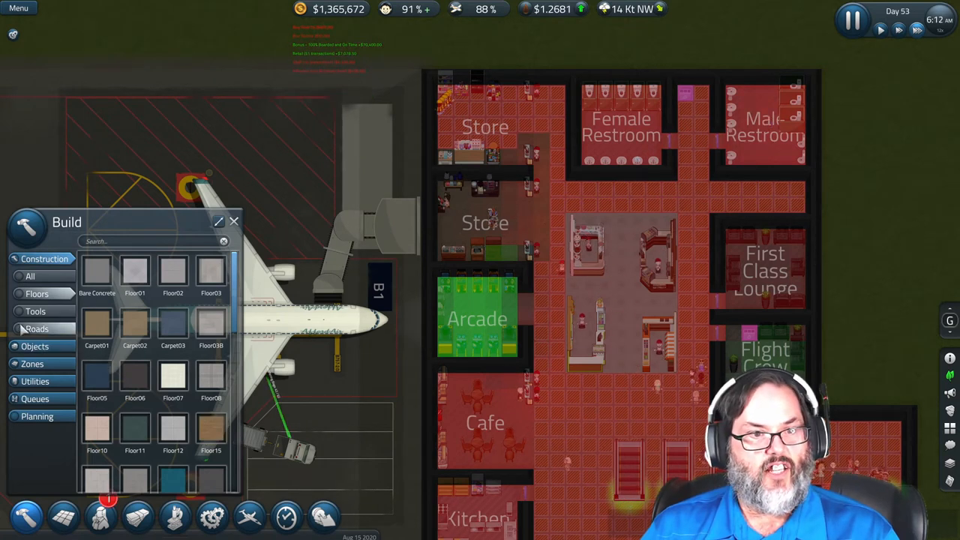
# Open the placeable Objects list and browse the decorative items
pyautogui.click(35, 276)
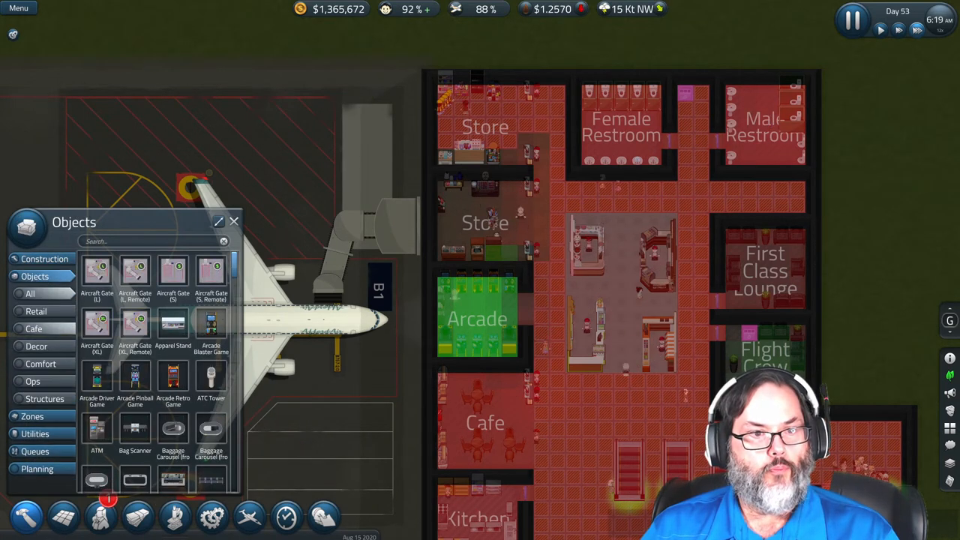
pyautogui.click(36, 346)
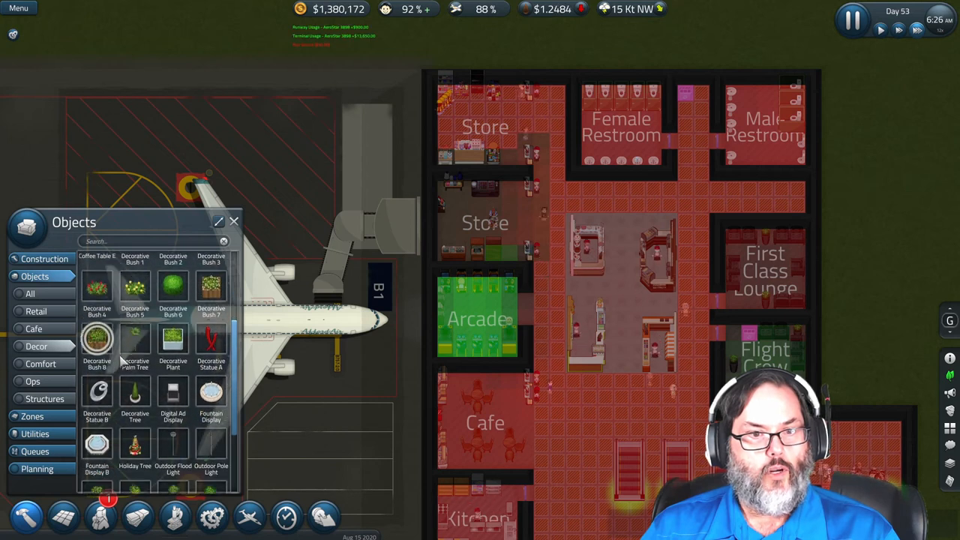
pyautogui.moveTo(211, 394)
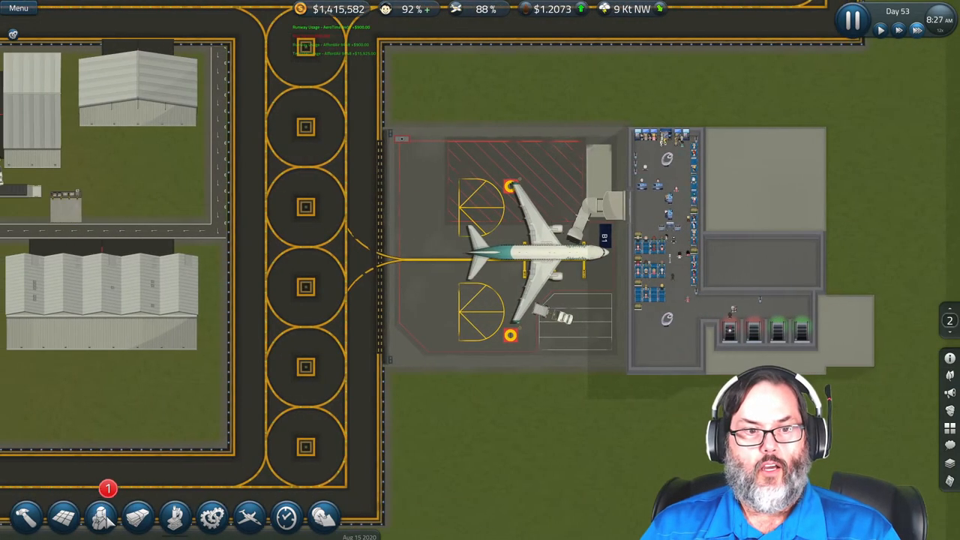
pyautogui.click(100, 516)
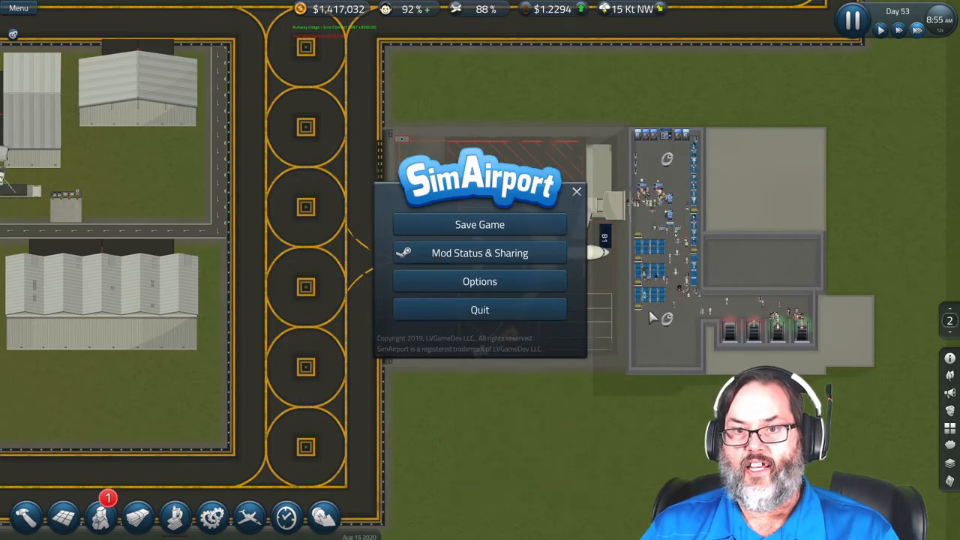
pyautogui.click(576, 192)
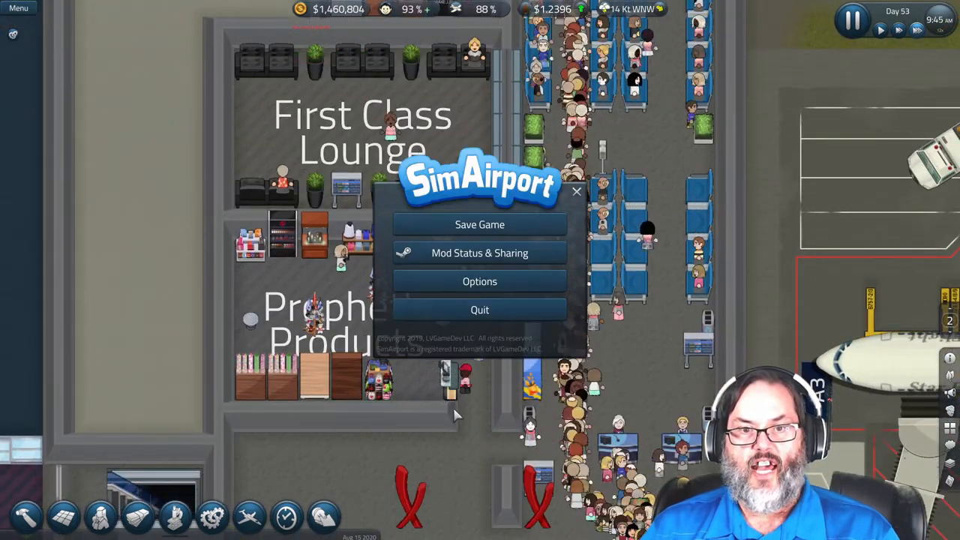
pyautogui.click(576, 192)
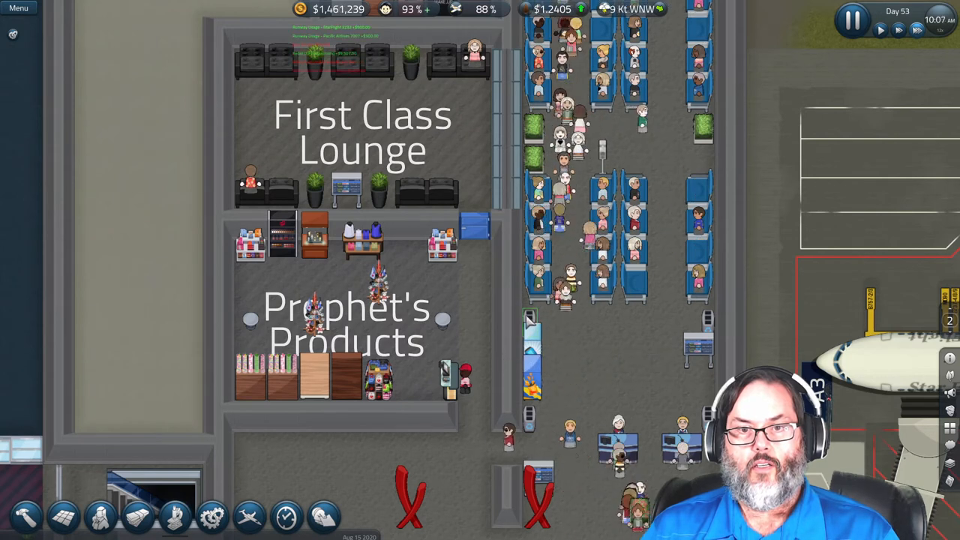
pyautogui.click(529, 315)
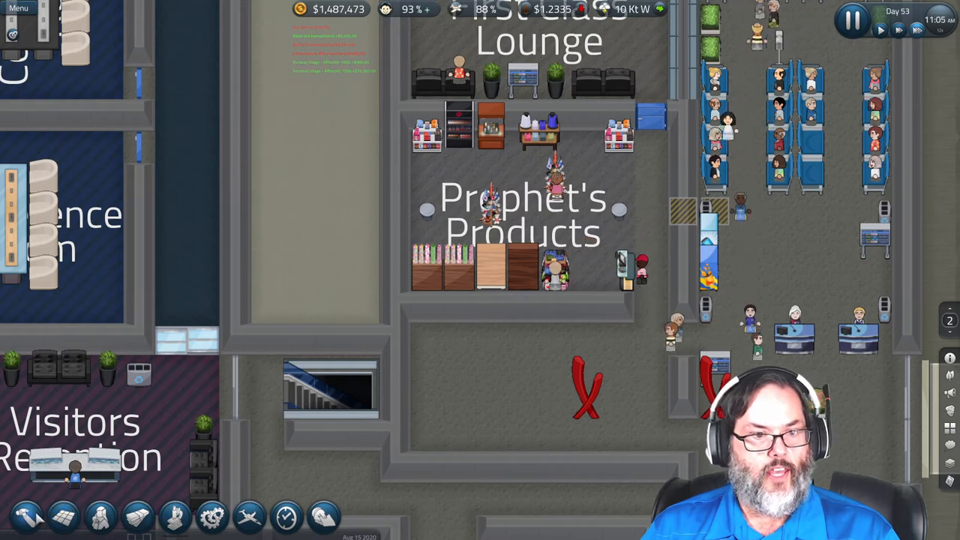
# Search the build catalogue for 'vending', then view Government Grants progress
pyautogui.click(25, 516)
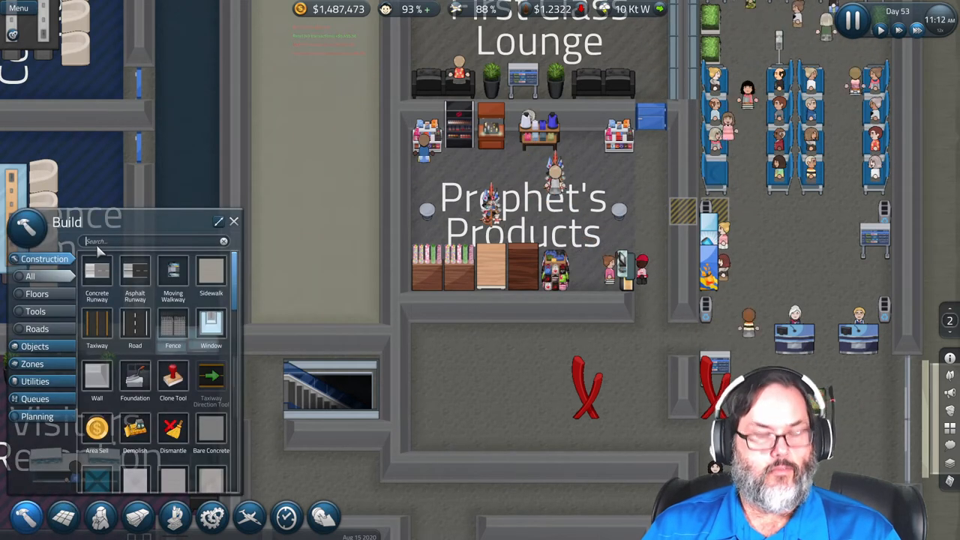
pyautogui.write('vending')
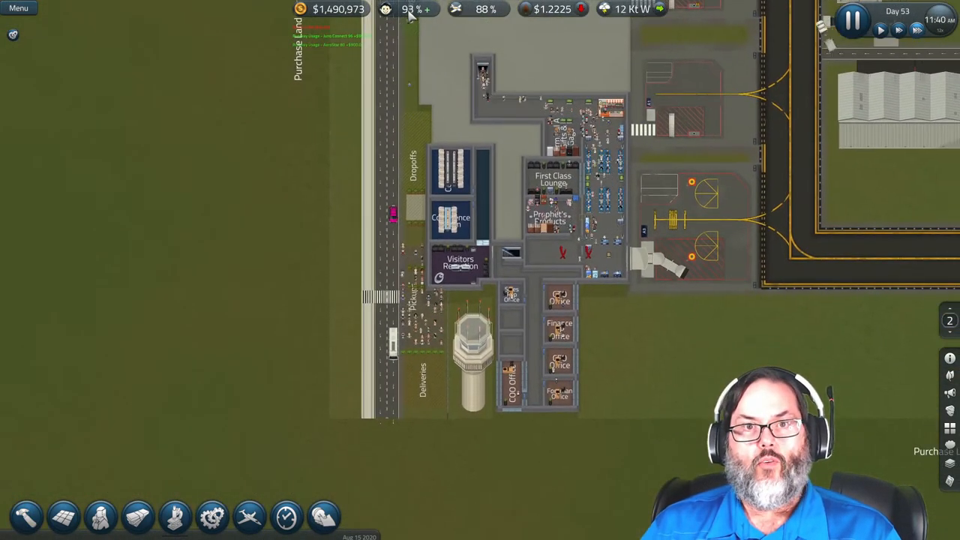
pyautogui.click(386, 9)
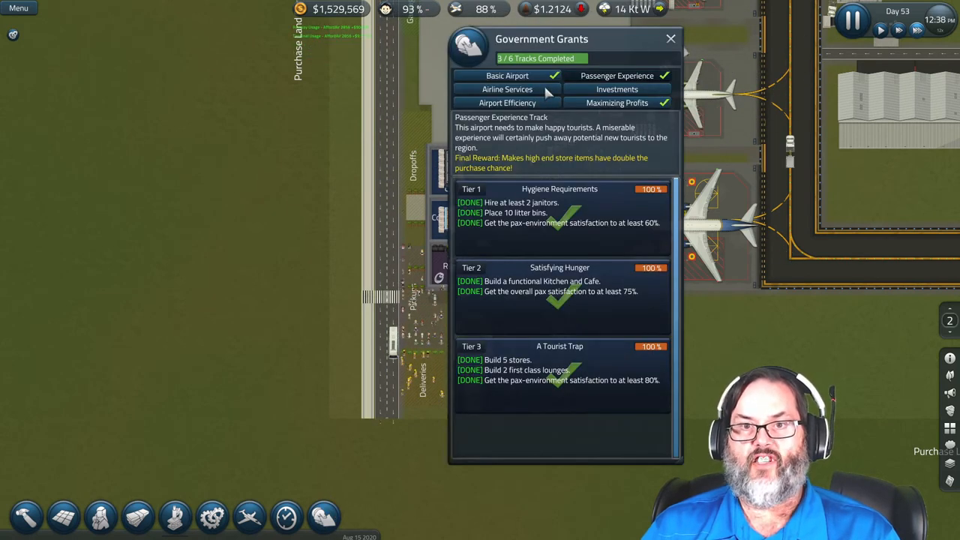
# Review the Investments, Airport Efficiency and Airline Services grant tiers, then close Grants
pyautogui.click(616, 89)
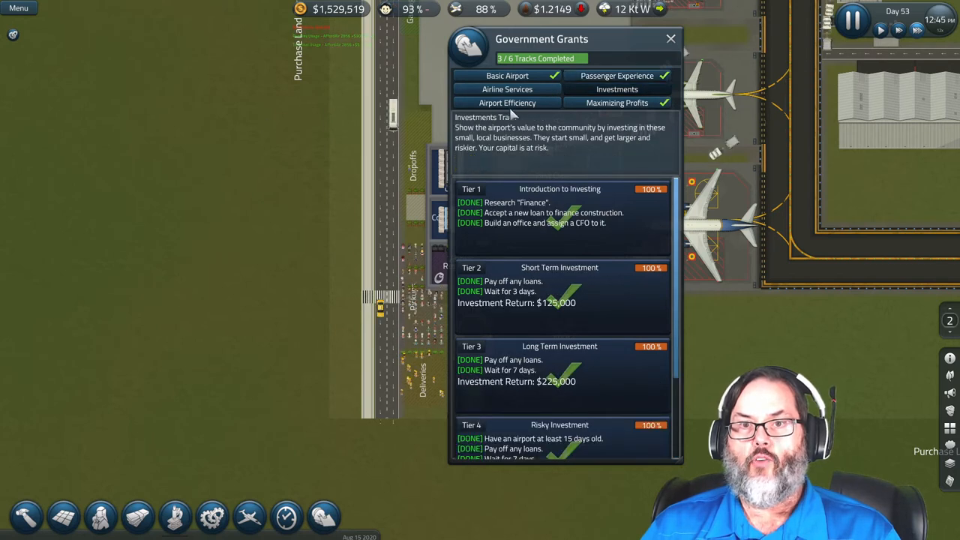
pyautogui.click(507, 102)
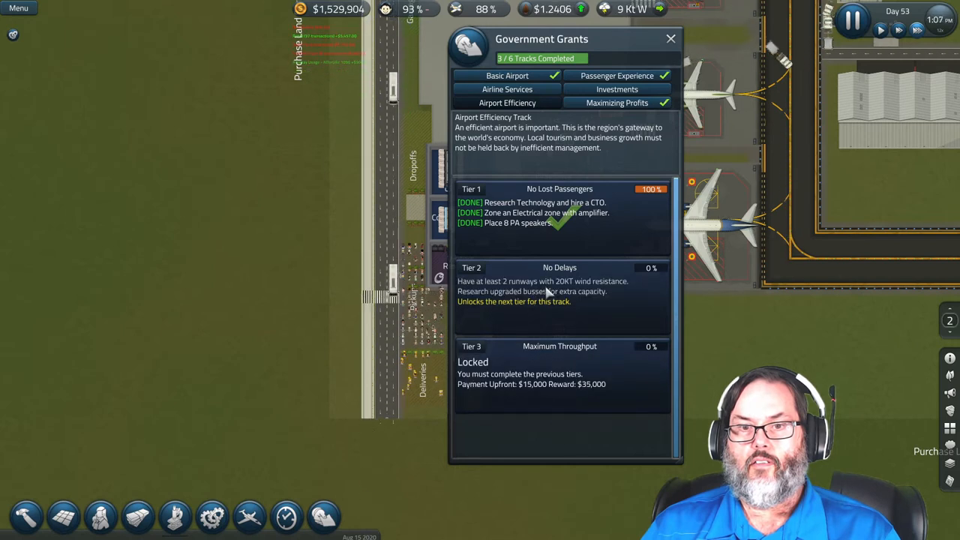
pyautogui.click(507, 89)
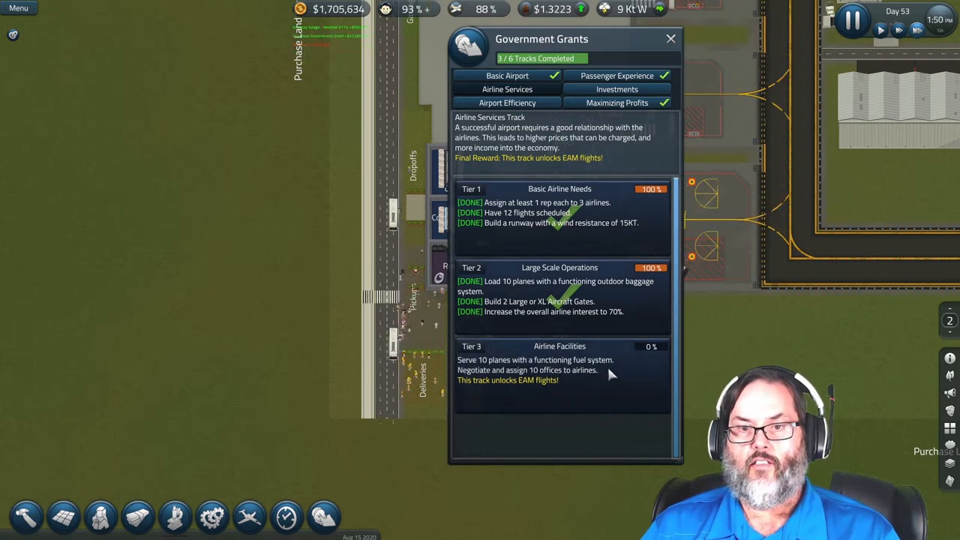
pyautogui.moveTo(831, 366)
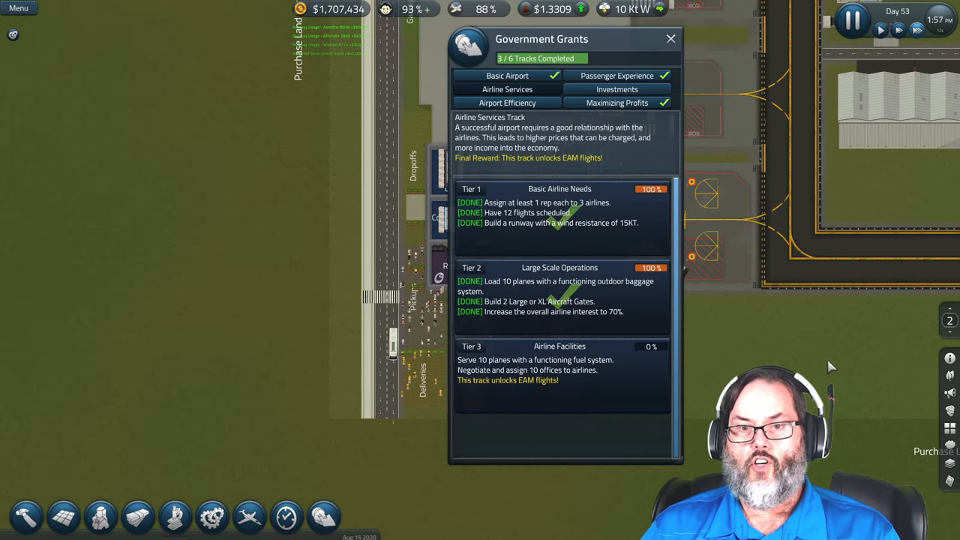
pyautogui.click(670, 38)
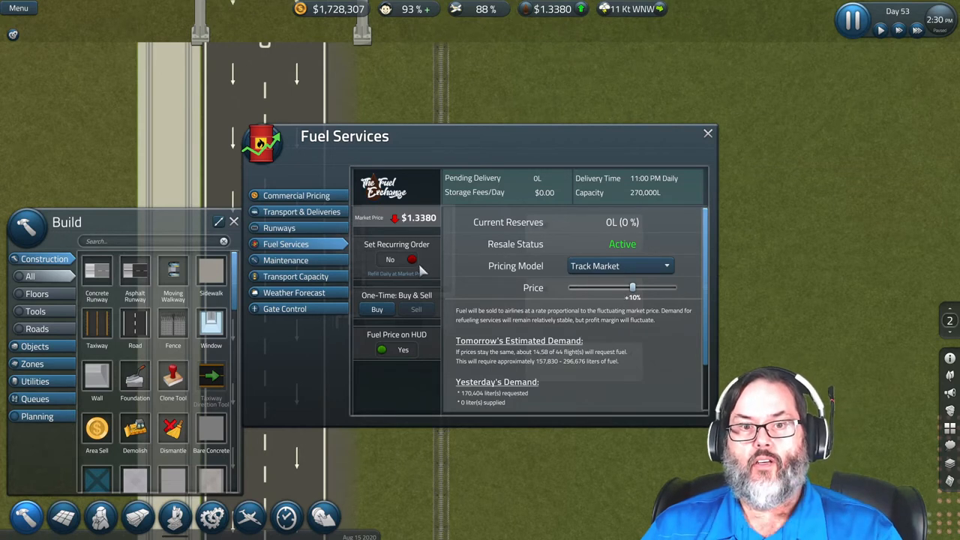
pyautogui.moveTo(448, 304)
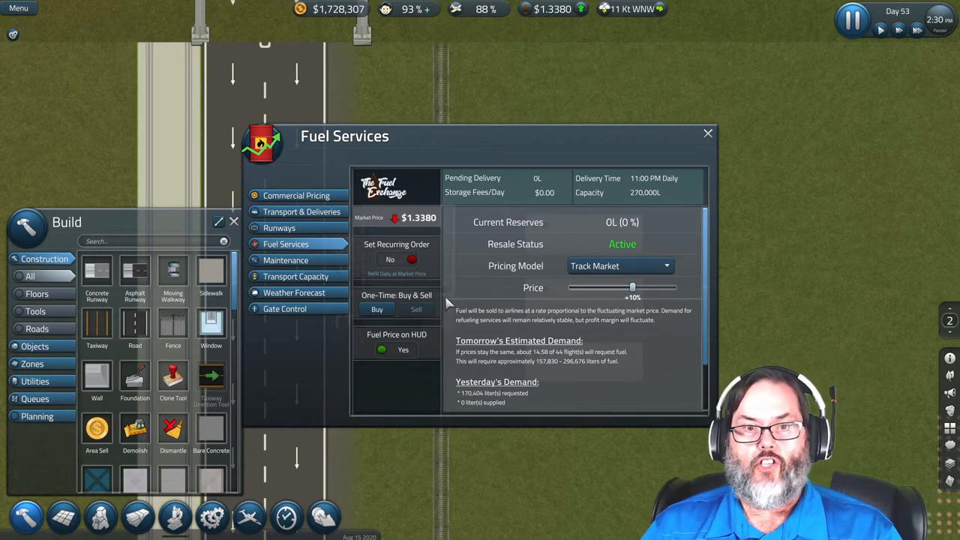
pyautogui.moveTo(562, 288)
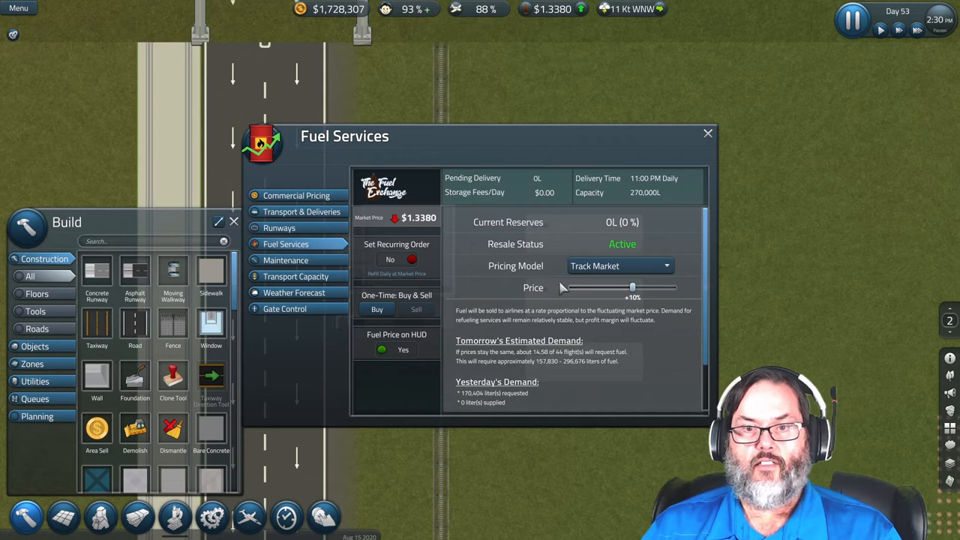
# Buy a MAX 270,000-litre fuel load with Immediate Delivery set to Yes
pyautogui.click(376, 309)
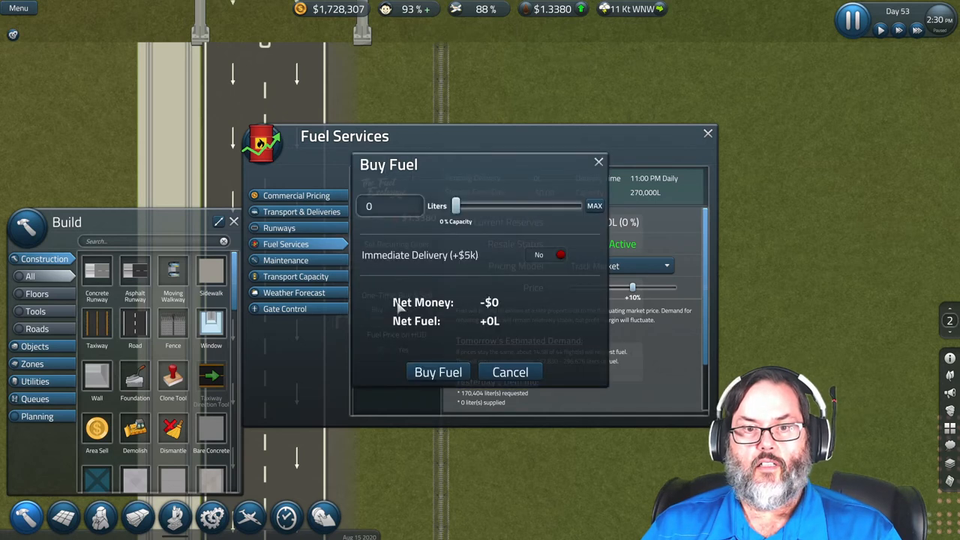
pyautogui.moveTo(456, 206); pyautogui.dragTo(459, 206)
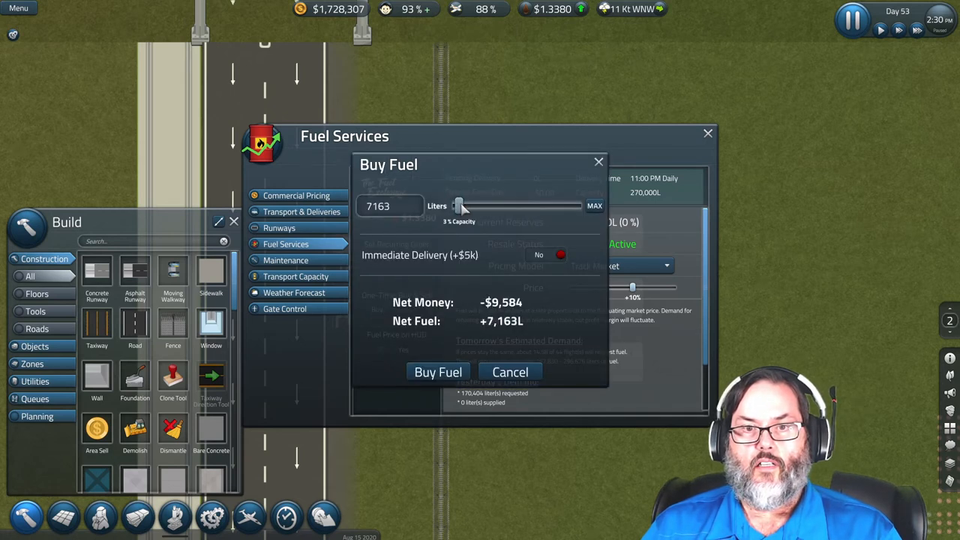
pyautogui.moveTo(459, 206); pyautogui.dragTo(481, 207)
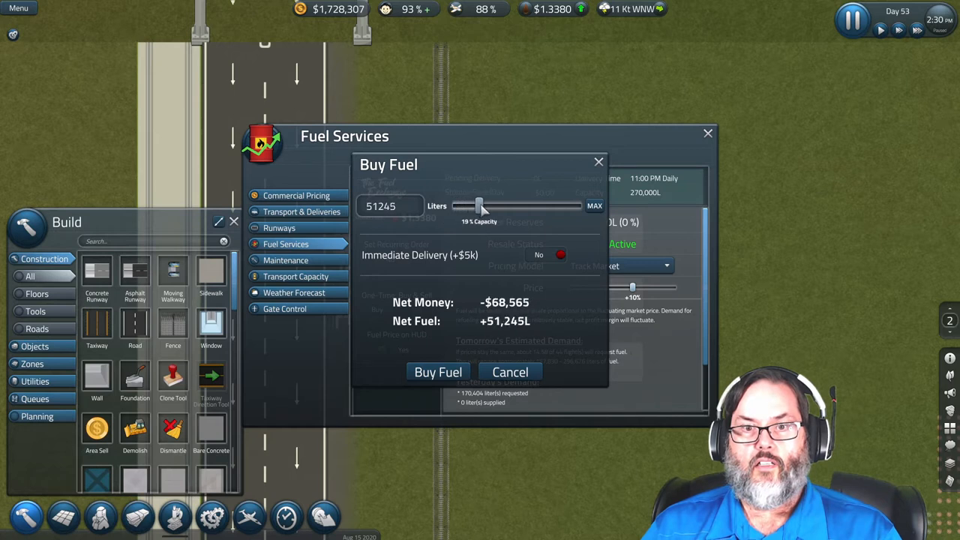
pyautogui.moveTo(480, 206); pyautogui.dragTo(504, 205)
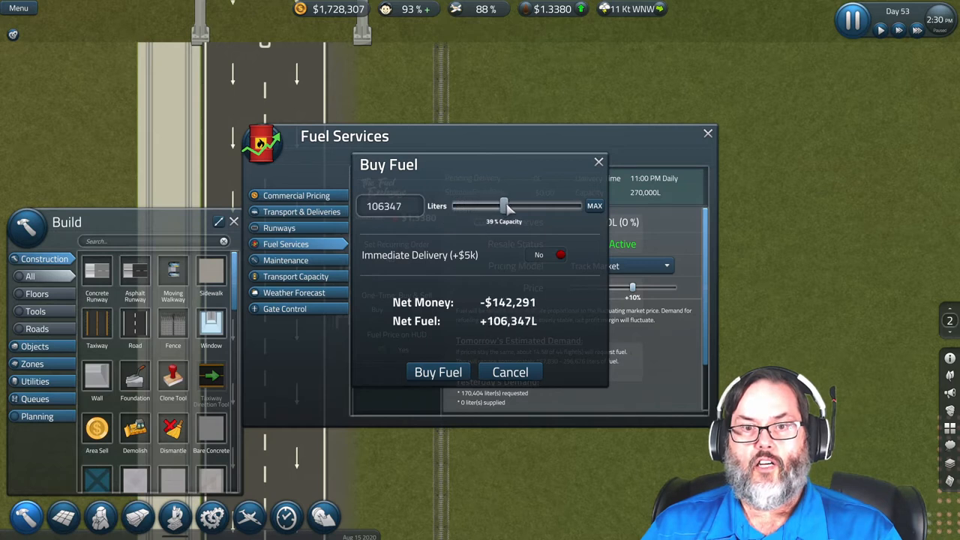
pyautogui.moveTo(504, 206); pyautogui.dragTo(531, 205)
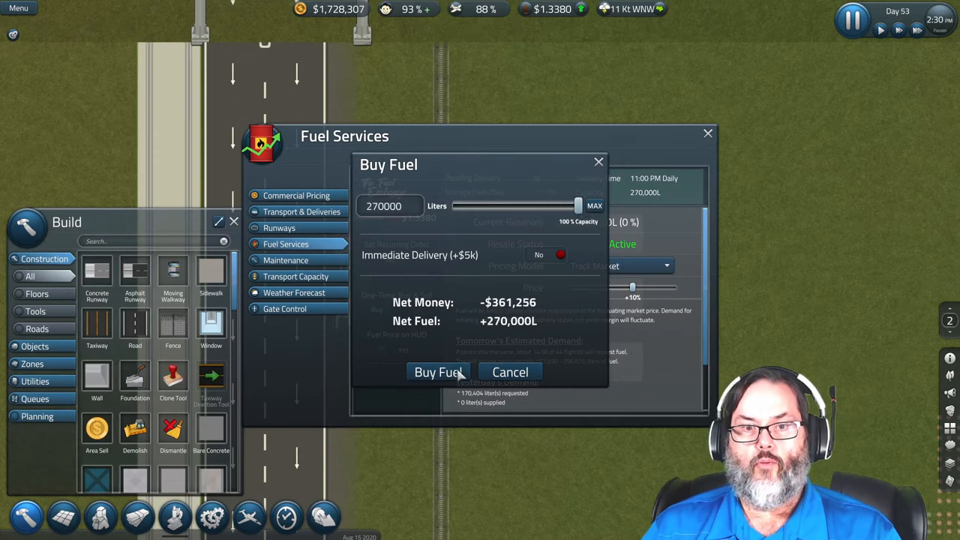
pyautogui.moveTo(555, 257)
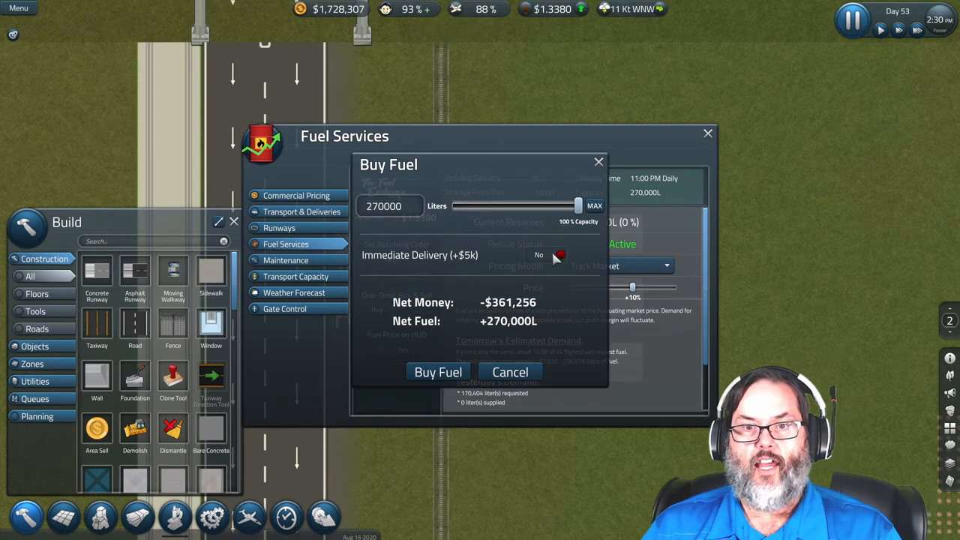
pyautogui.click(548, 255)
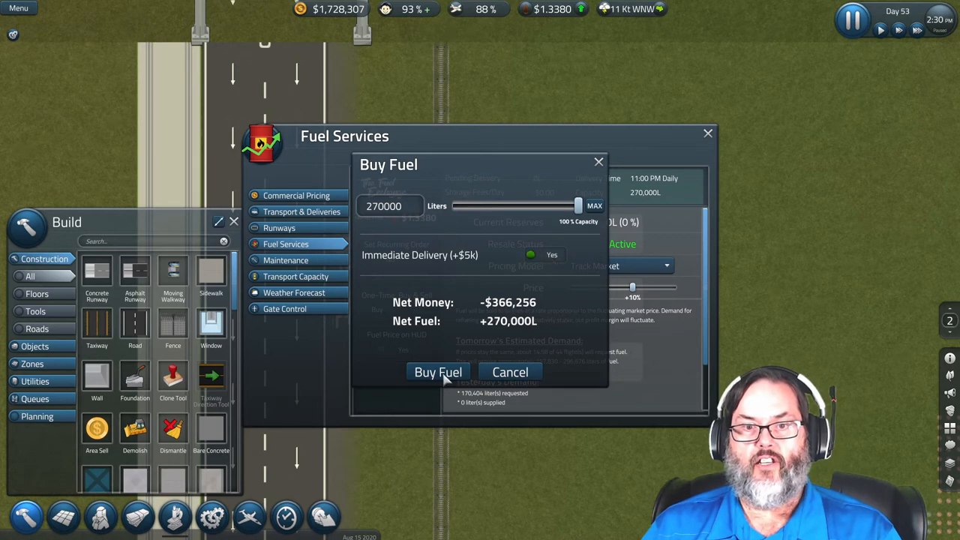
pyautogui.click(438, 372)
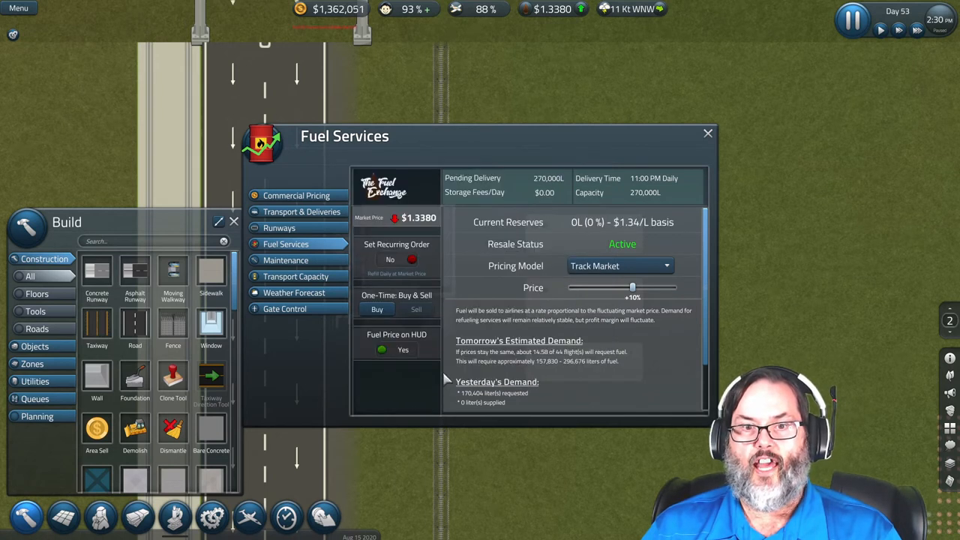
pyautogui.click(707, 133)
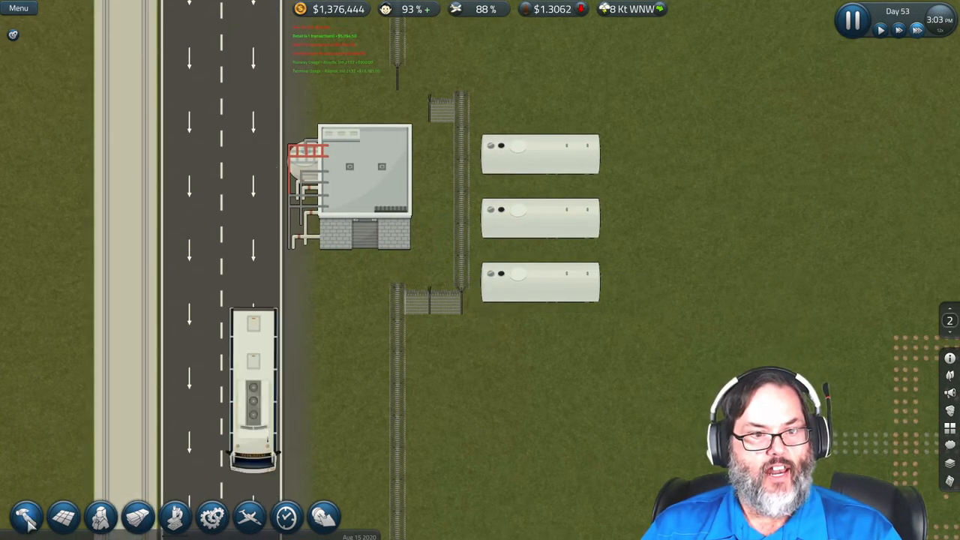
# Search 'fuel' and place two Fuel Tanks above the existing three
pyautogui.click(24, 516)
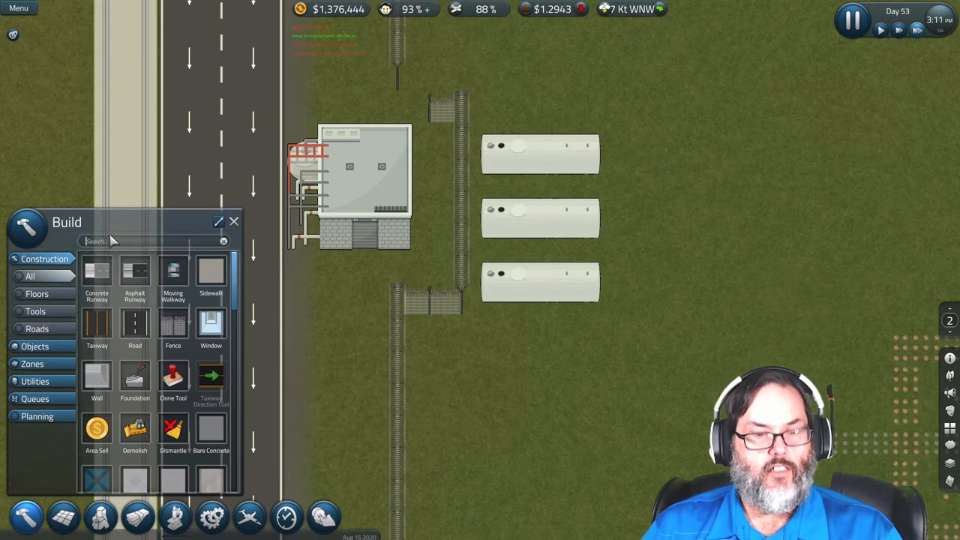
pyautogui.write('fuel')
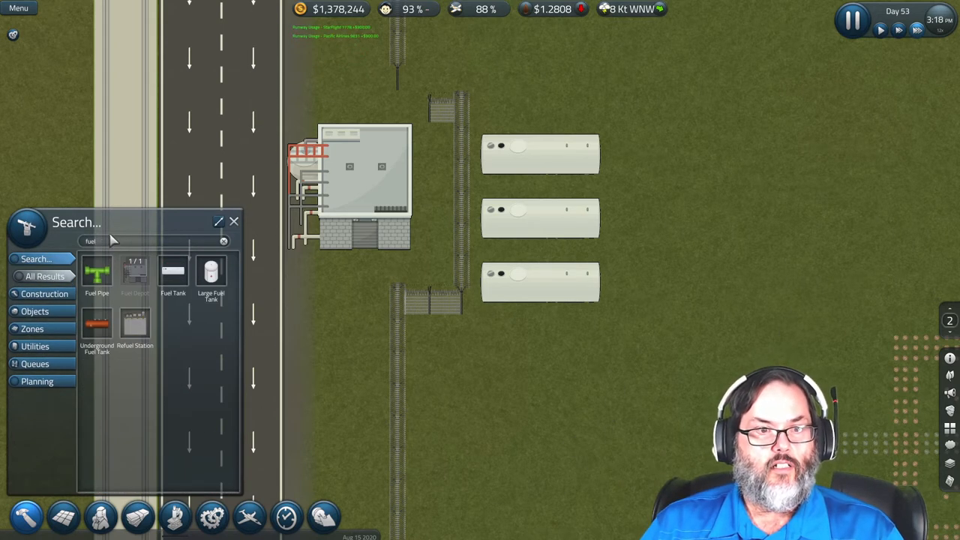
pyautogui.moveTo(173, 277)
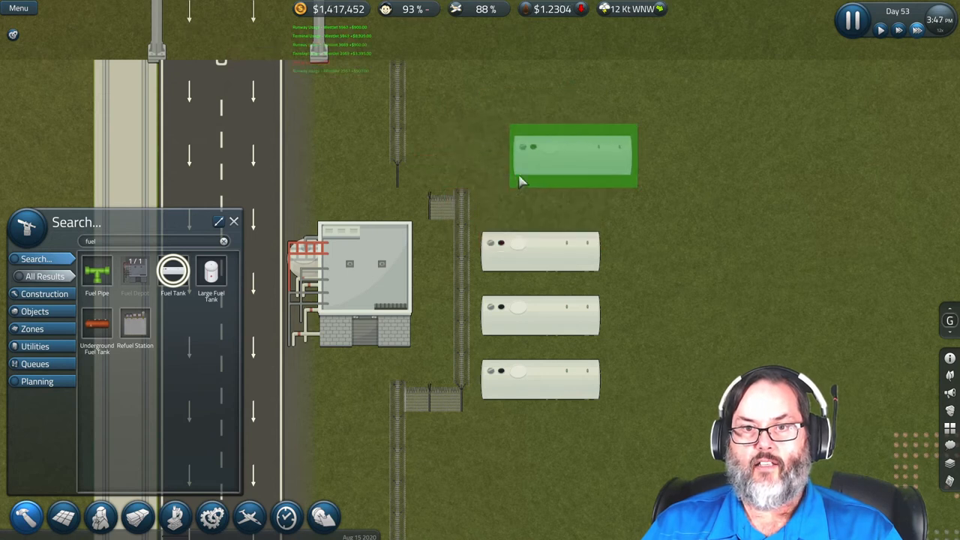
pyautogui.click(574, 155)
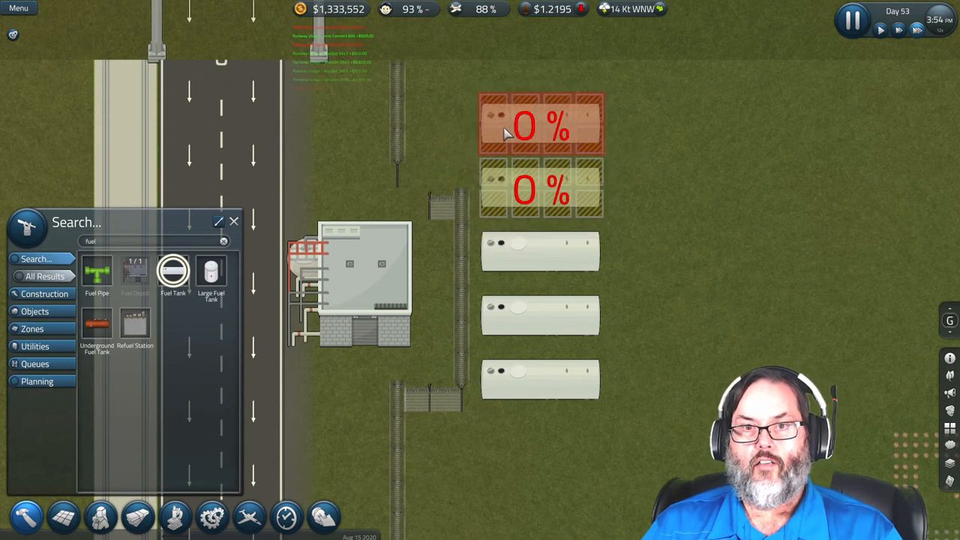
pyautogui.click(97, 272)
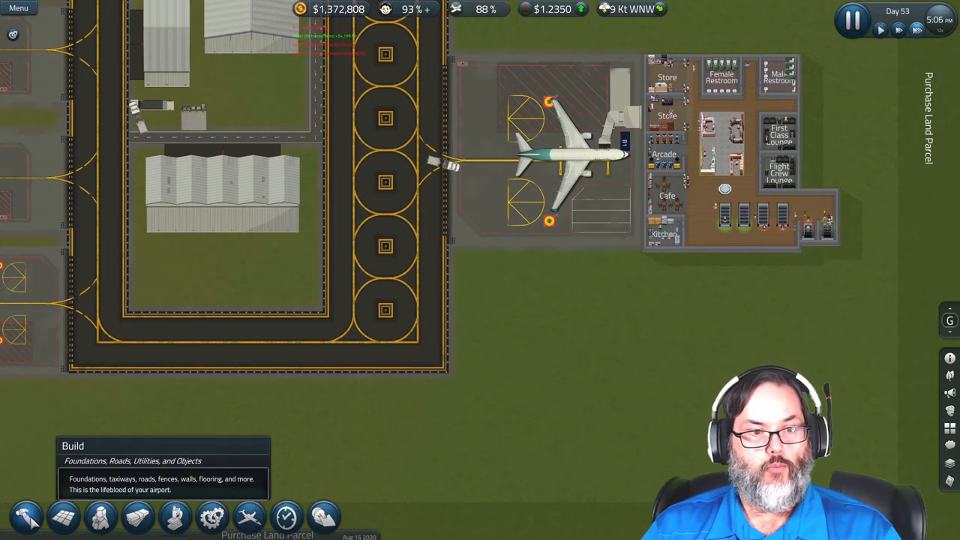
# Search the catalogue for 'gat' and place XL gate C1 below gate B1
pyautogui.click(25, 515)
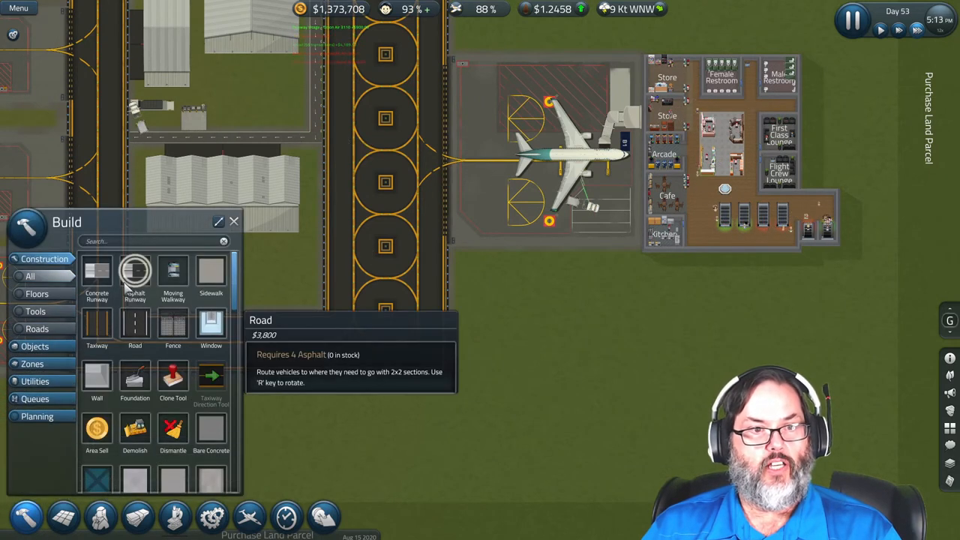
pyautogui.write('gat')
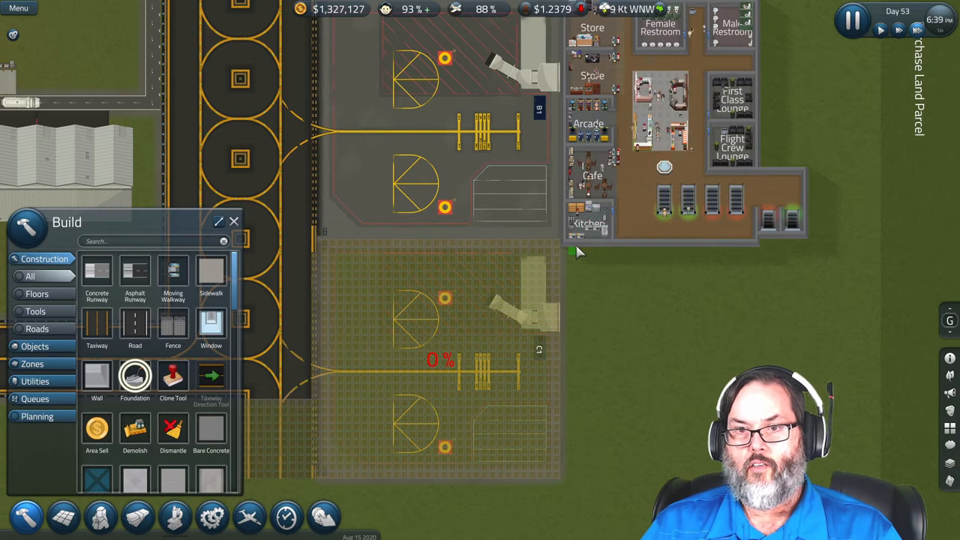
pyautogui.moveTo(638, 252)
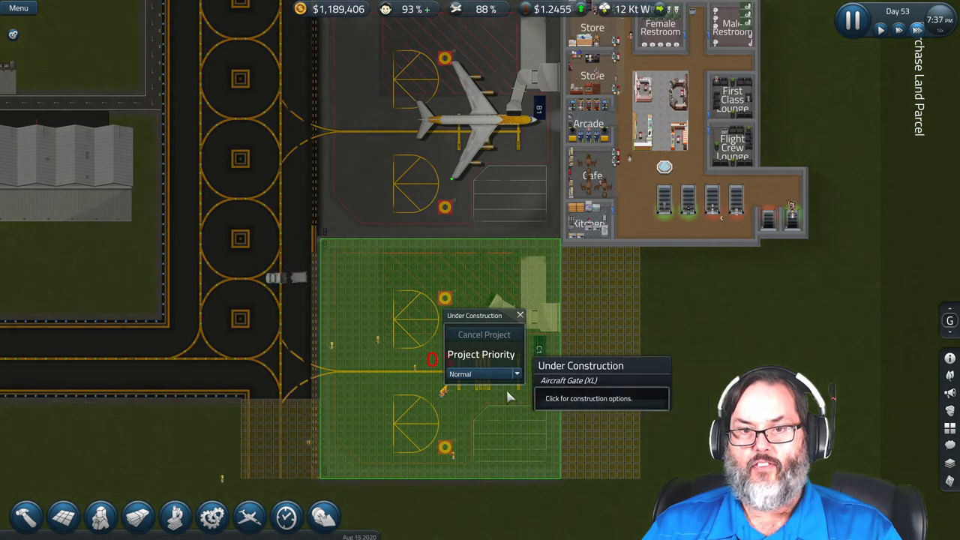
pyautogui.click(482, 373)
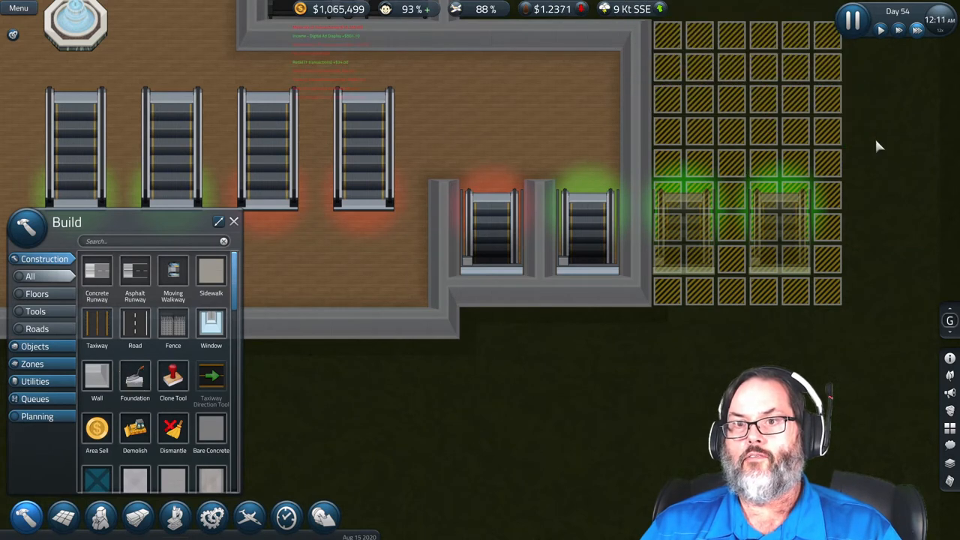
# Place two security exits on the foundation beside the existing security lanes
pyautogui.click(234, 221)
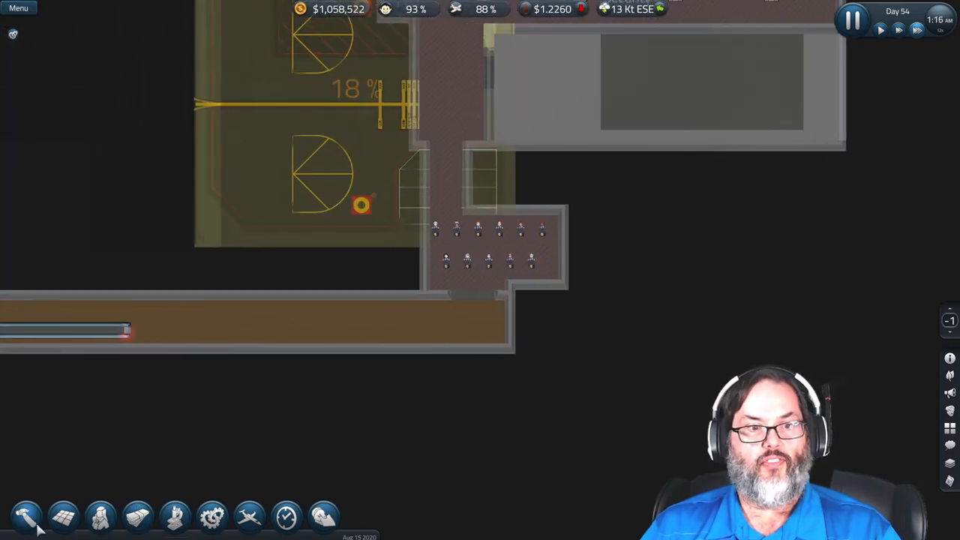
# Lay foundation on level -1 extending the underground corridor eastward
pyautogui.click(25, 515)
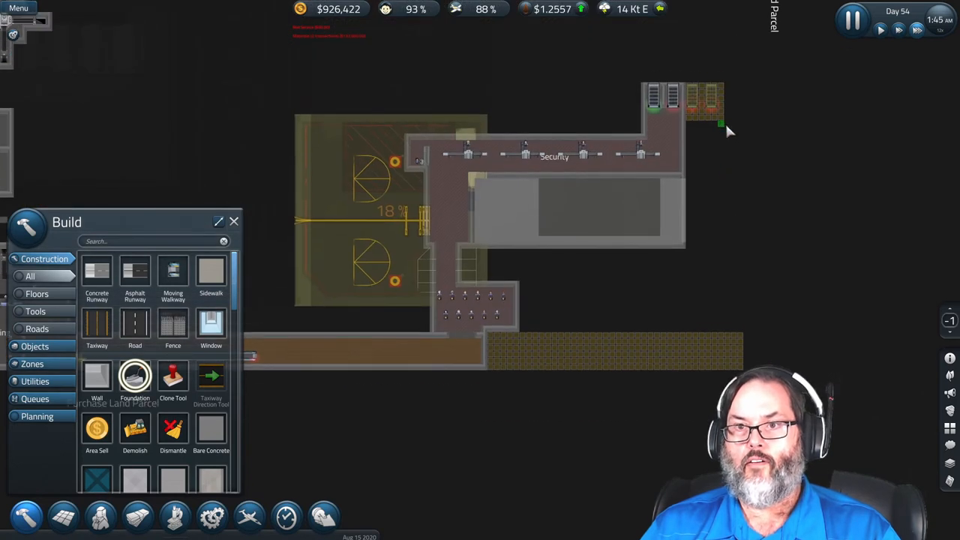
pyautogui.moveTo(702, 124); pyautogui.dragTo(704, 334)
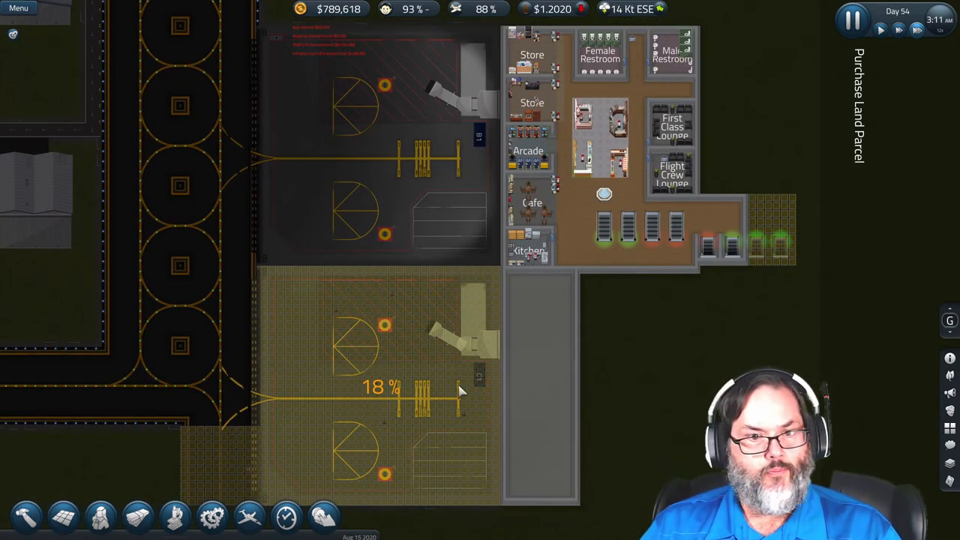
# Wall off the area beside the new XL gate and set its construction priority
pyautogui.click(26, 515)
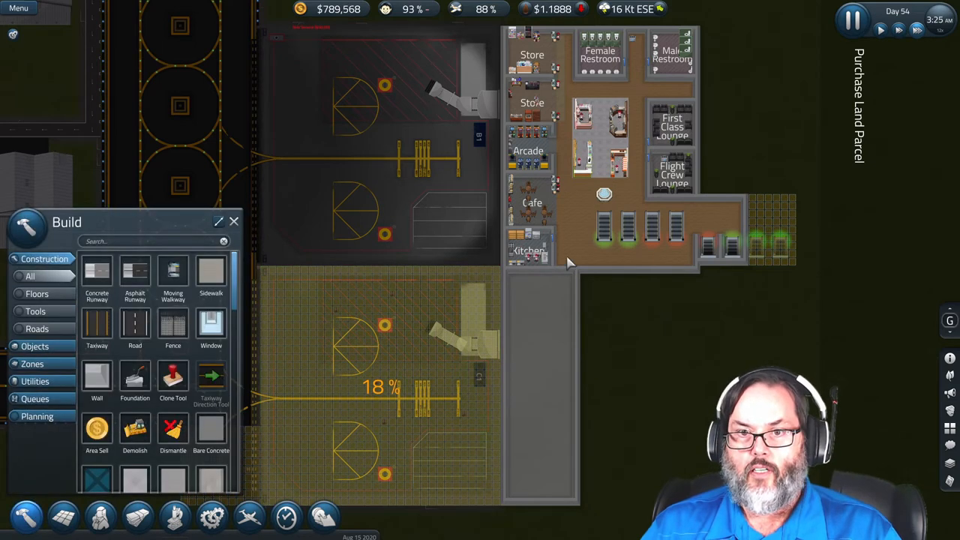
pyautogui.moveTo(173, 429)
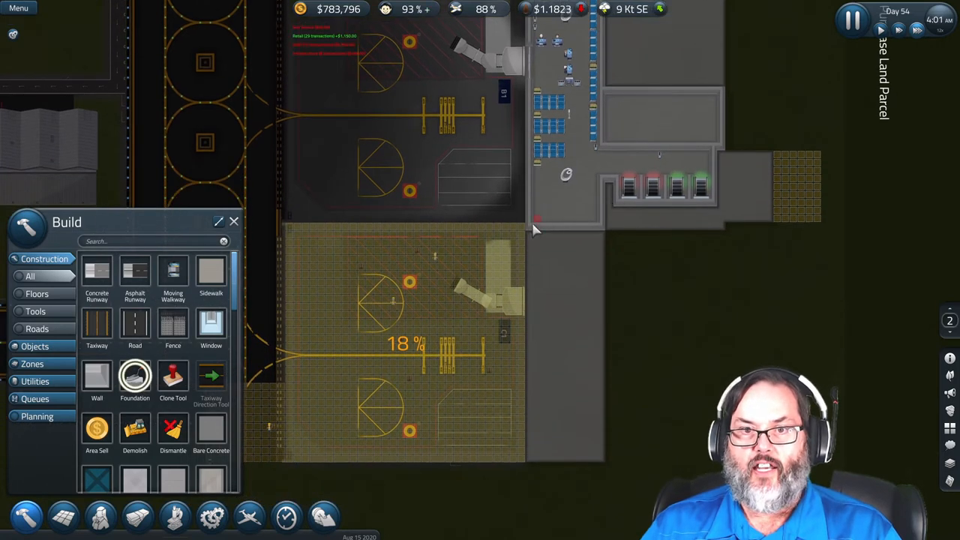
pyautogui.moveTo(537, 229); pyautogui.dragTo(600, 462)
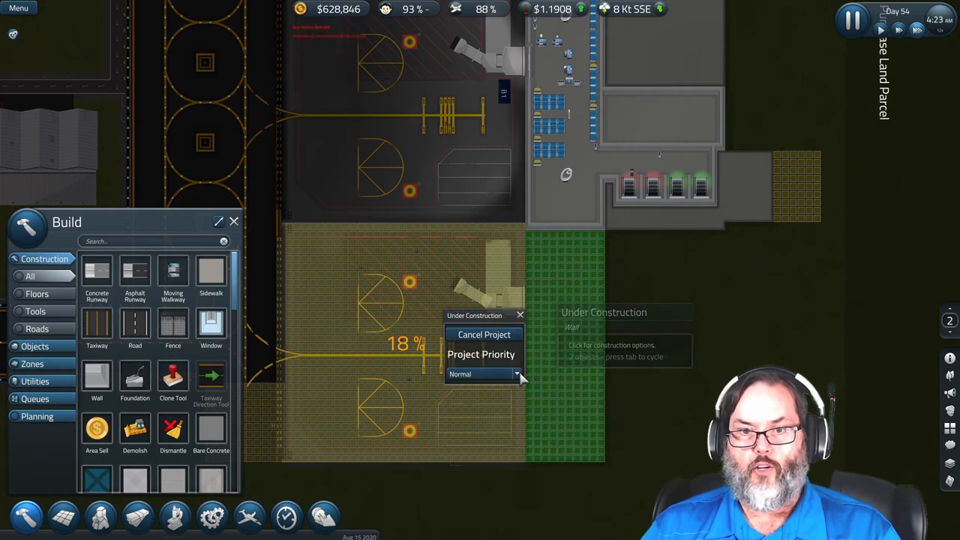
pyautogui.click(484, 374)
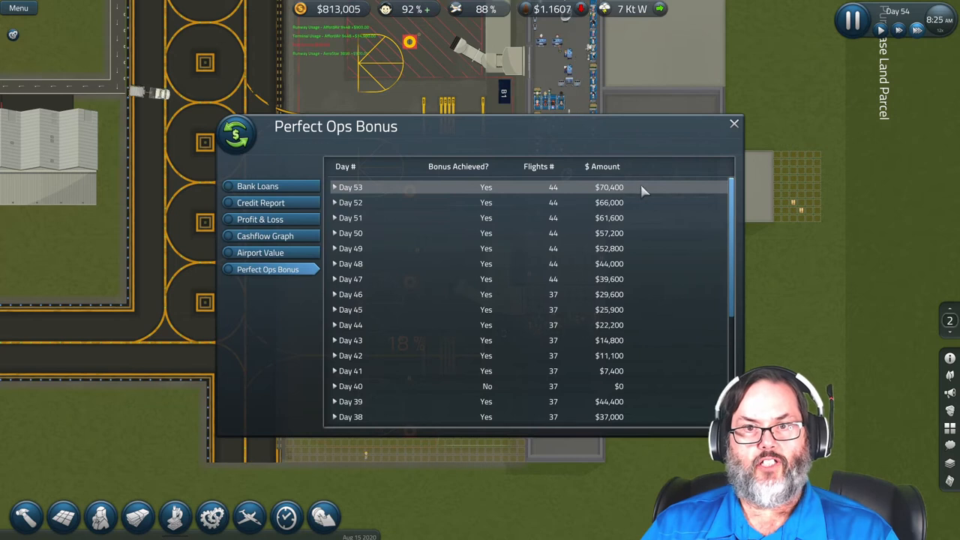
# Show the Perfect Ops Bonus history tab in the Finance window
pyautogui.click(733, 123)
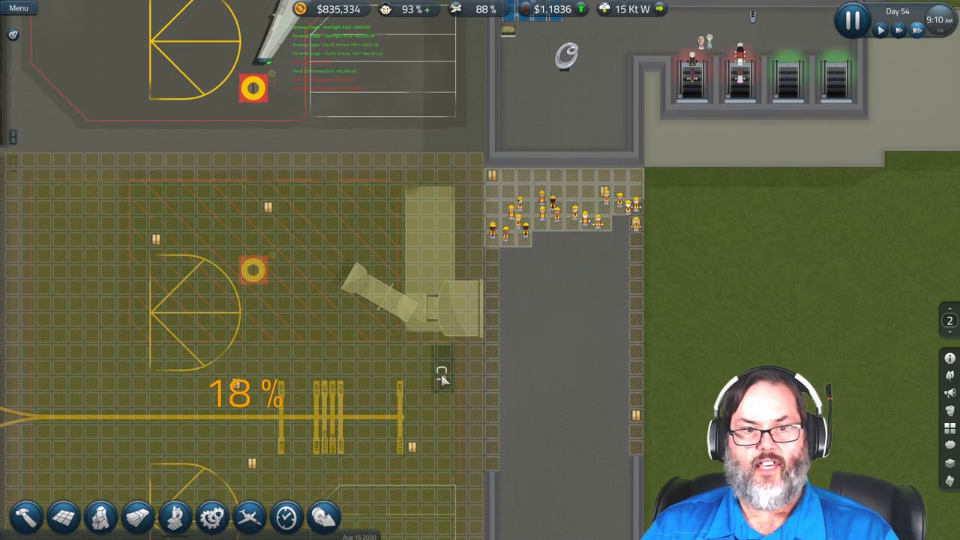
pyautogui.moveTo(25, 516)
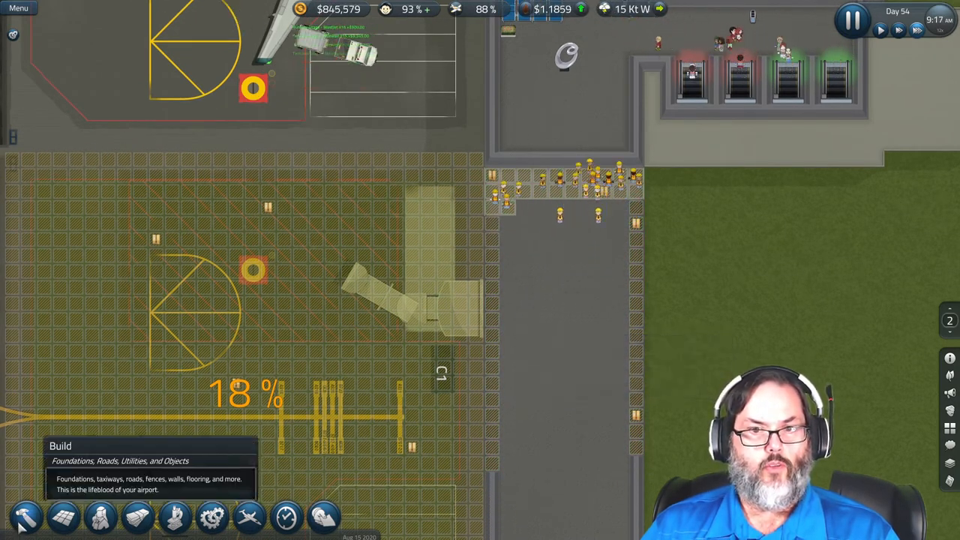
# Place a door on the new gate wall and gate desks beside it
pyautogui.click(25, 516)
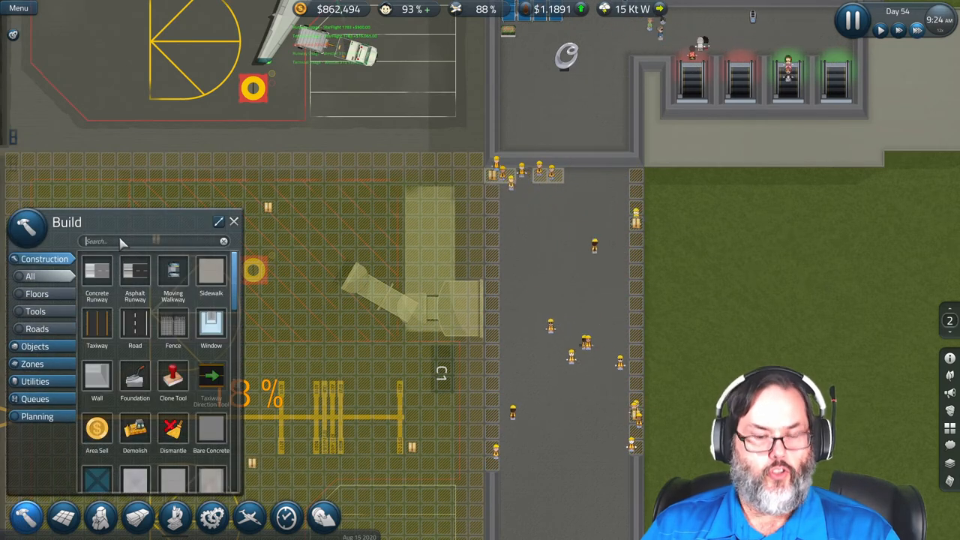
pyautogui.write('door')
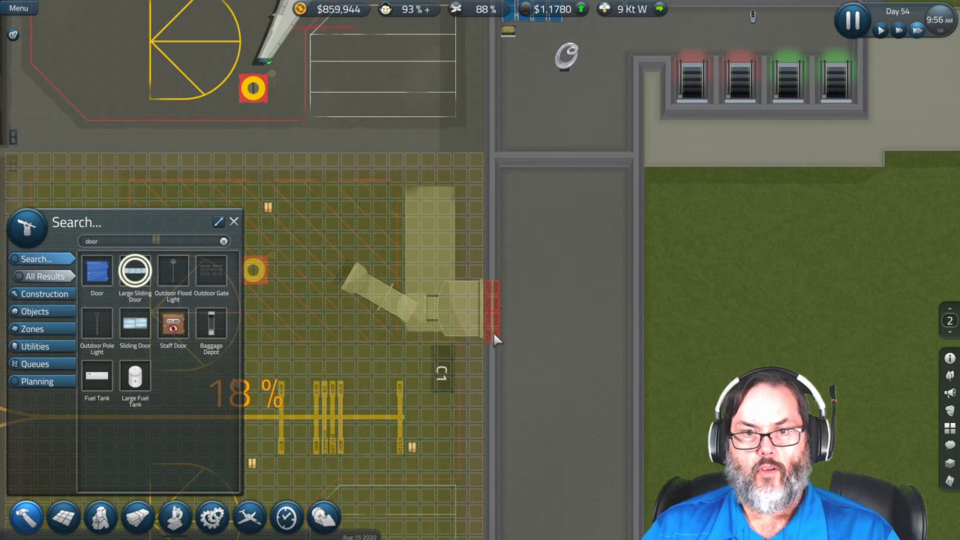
pyautogui.write('gate')
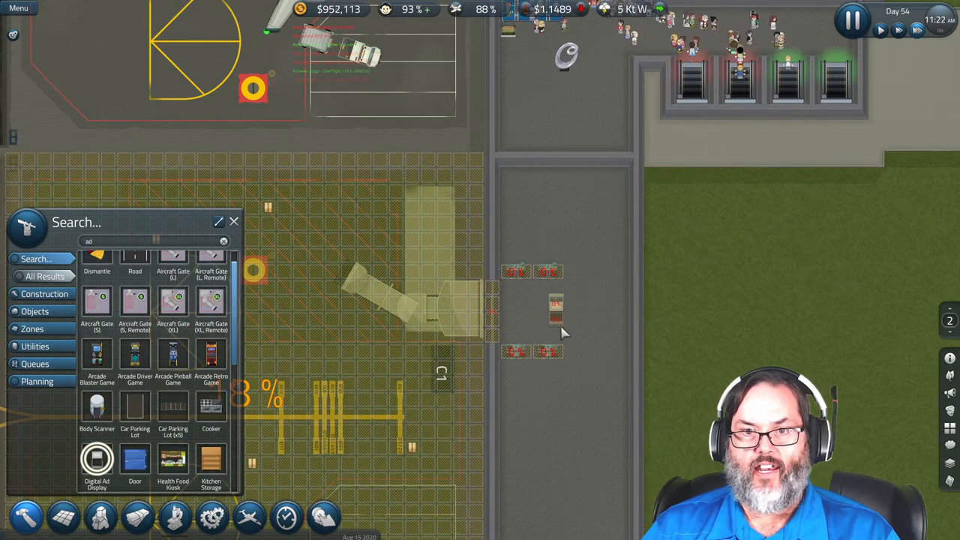
pyautogui.click(234, 221)
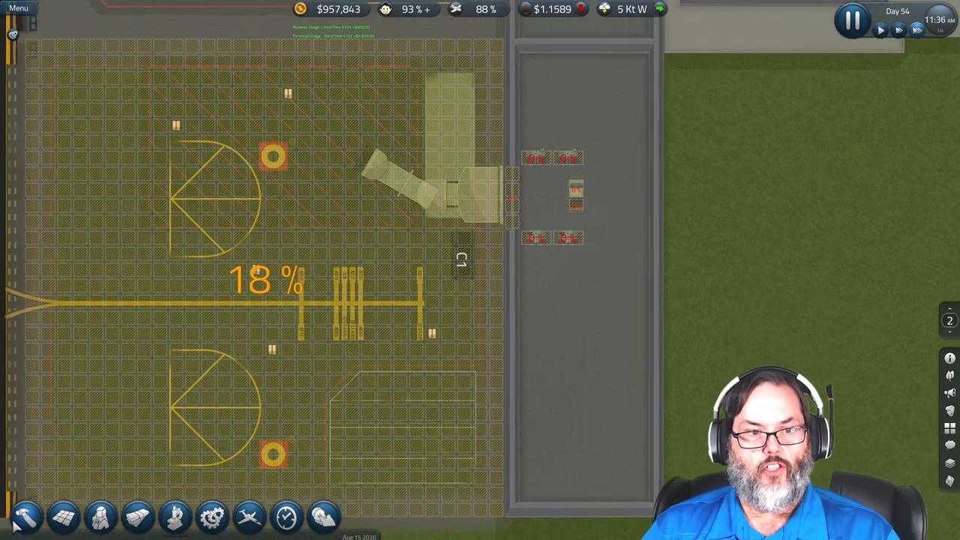
# Place several bench columns in the new gate's waiting area
pyautogui.click(25, 515)
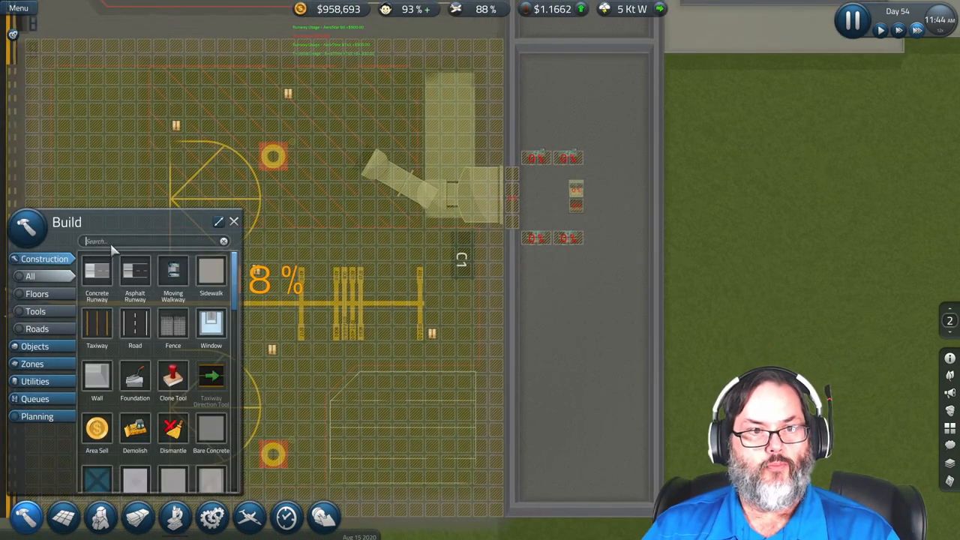
pyautogui.write('bench')
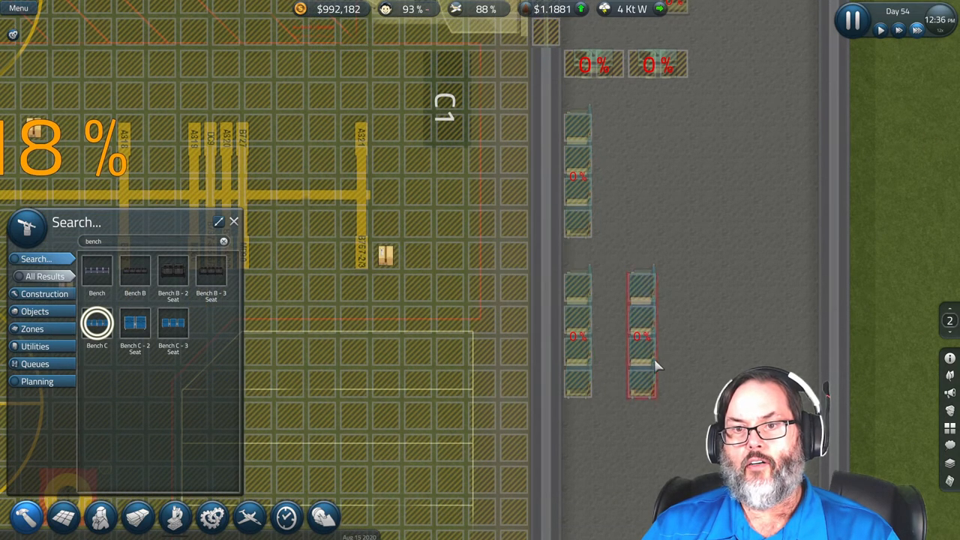
pyautogui.click(720, 223)
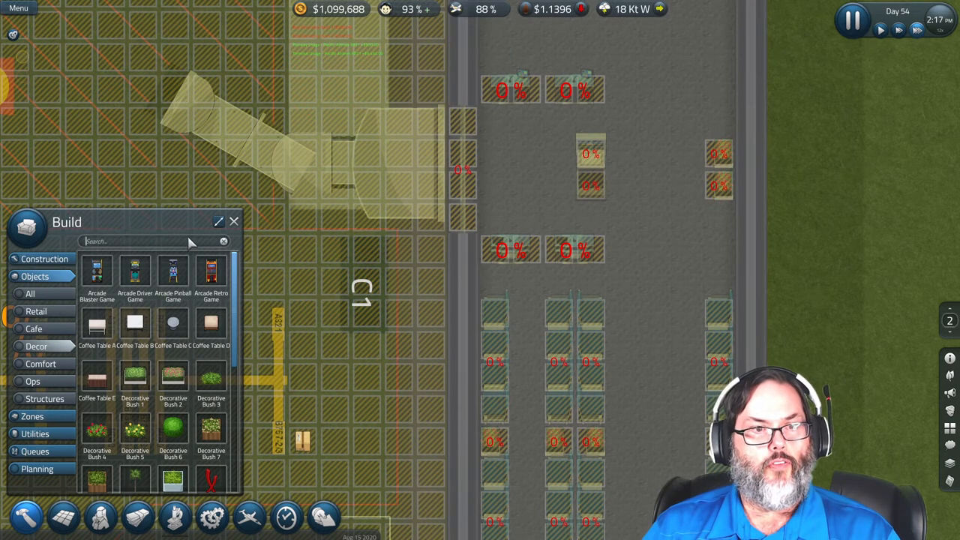
# Place a garbage bin beside the benches and start planning the L-shaped wall below
pyautogui.write('gar')
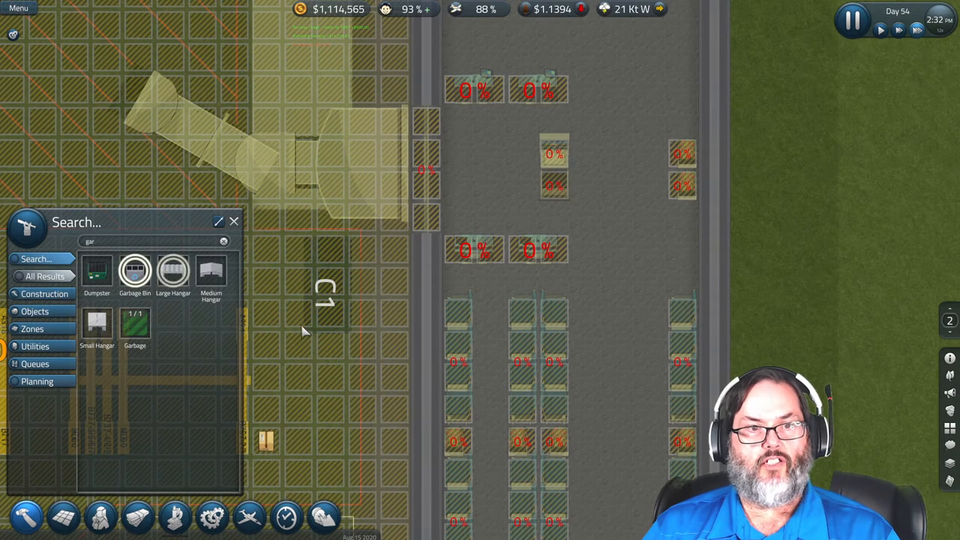
pyautogui.click(681, 218)
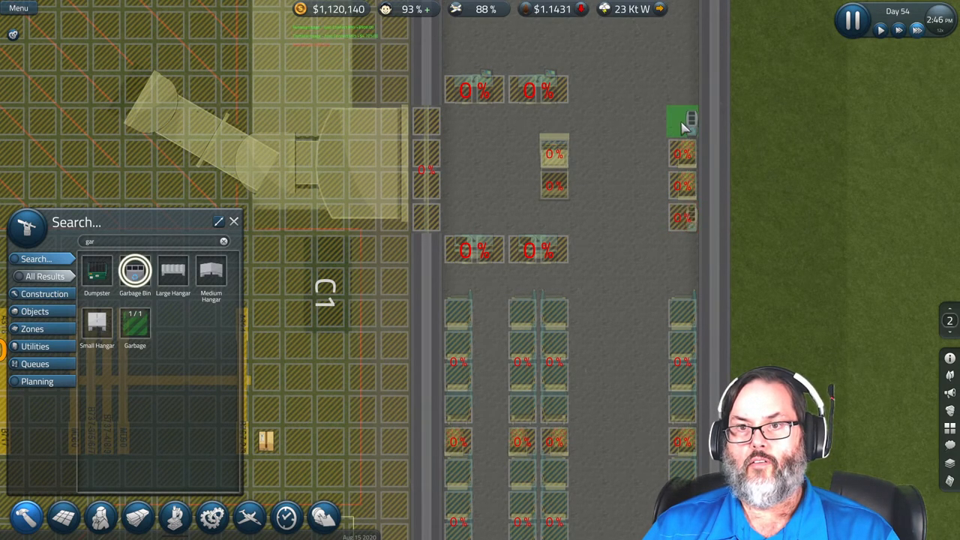
pyautogui.write('v')
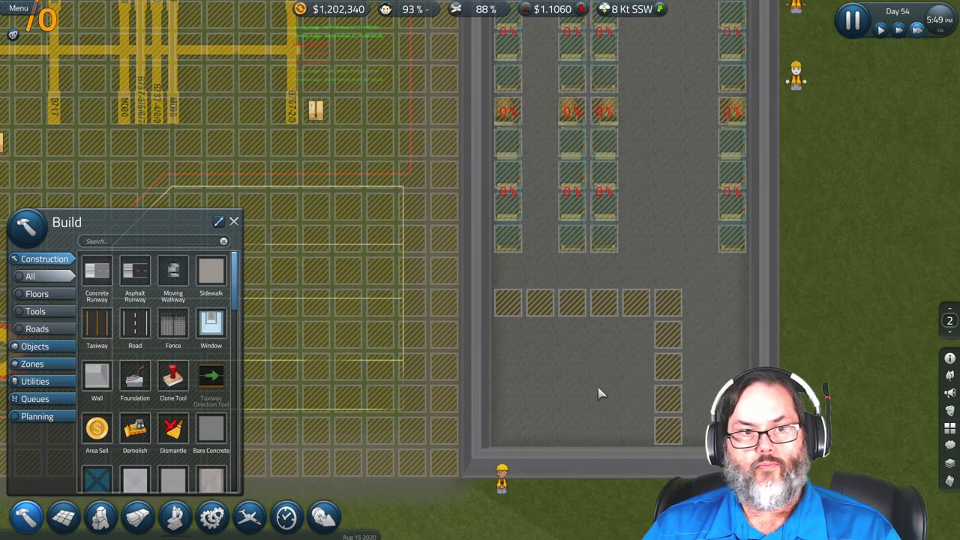
# Place a column of benches along the right side of the gate area
pyautogui.write('d')
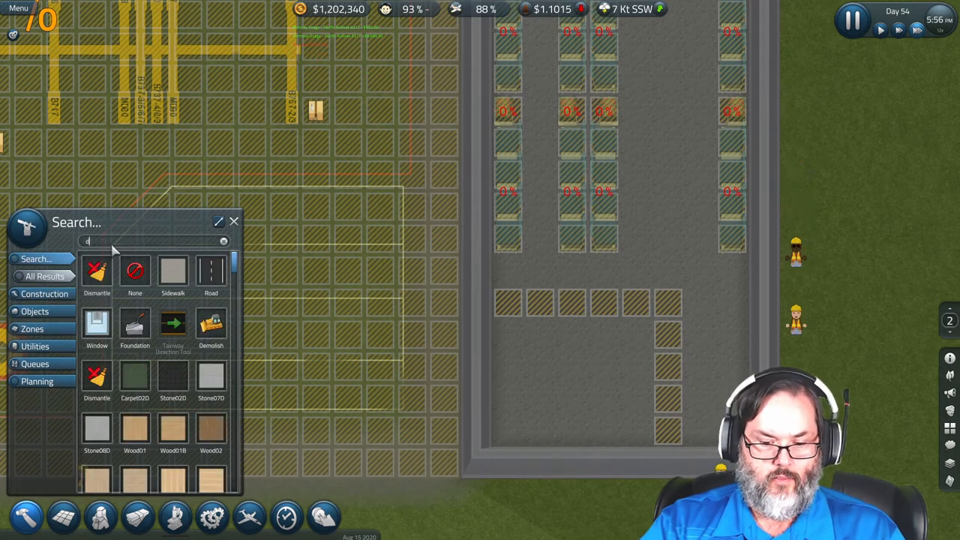
pyautogui.write('oor')
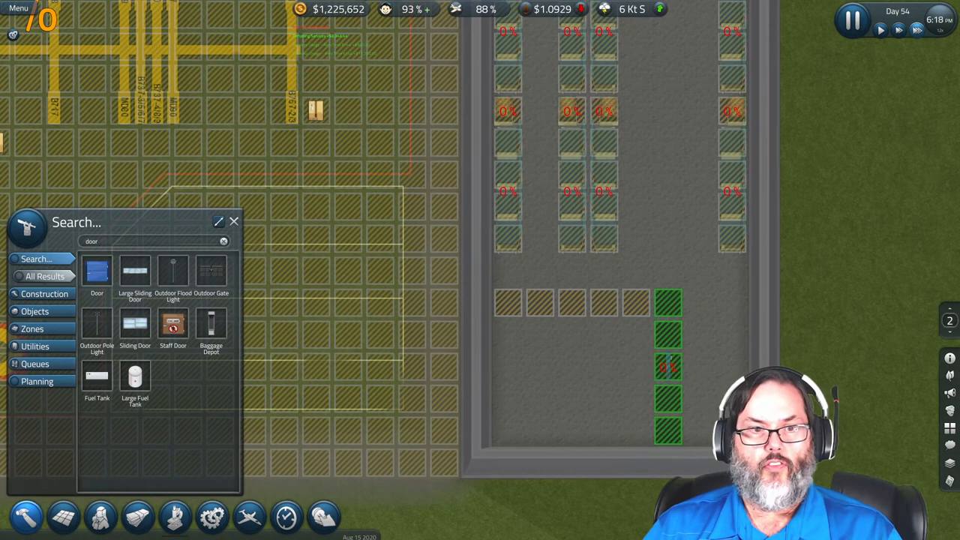
pyautogui.write('bench')
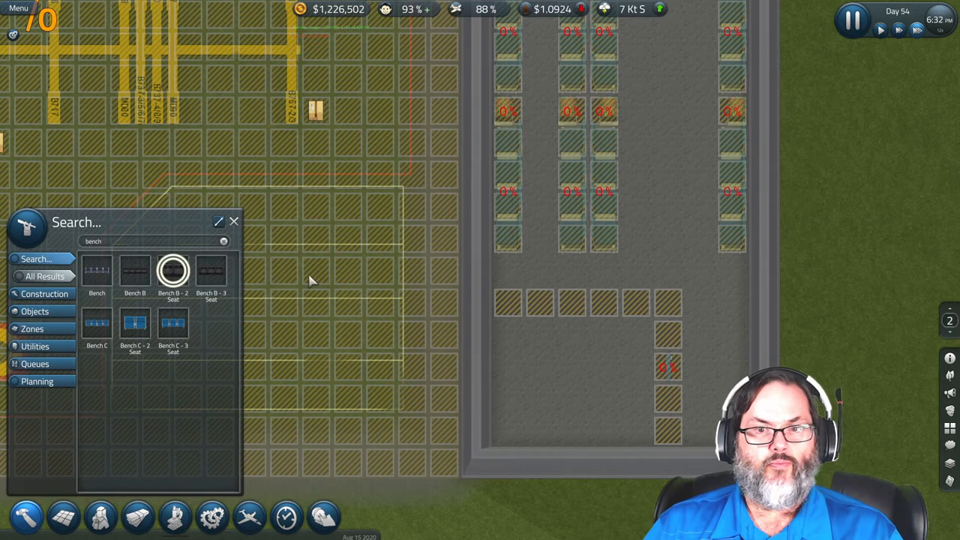
pyautogui.click(523, 396)
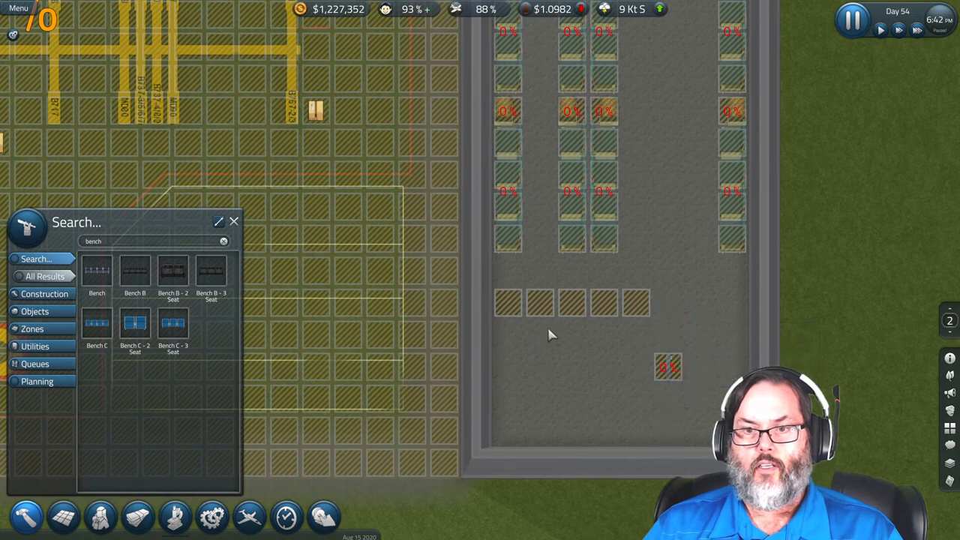
pyautogui.click(668, 366)
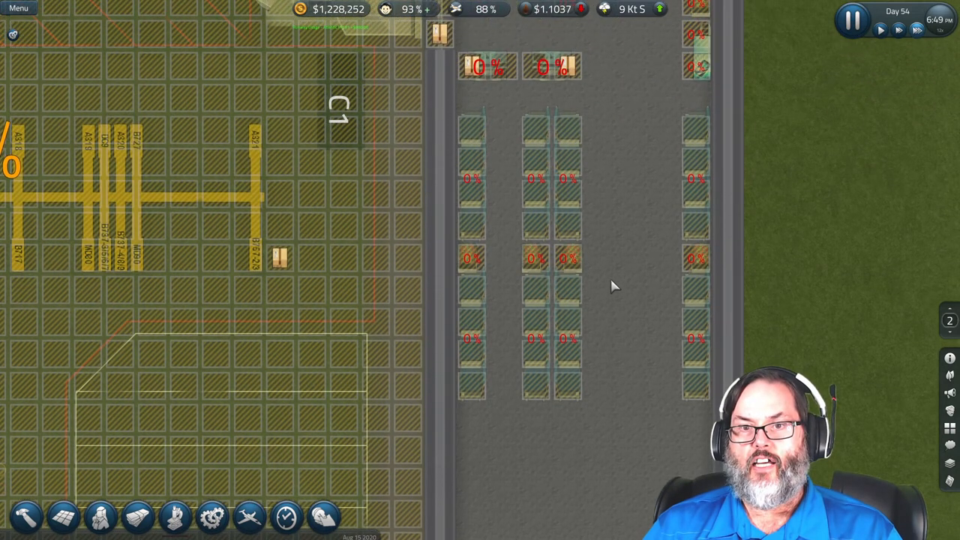
pyautogui.click(472, 292)
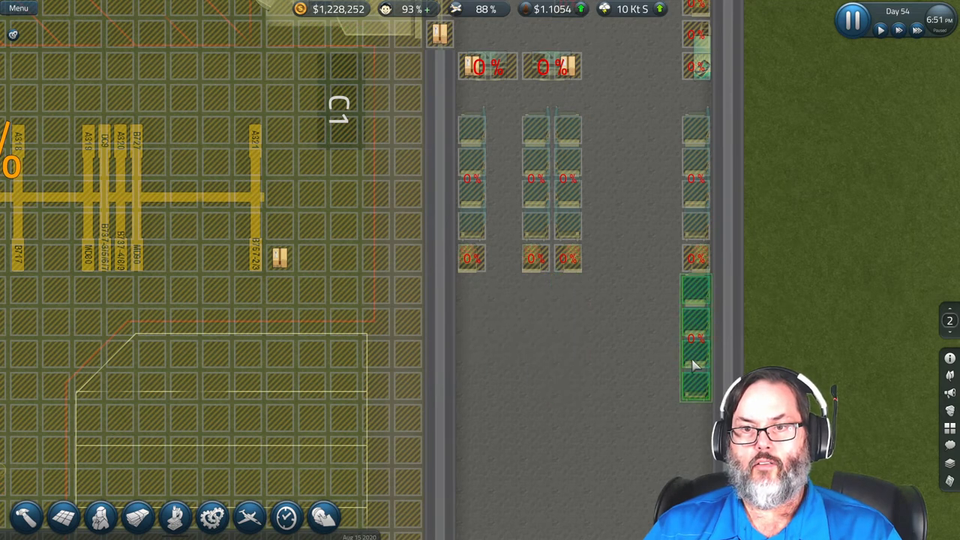
# Redraw the L-shaped wall with a horizontal row and a downward segment
pyautogui.scroll(-3)
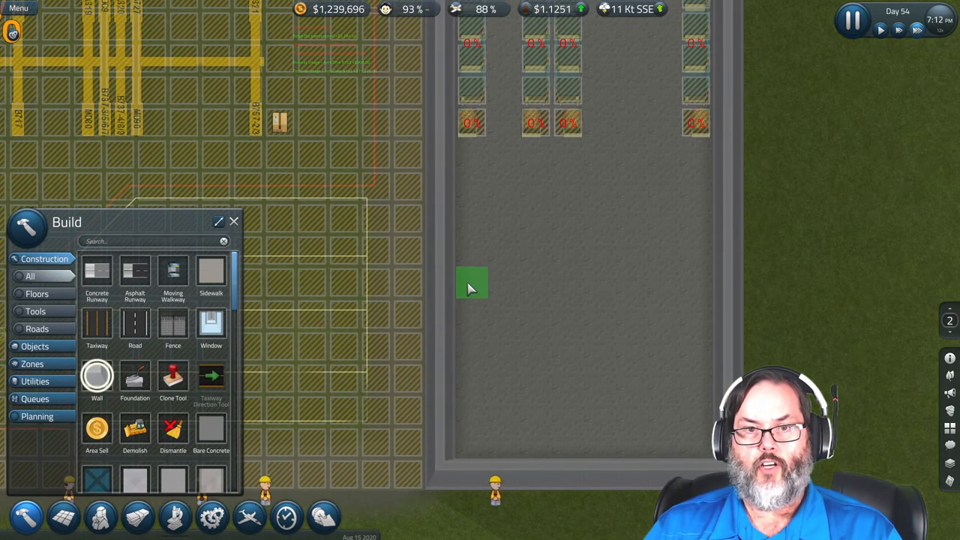
pyautogui.moveTo(471, 283); pyautogui.dragTo(601, 283)
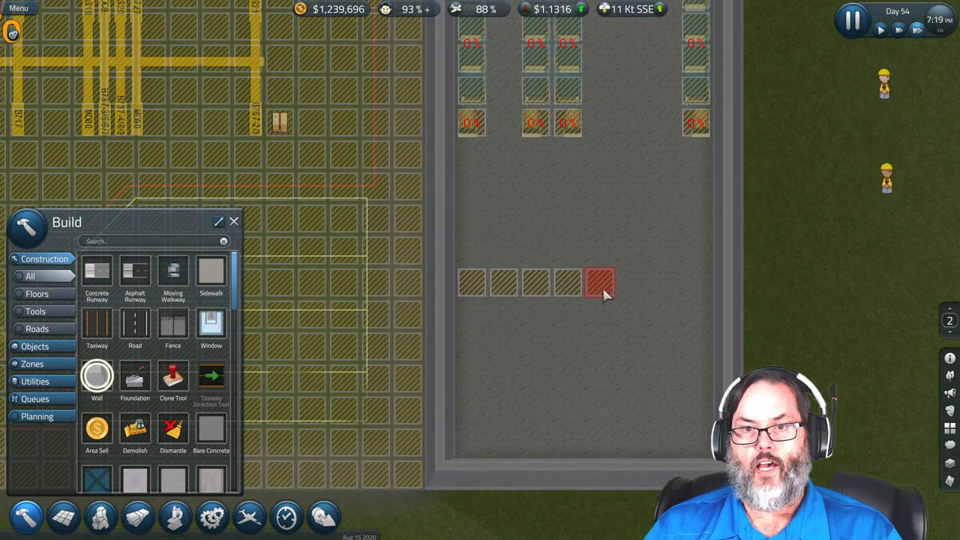
pyautogui.click(600, 283)
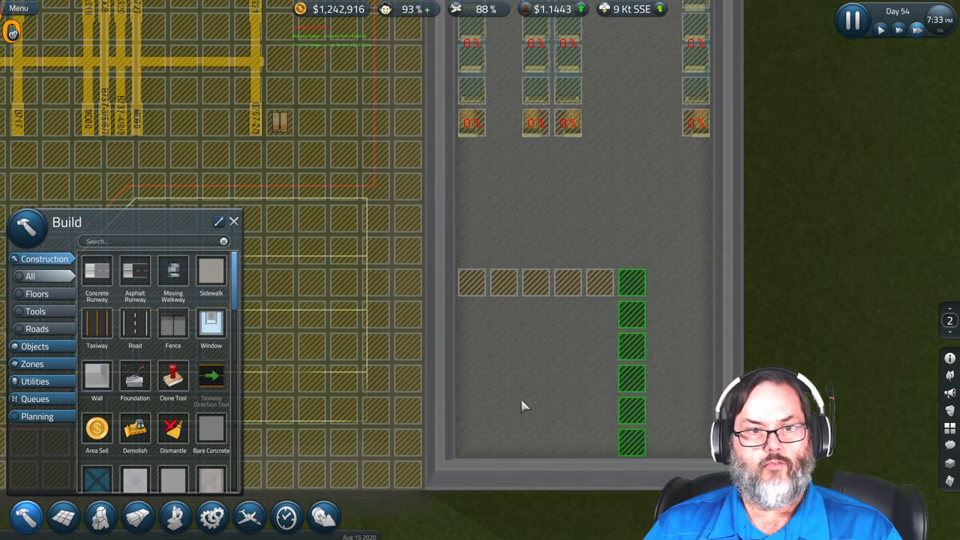
# Place a plain door and a window in the new wall row
pyautogui.write('doo')
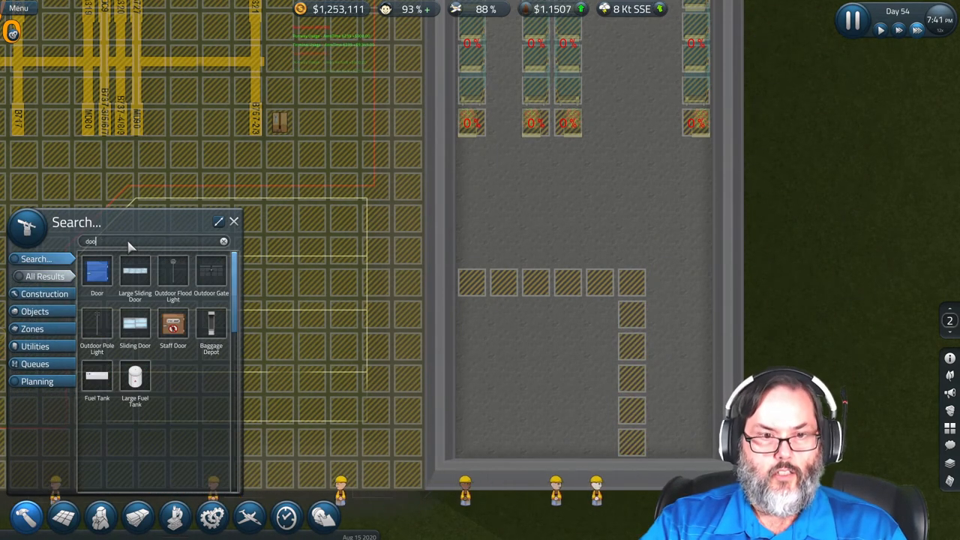
pyautogui.click(97, 272)
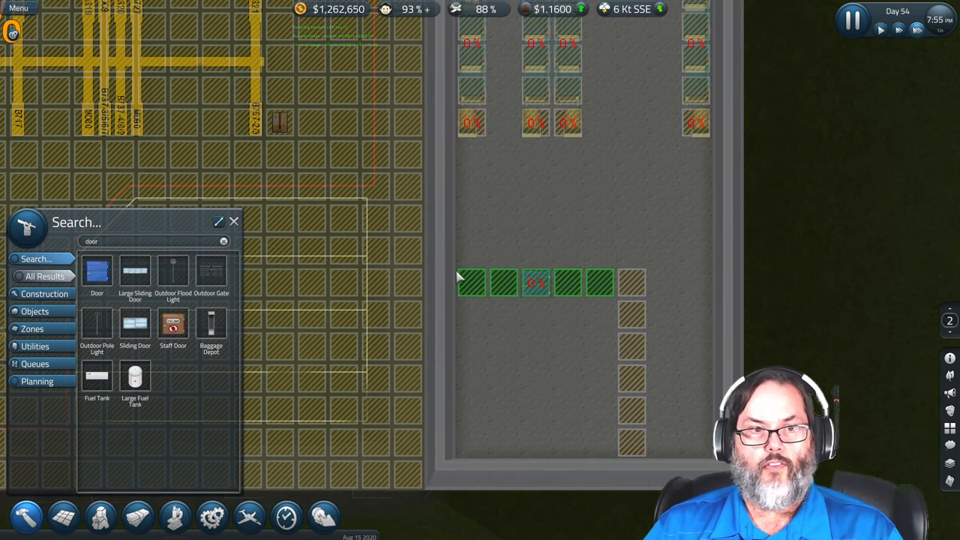
pyautogui.write('w')
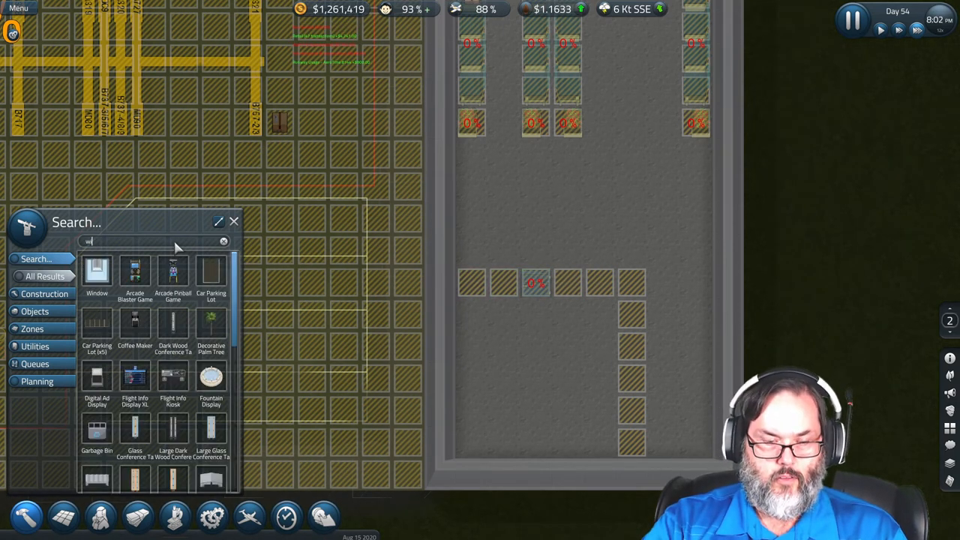
pyautogui.write('in')
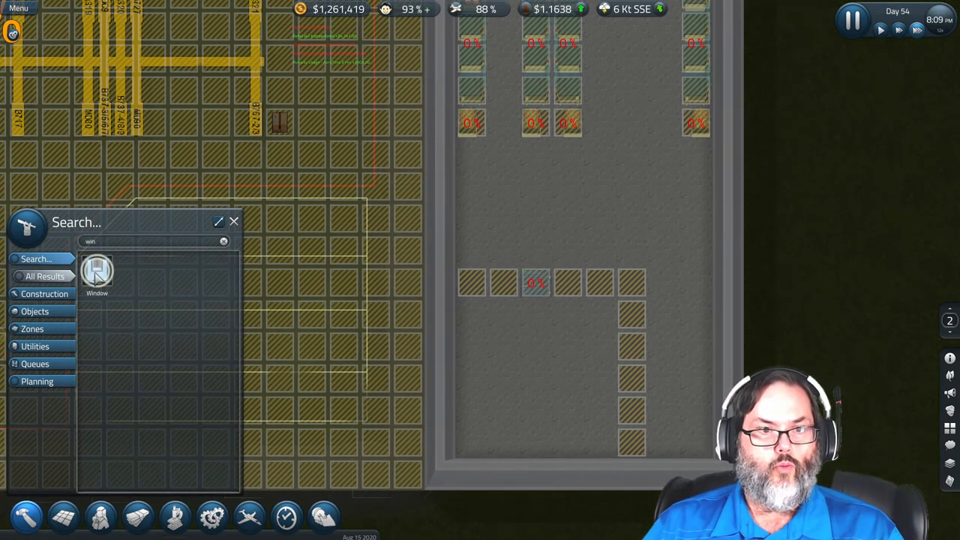
pyautogui.click(97, 272)
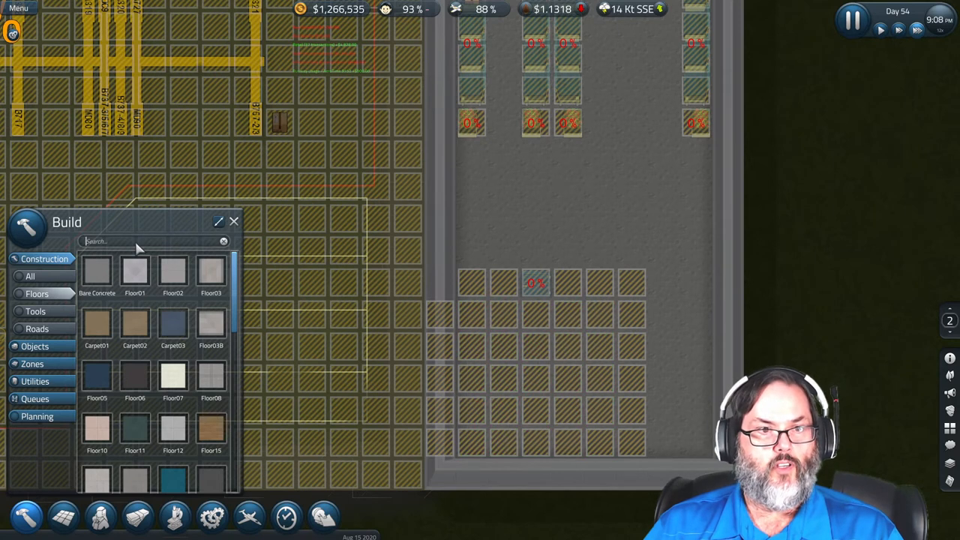
# Add chairs to the new room and place a Plant 2 decoration inside it
pyautogui.write('gad')
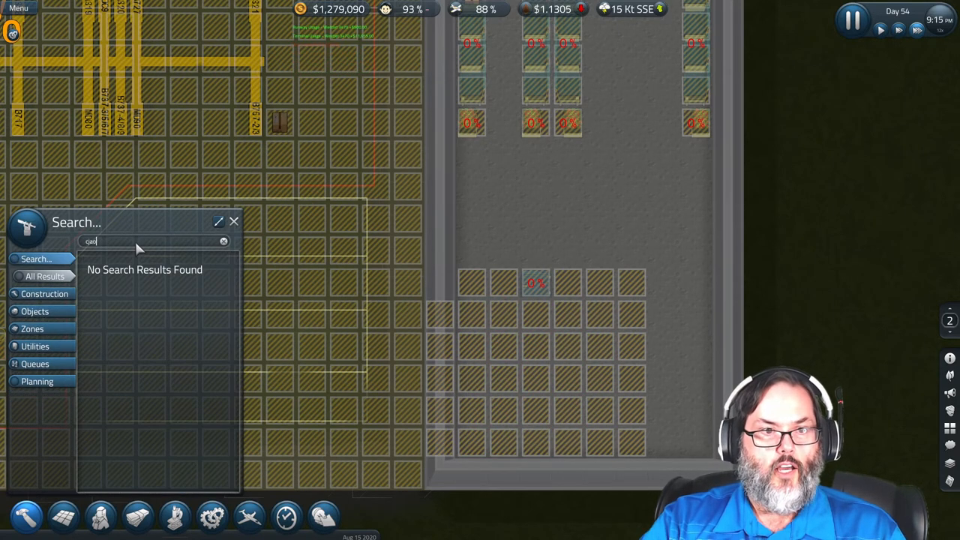
pyautogui.write('chair')
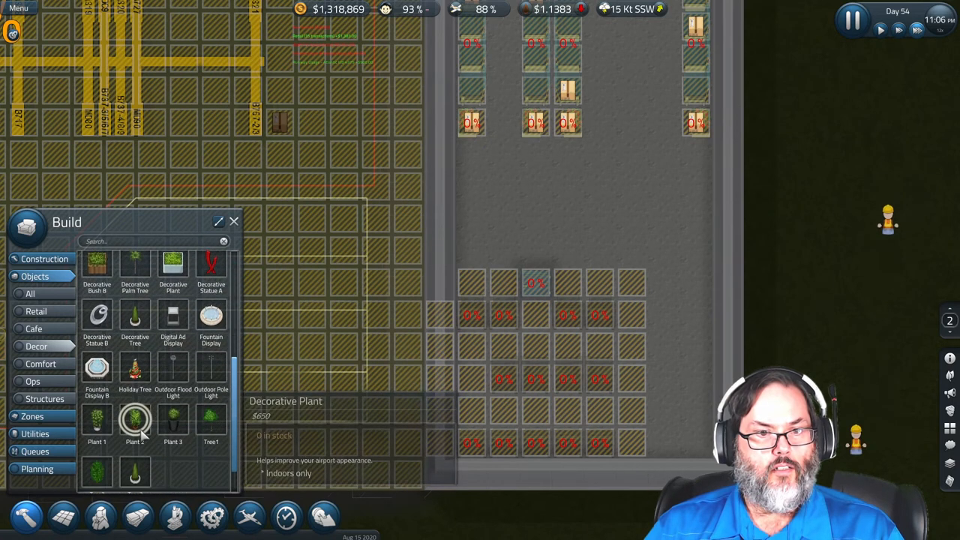
pyautogui.click(135, 420)
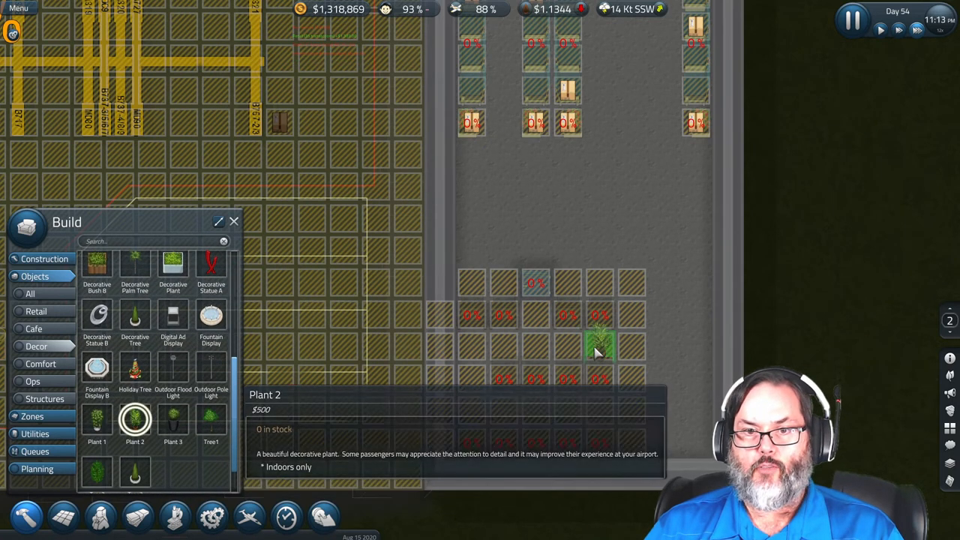
pyautogui.click(473, 408)
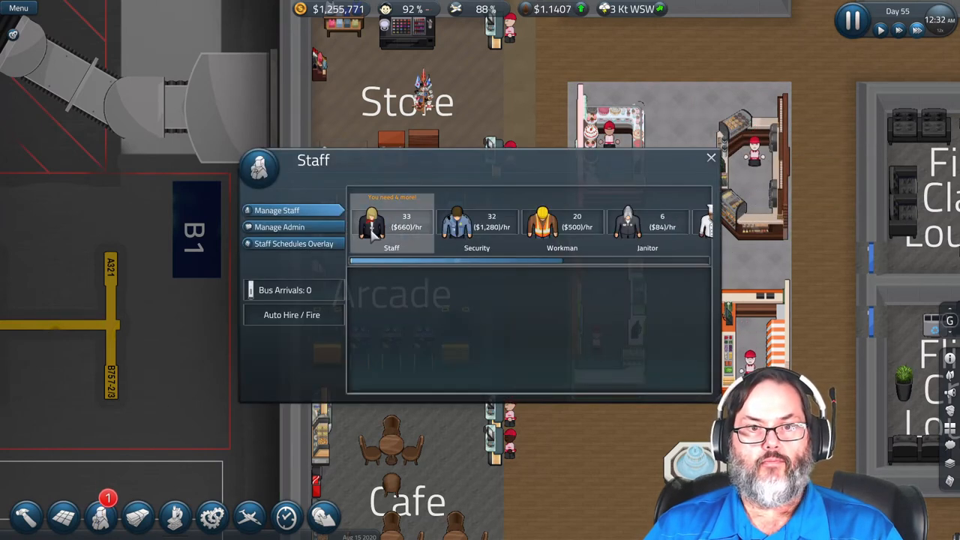
# Raise general staff hiring to 37/37 and confirm the four new hires for $8,000
pyautogui.click(391, 225)
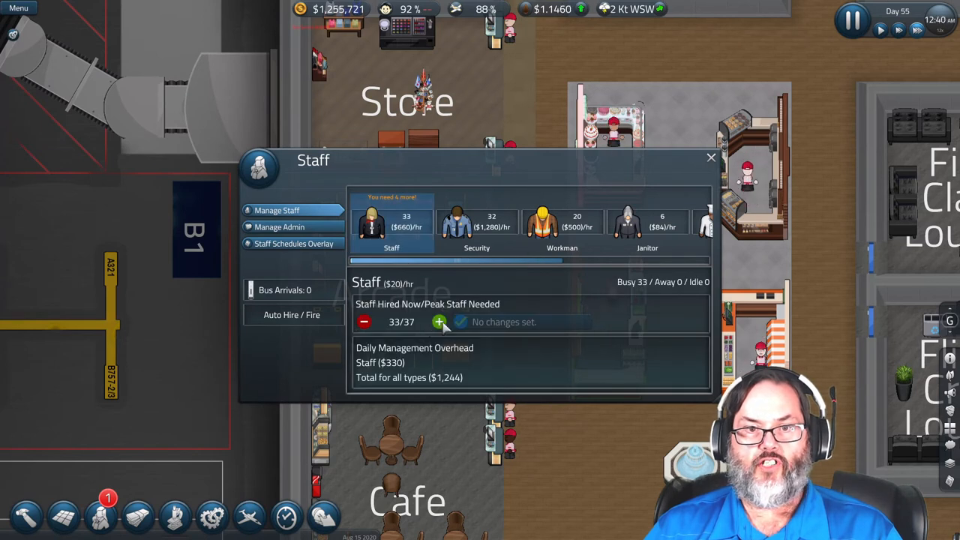
pyautogui.click(439, 322)
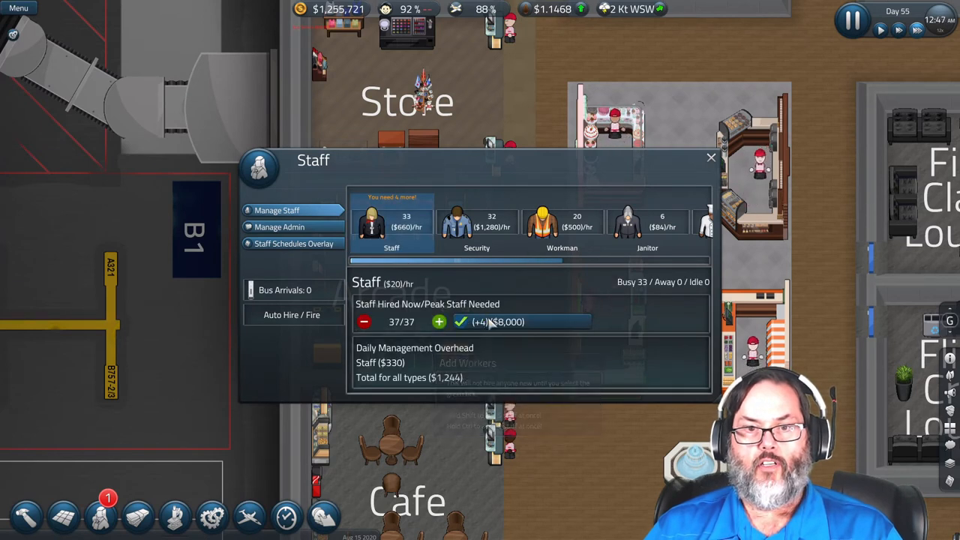
pyautogui.click(711, 158)
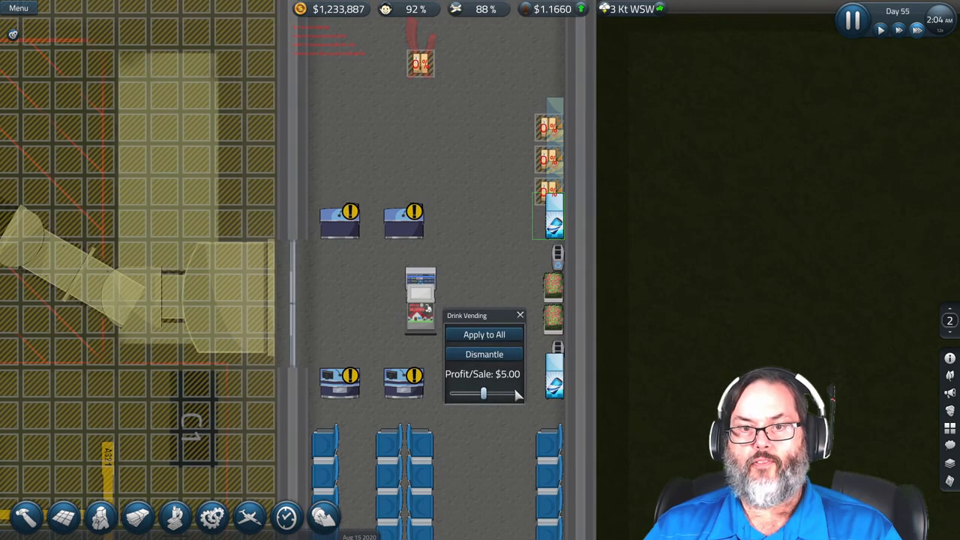
# Slide up the drink vending machine's Profit/Sale setting
pyautogui.moveTo(484, 393); pyautogui.dragTo(517, 393)
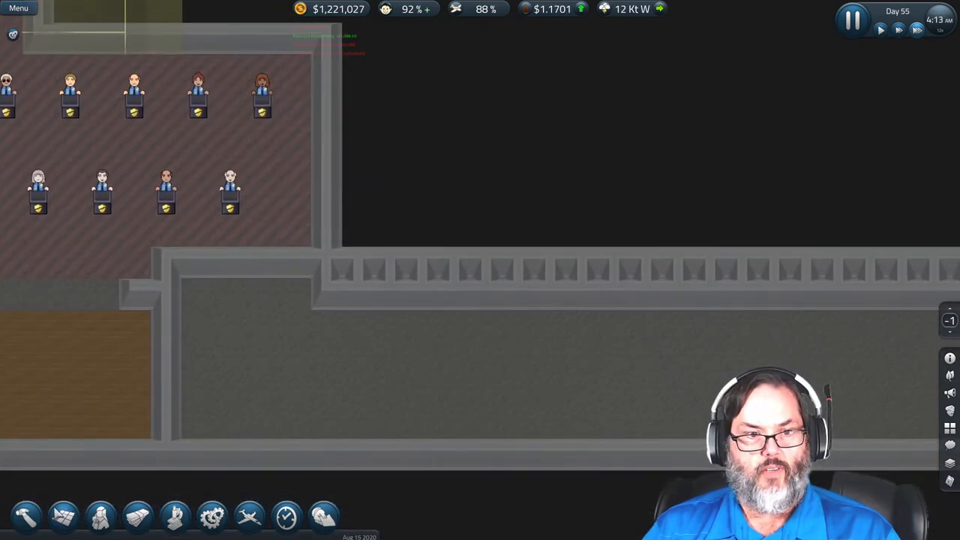
# Plan construction tiles along the lower hall wall and search the catalogue for 'sec'
pyautogui.click(24, 515)
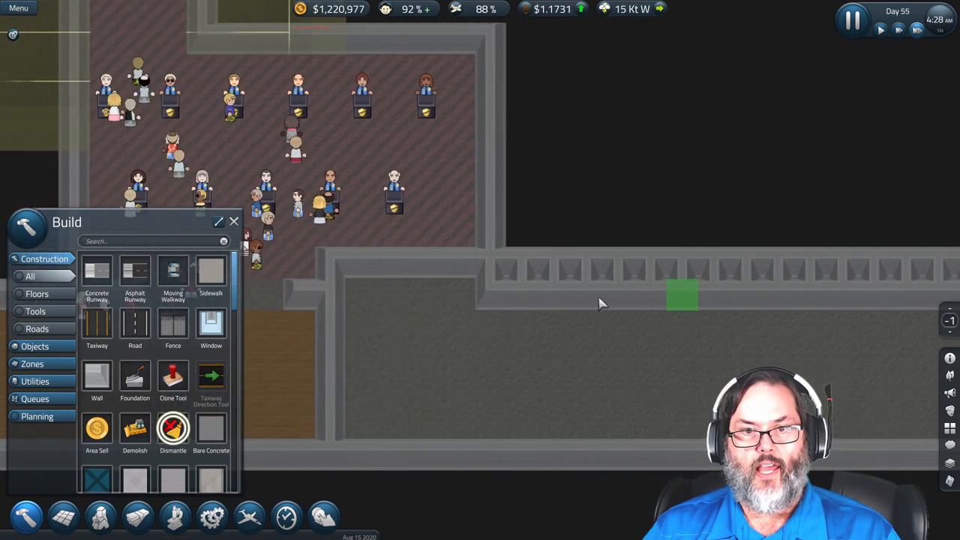
pyautogui.click(173, 432)
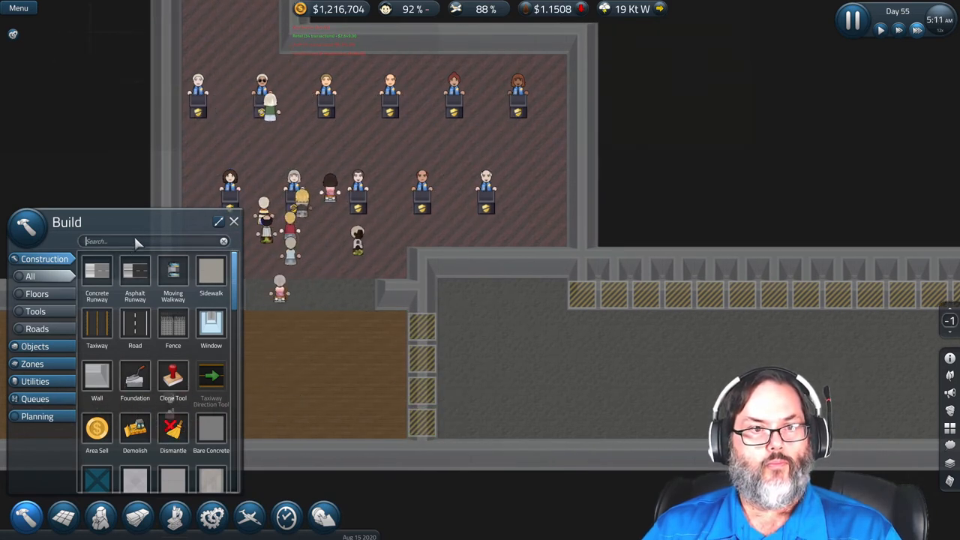
pyautogui.write('sec')
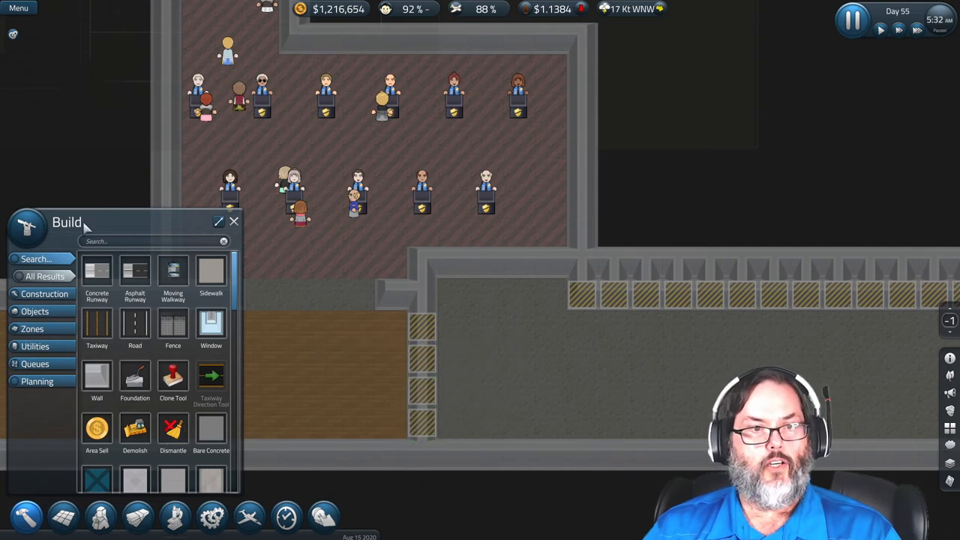
pyautogui.write('sec')
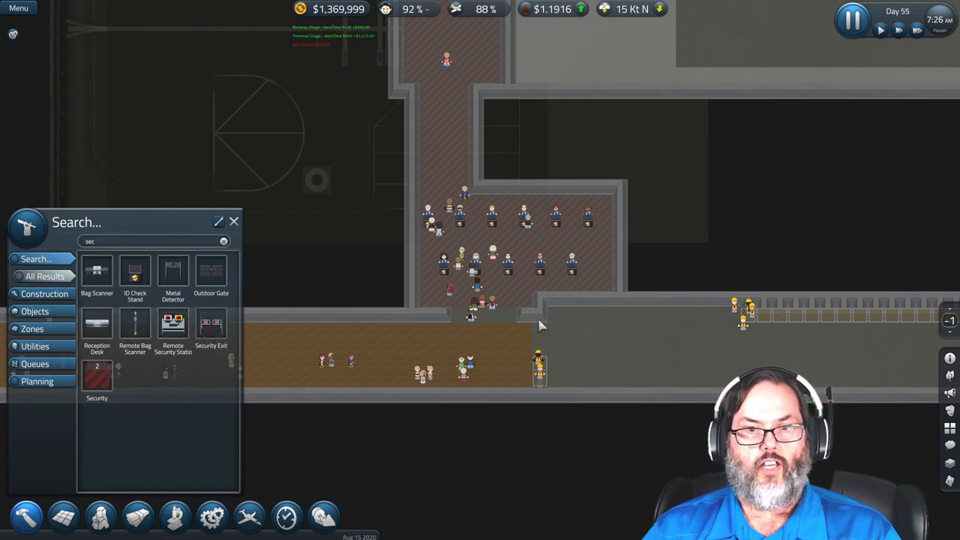
# Place two Security Exits in the wall opening toward the new gate area
pyautogui.click(210, 323)
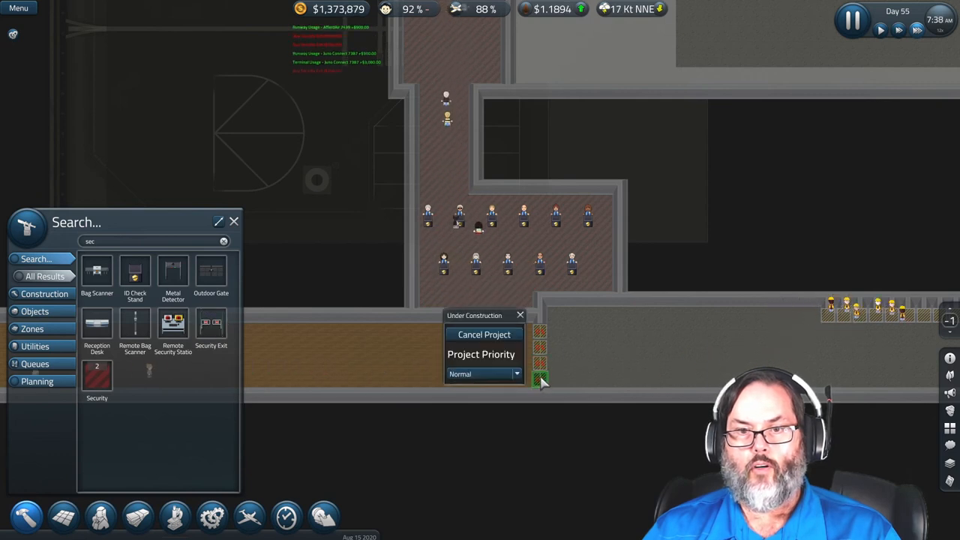
pyautogui.click(484, 374)
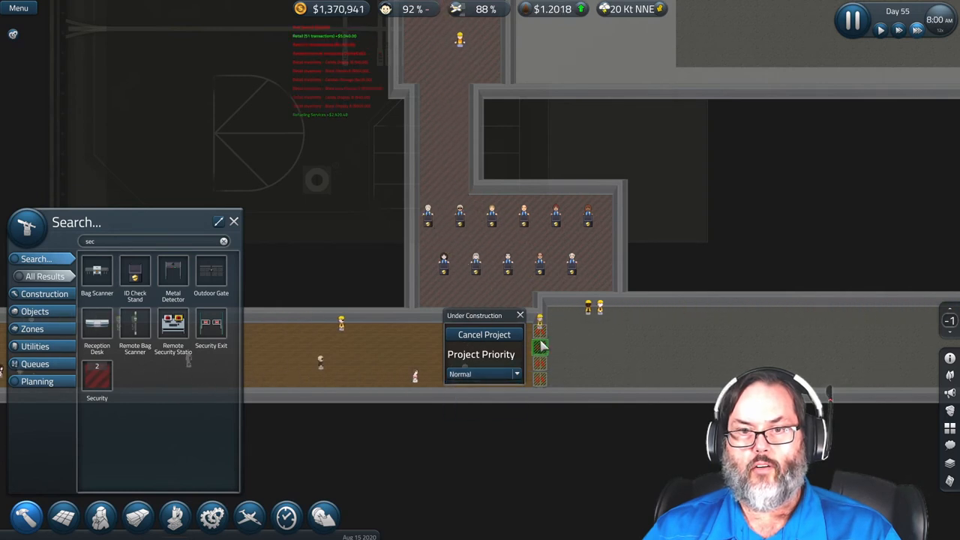
pyautogui.click(484, 374)
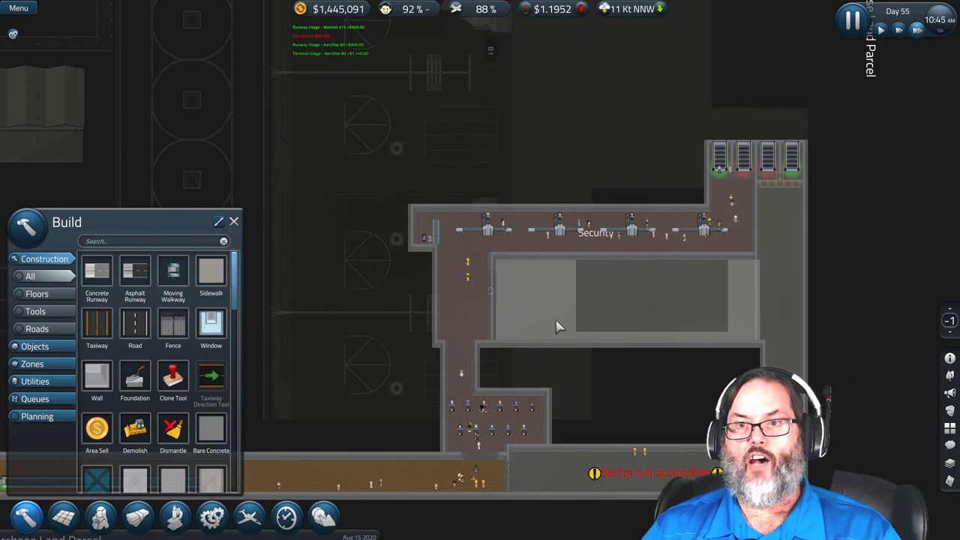
pyautogui.moveTo(532, 321)
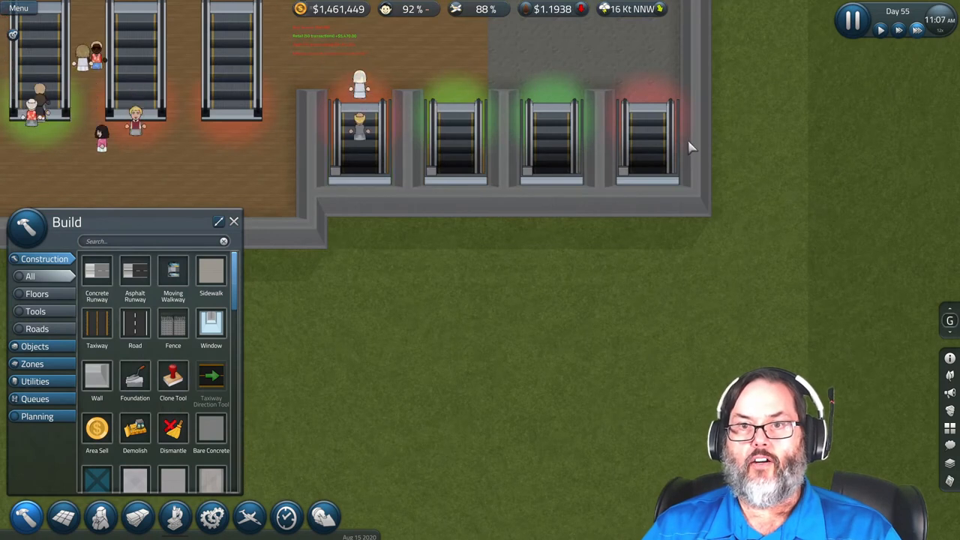
pyautogui.moveTo(649, 158)
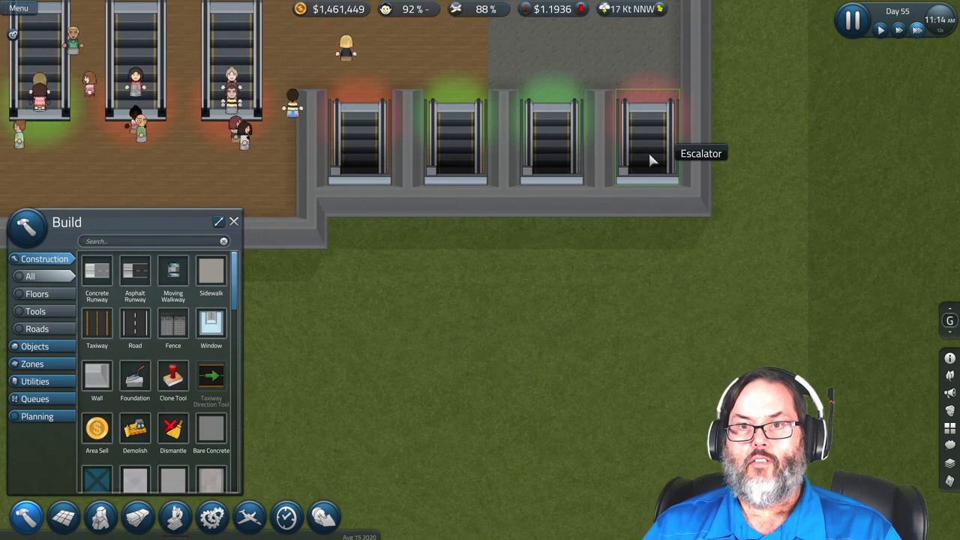
# Open the rightmost escalator's popup with Switch Directions and Dismantle
pyautogui.click(648, 138)
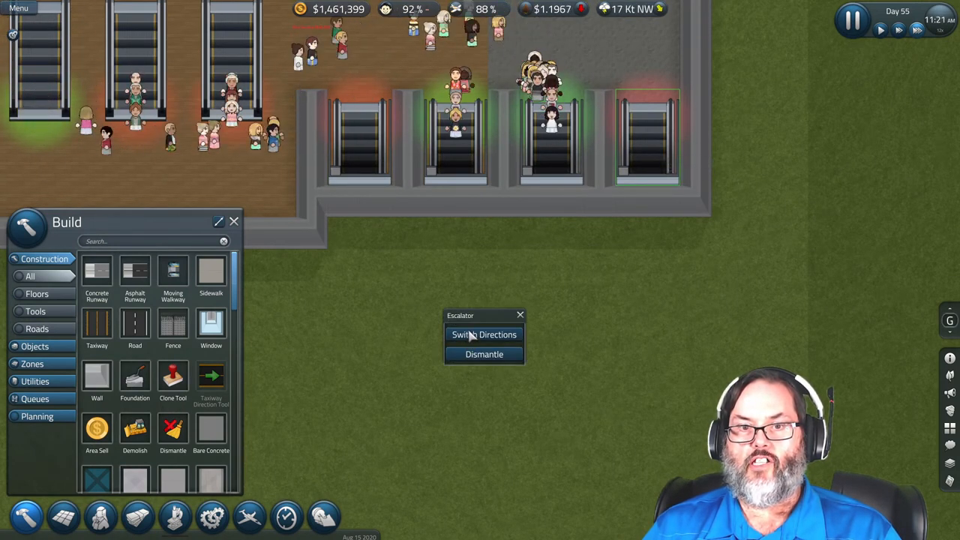
pyautogui.moveTo(388, 257)
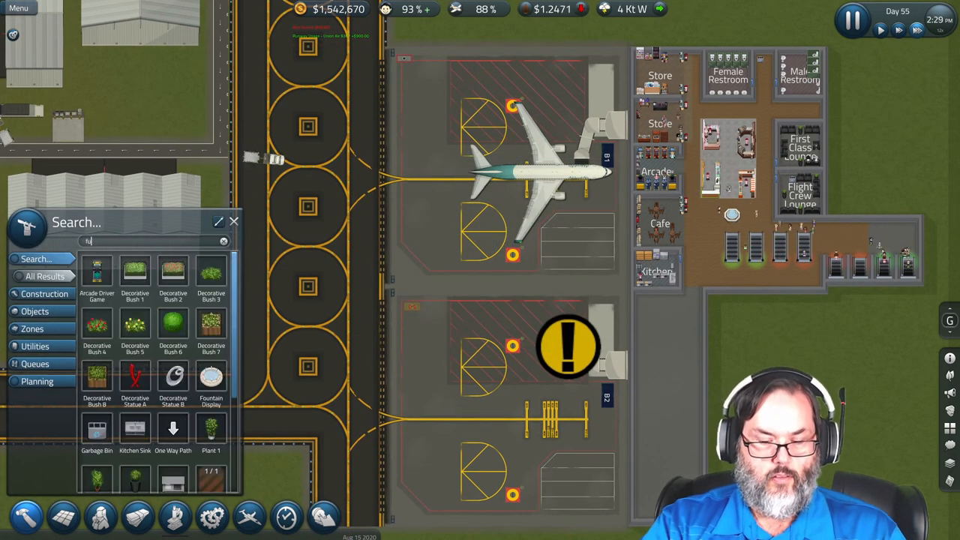
# Search the Build catalogue for 'fuel' items
pyautogui.write('fuel')
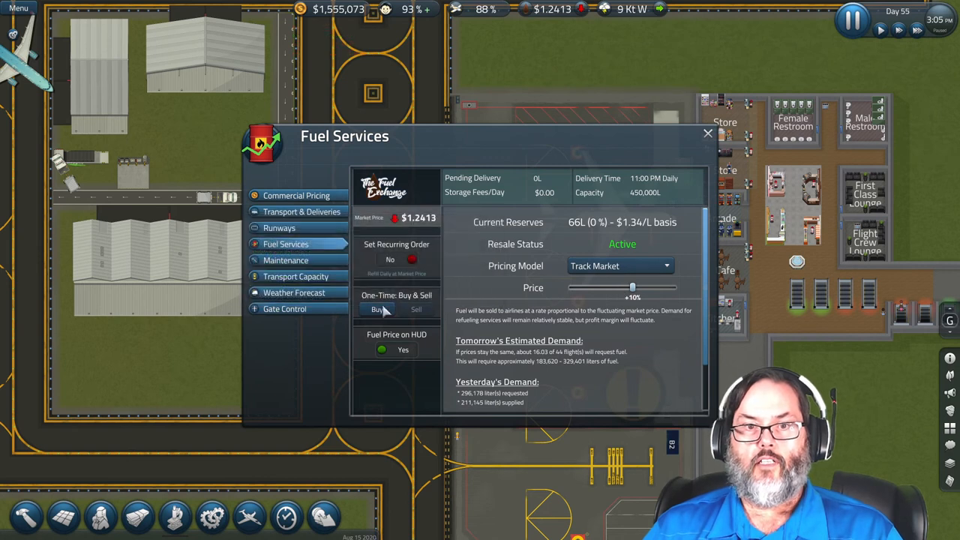
# Make a one-time purchase of the maximum 270,000 liters of fuel, delivered immediately
pyautogui.click(376, 309)
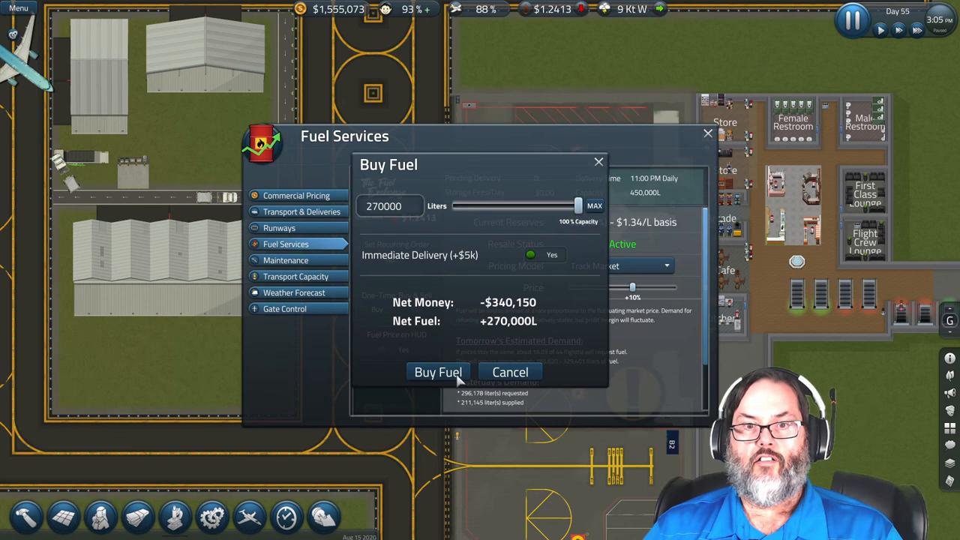
pyautogui.moveTo(505, 295)
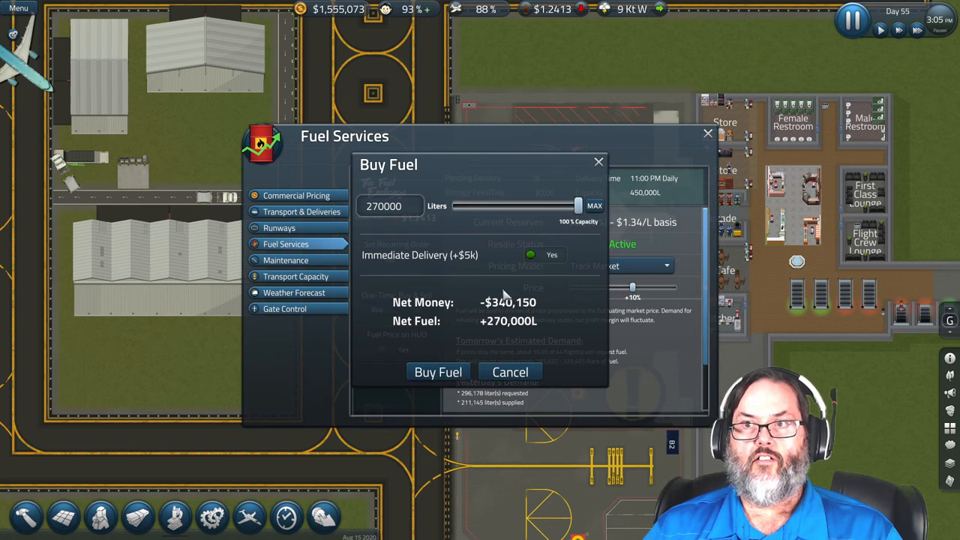
pyautogui.moveTo(438, 372)
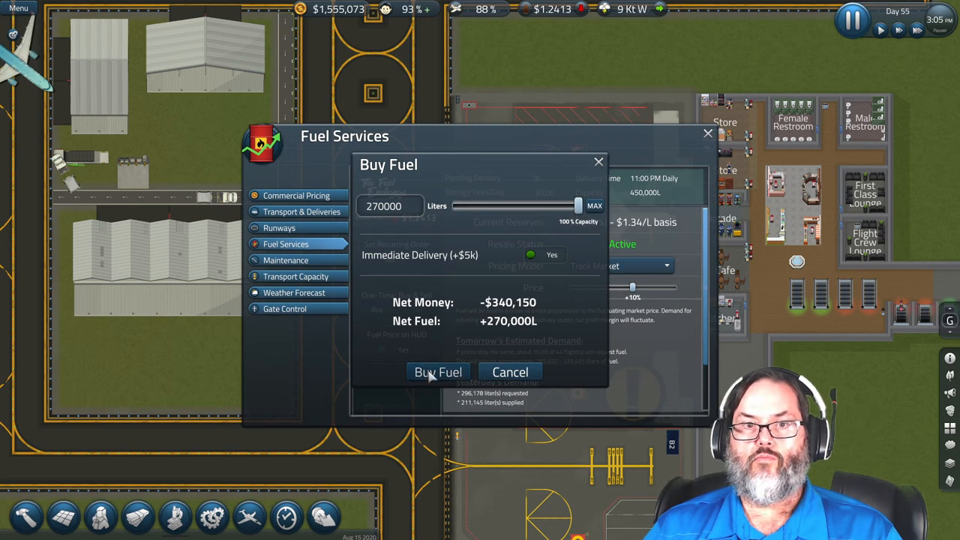
pyautogui.click(438, 372)
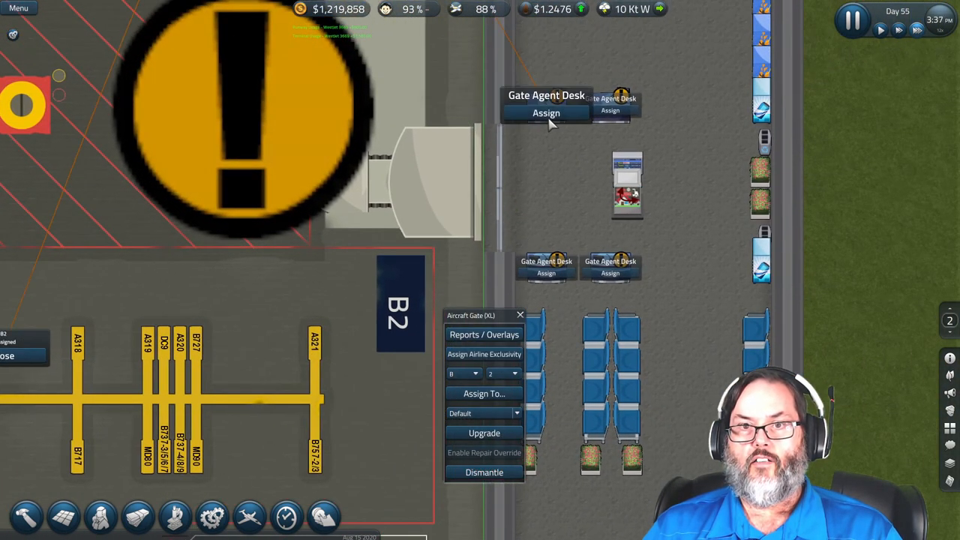
# Assign the Gate Agent Desk beside gate B2 to that gate
pyautogui.click(546, 113)
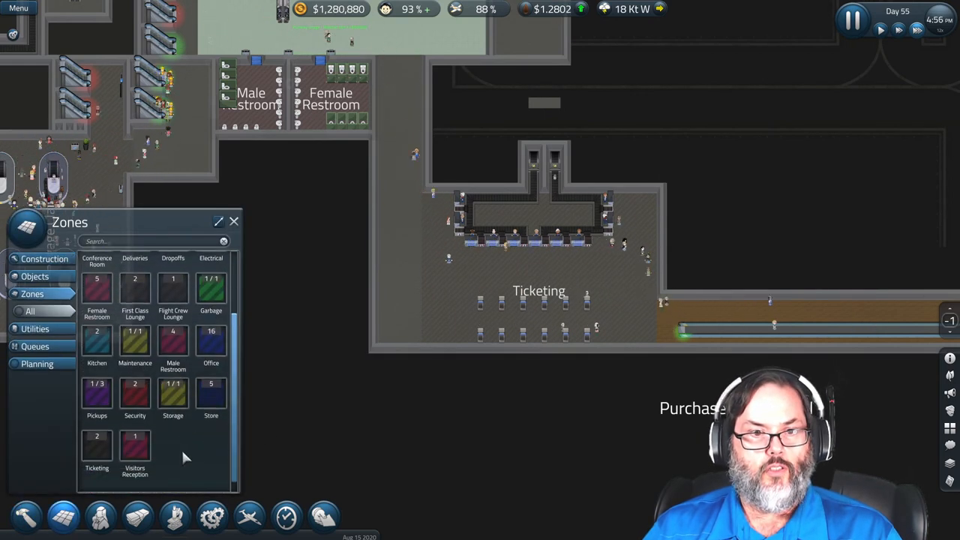
# Extend the Ticketing zone across the hall and clone rows of Ticketing Kiosks into it
pyautogui.click(97, 447)
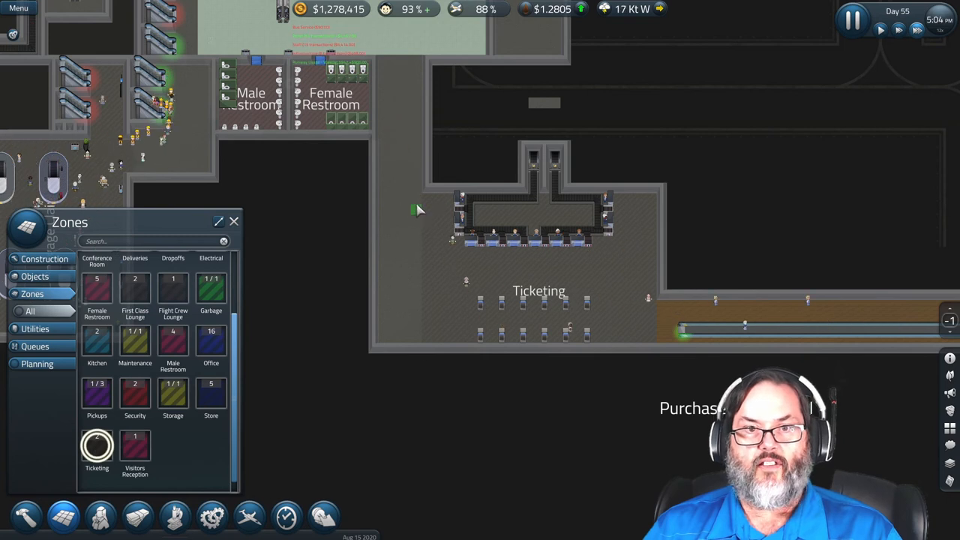
pyautogui.moveTo(416, 208); pyautogui.dragTo(385, 338)
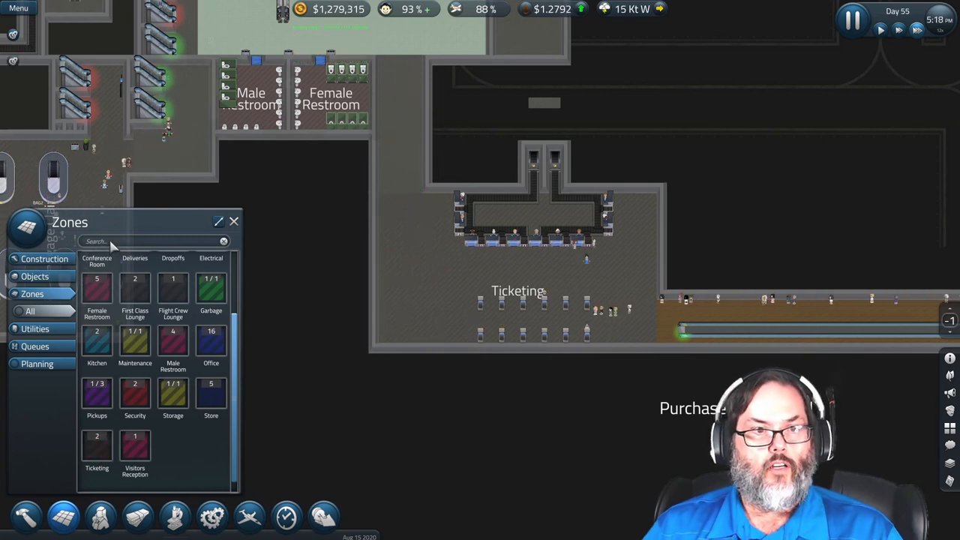
pyautogui.write('ticket')
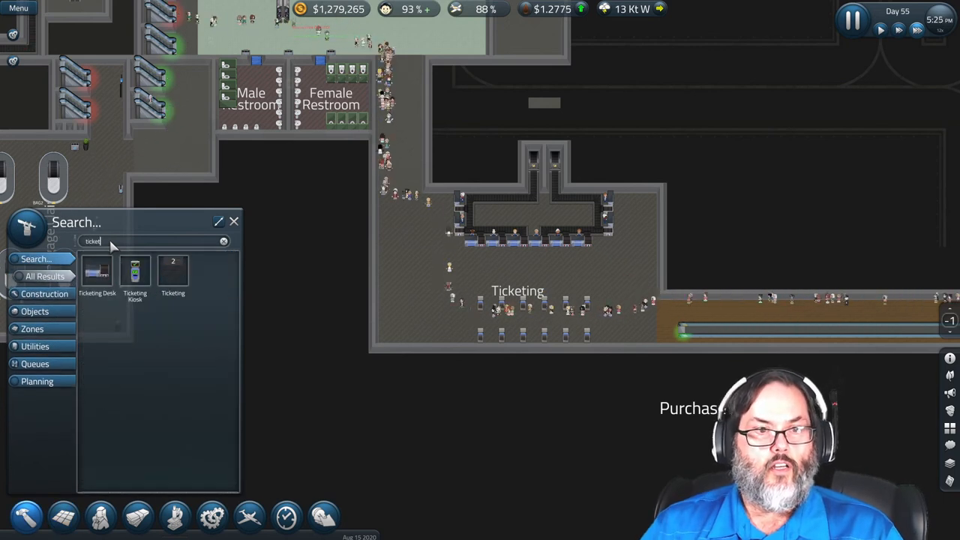
pyautogui.click(135, 271)
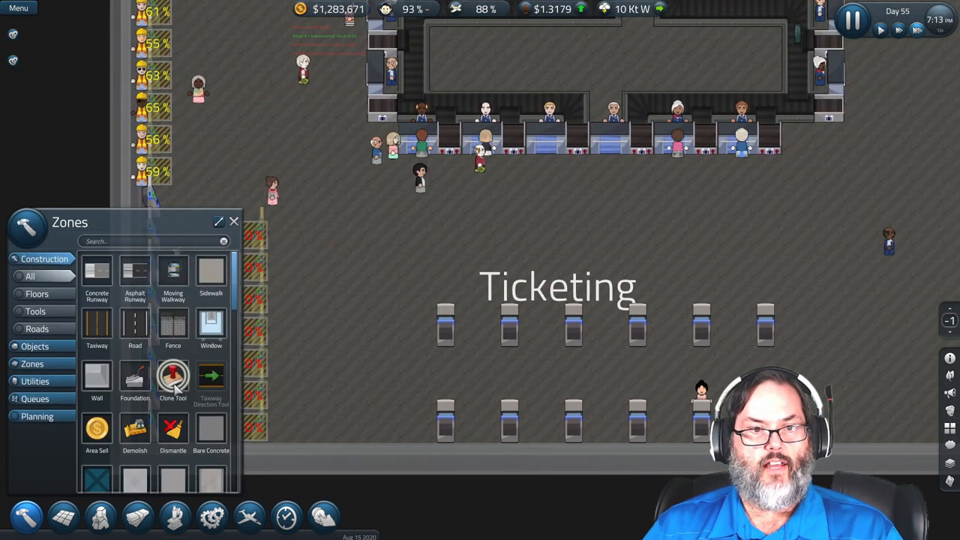
pyautogui.click(173, 428)
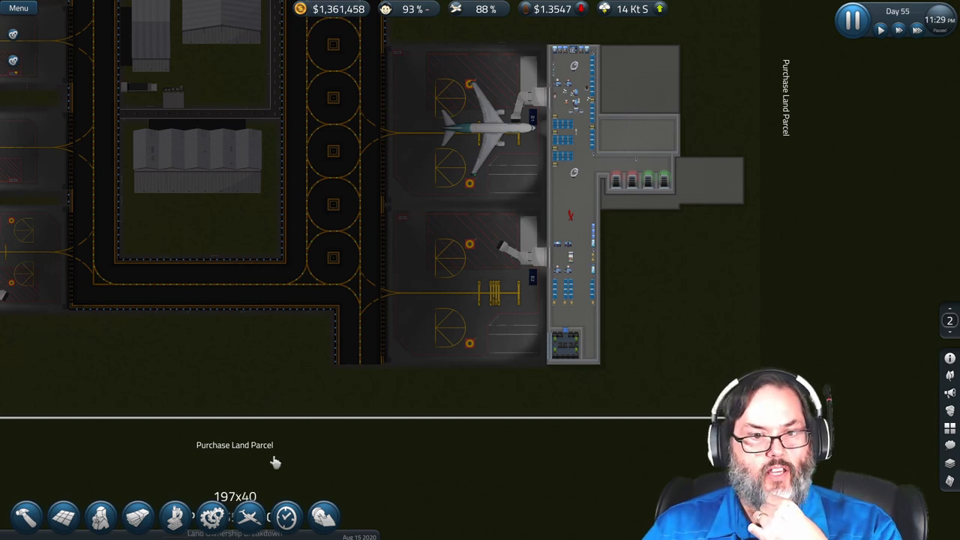
# Open Flight Management showing airline contracts and the Master Flight Schedule
pyautogui.click(249, 515)
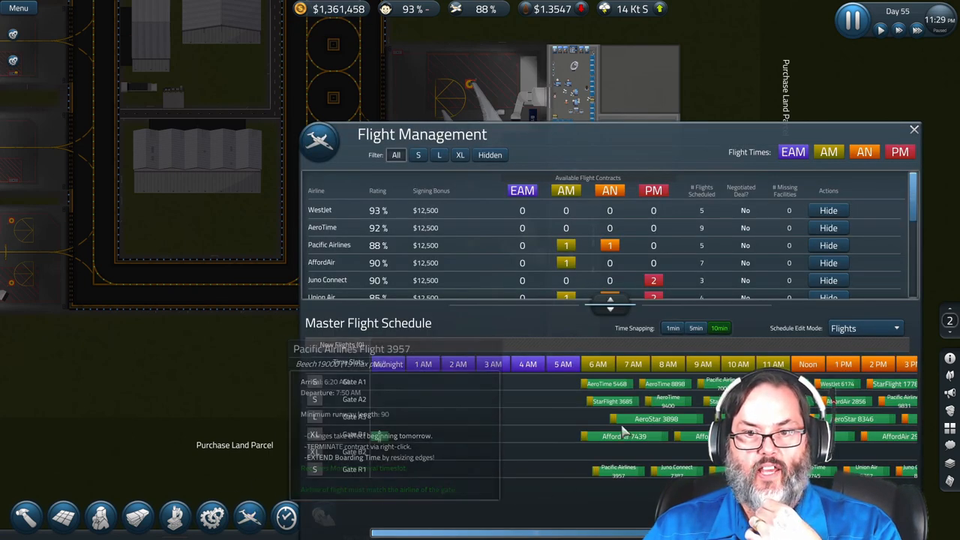